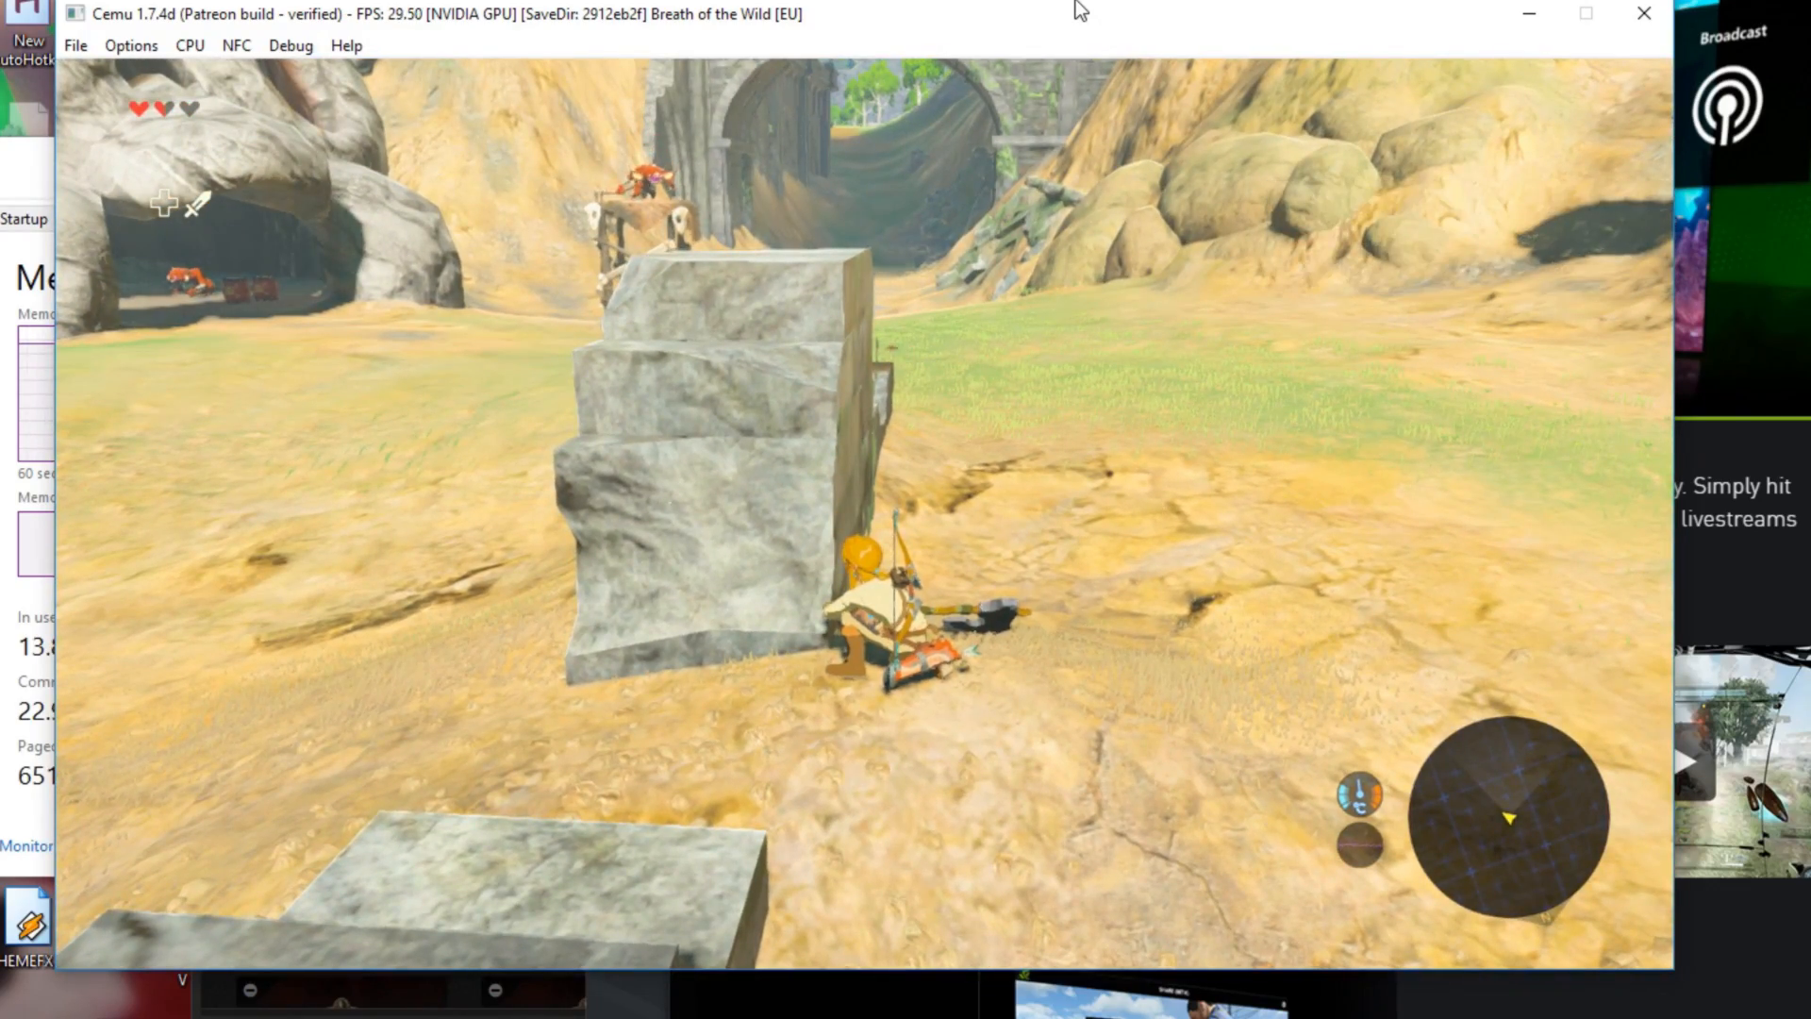
Close the running game and the update data folder window, and get Task Manager out of the way
click(1643, 14)
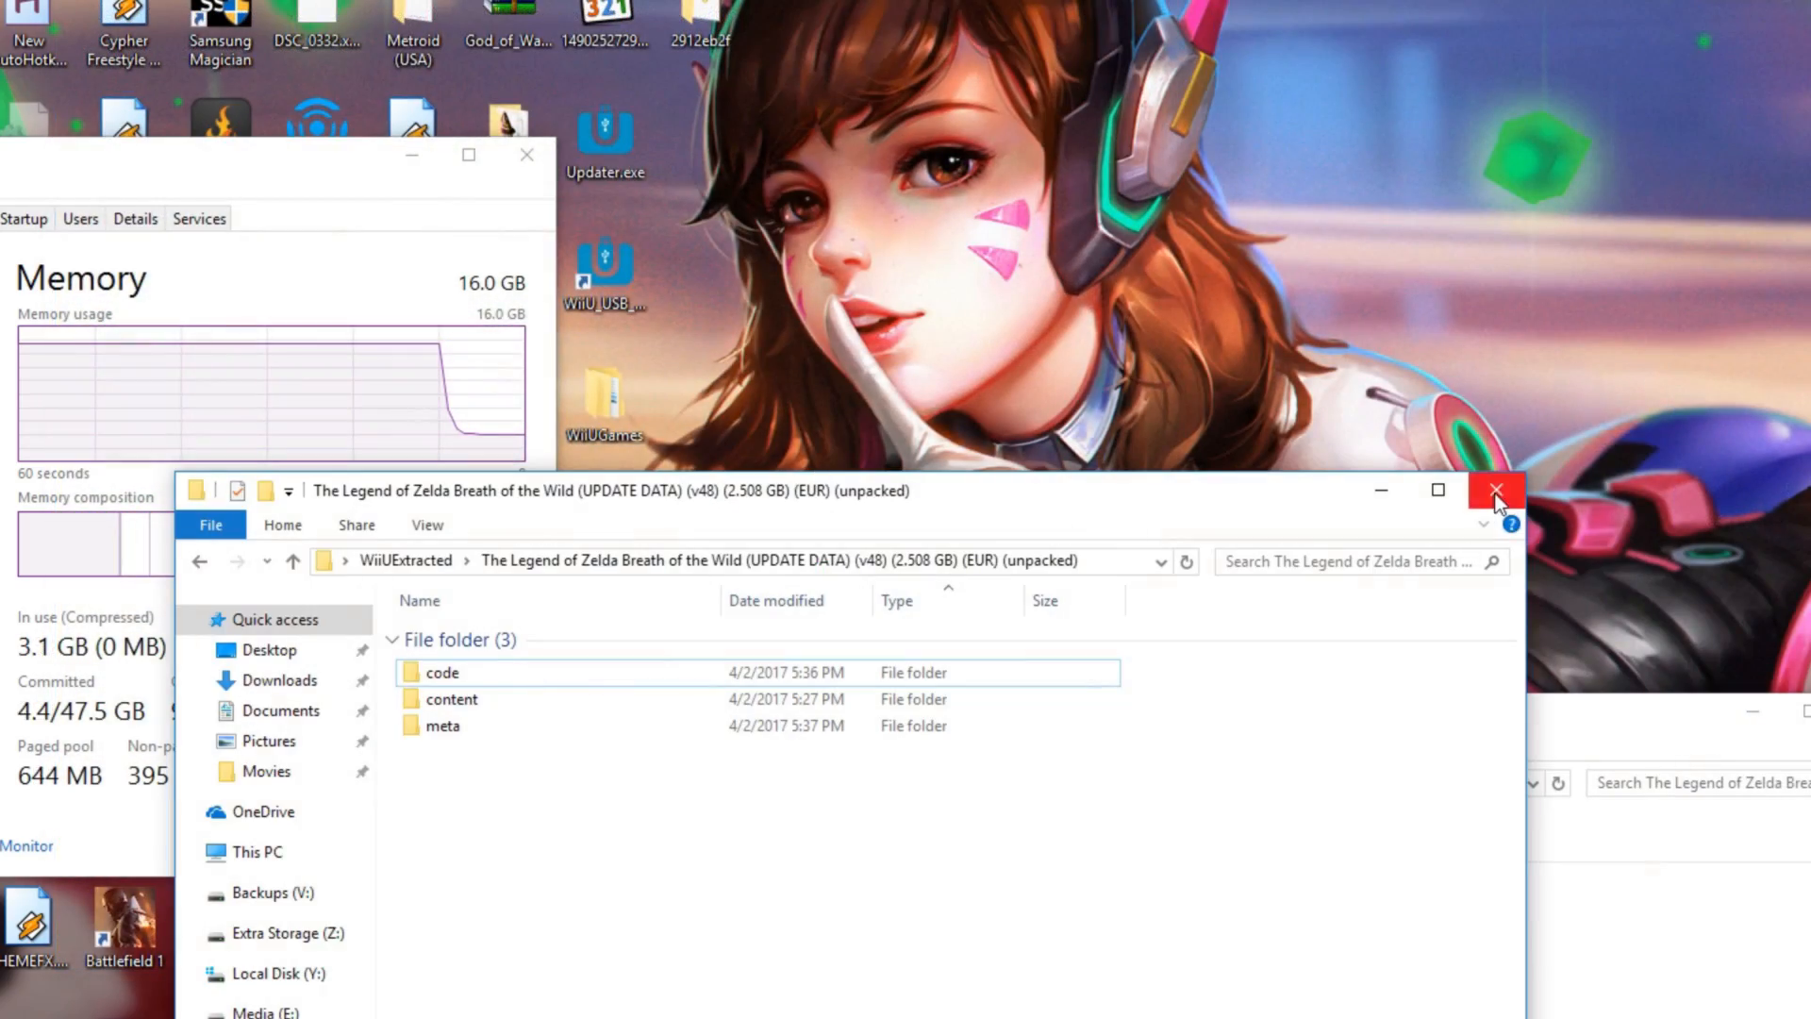
click(1495, 489)
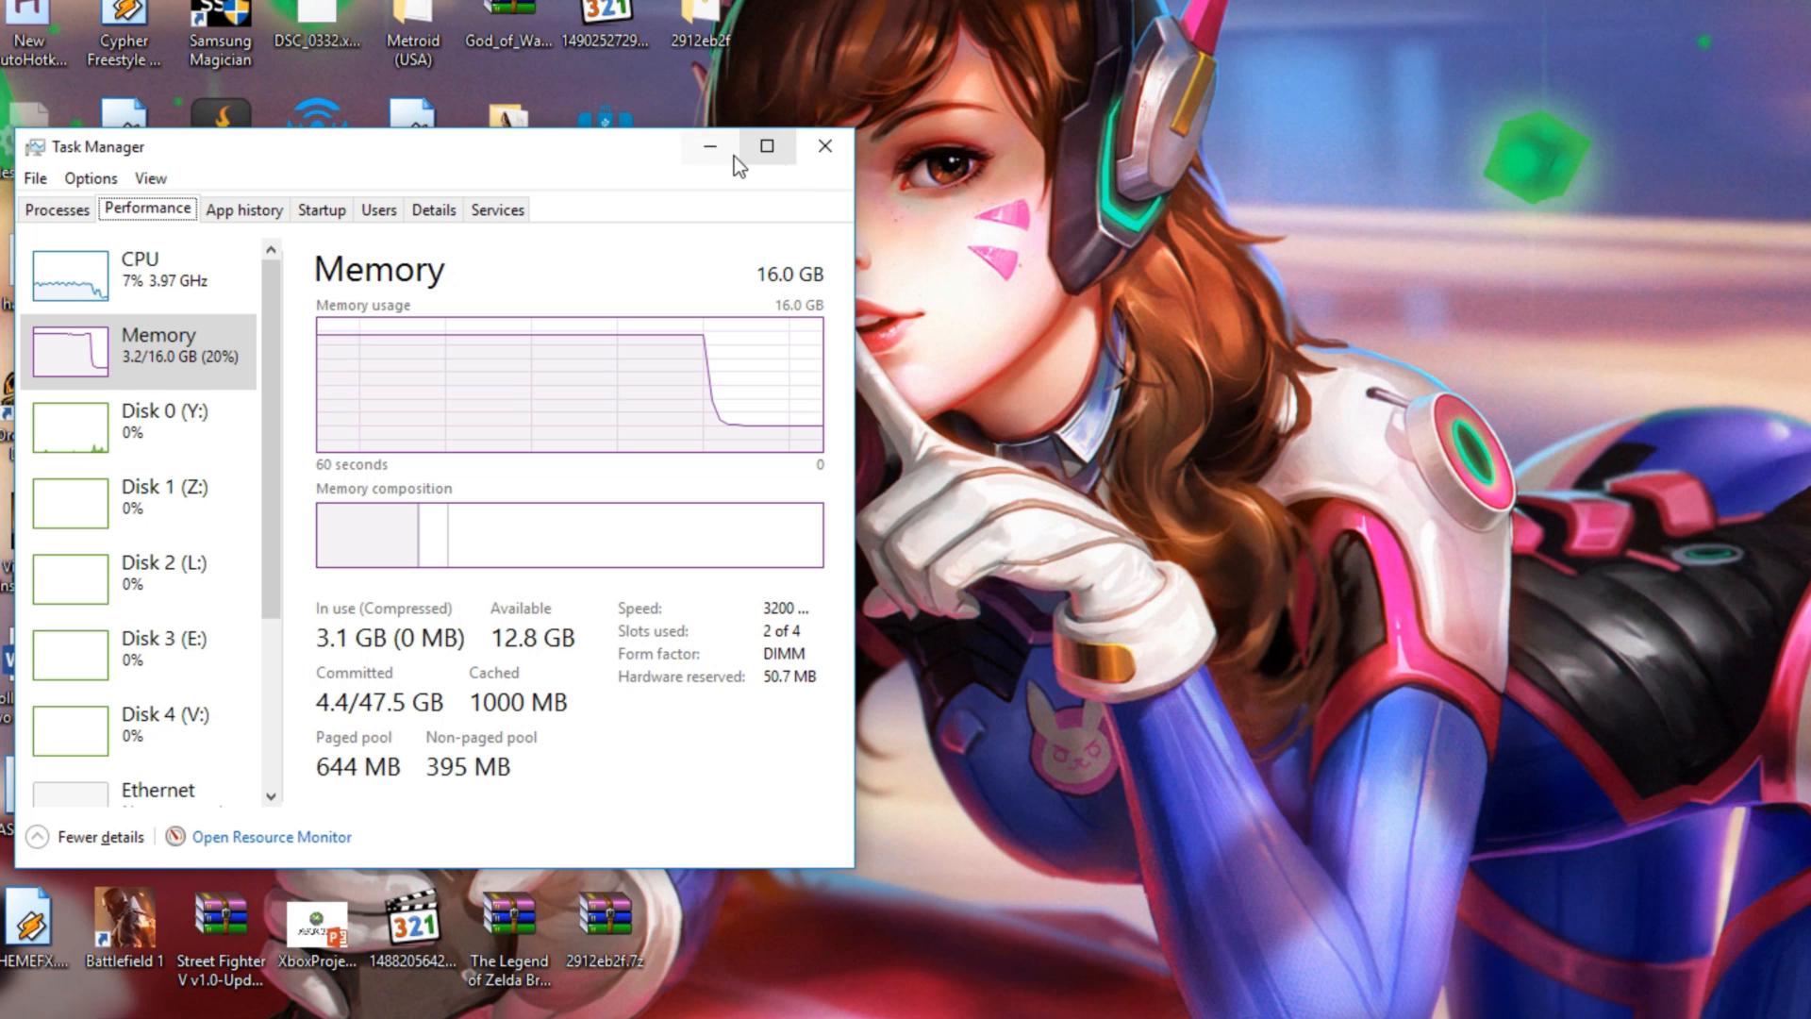
click(825, 147)
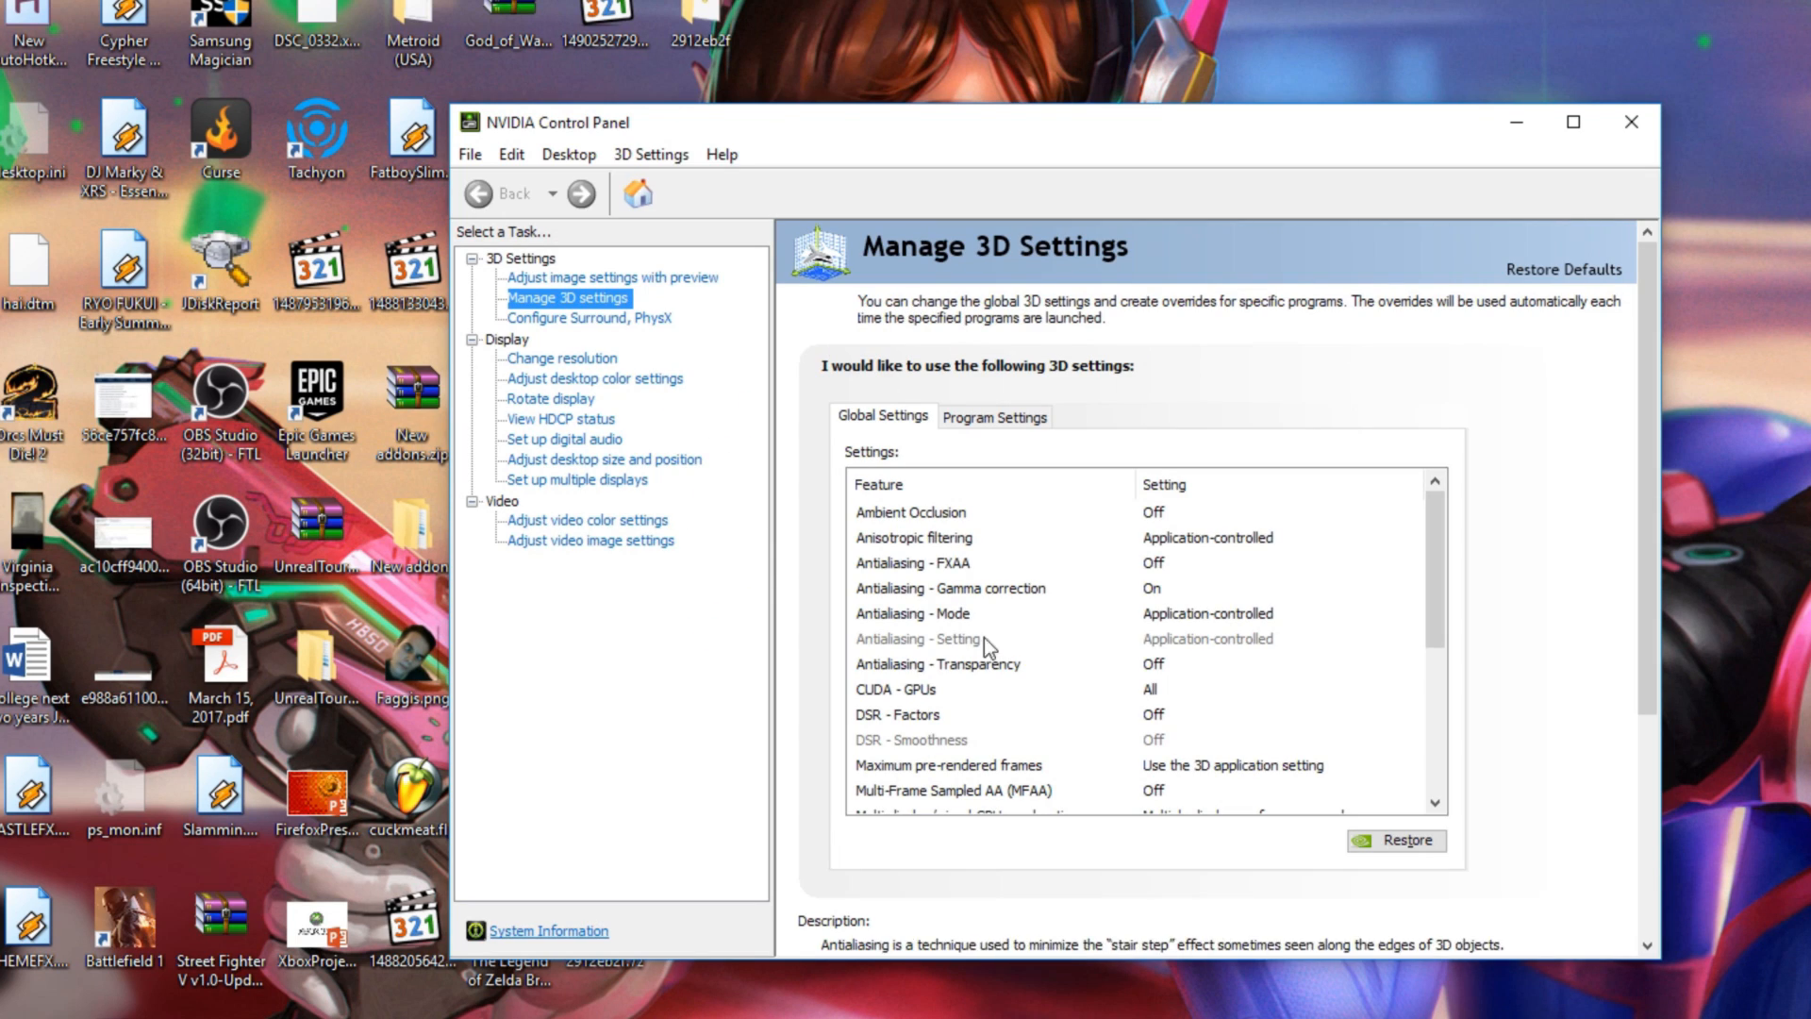
Switch the 3D settings manager to per-program settings
click(994, 417)
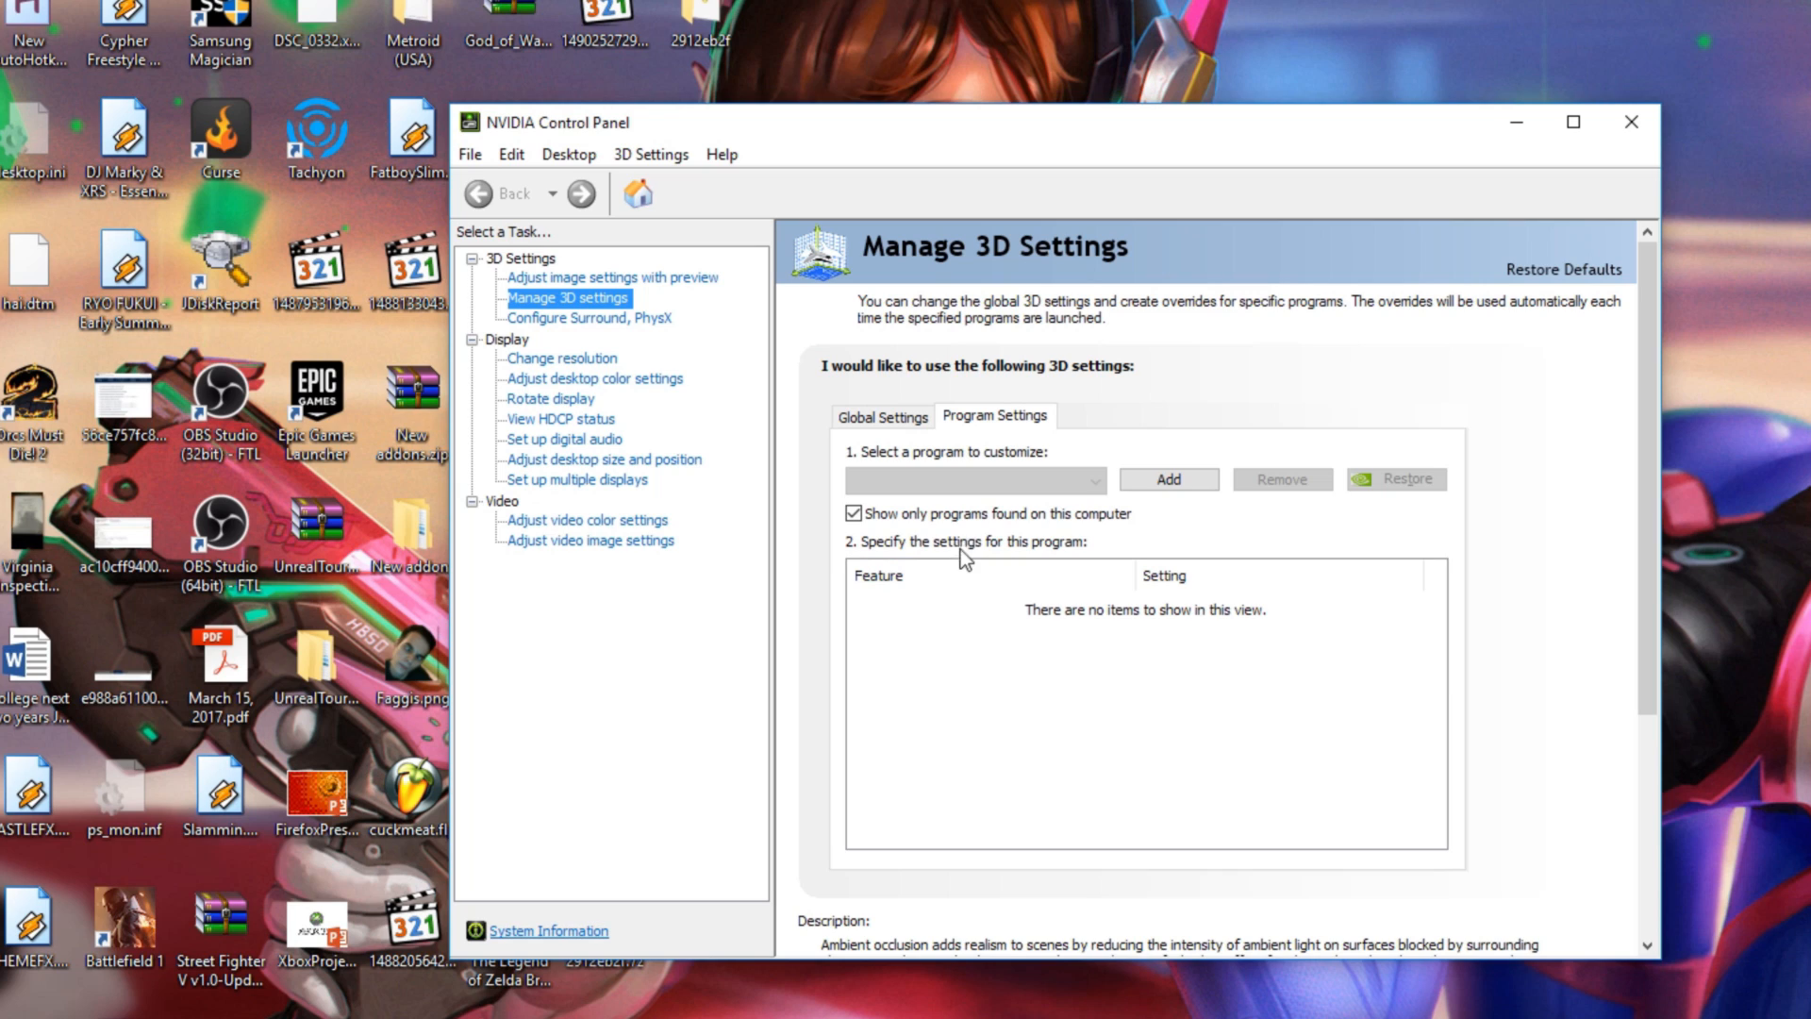
mouse_move(1016, 496)
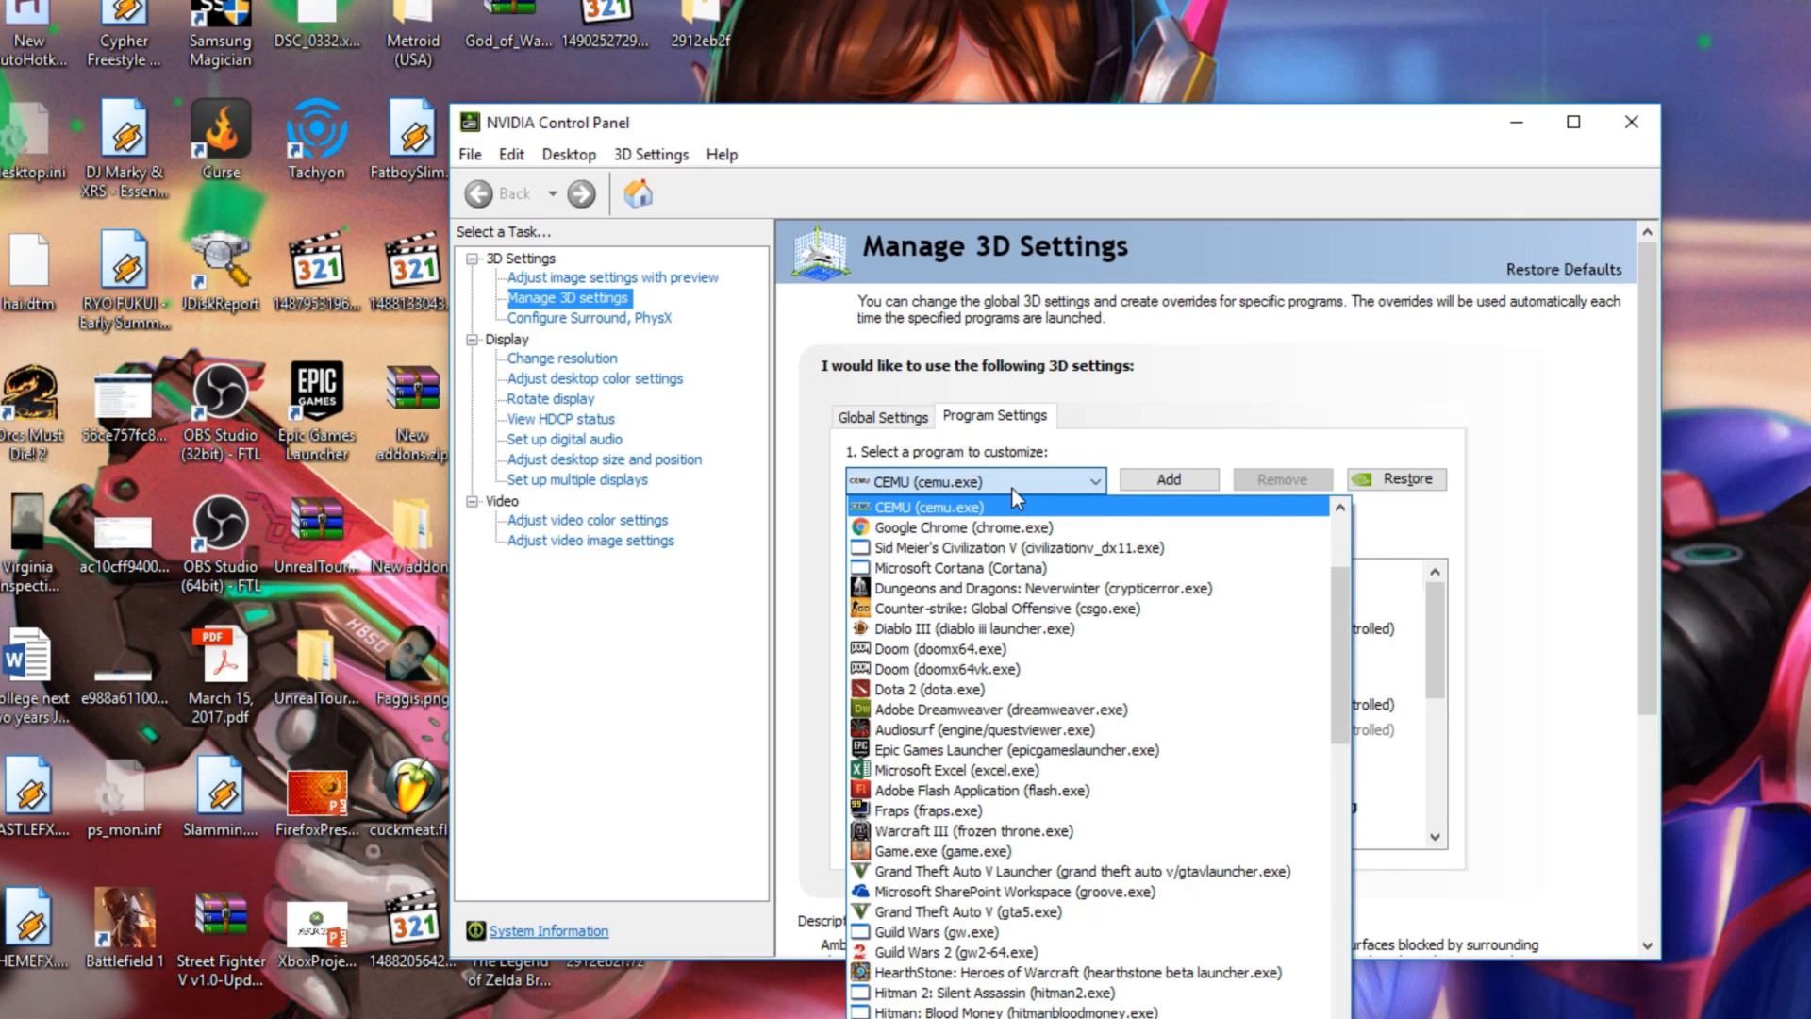
Choose CEMU (cemu.exe) and give it single display performance mode with shader cache Off
click(951, 506)
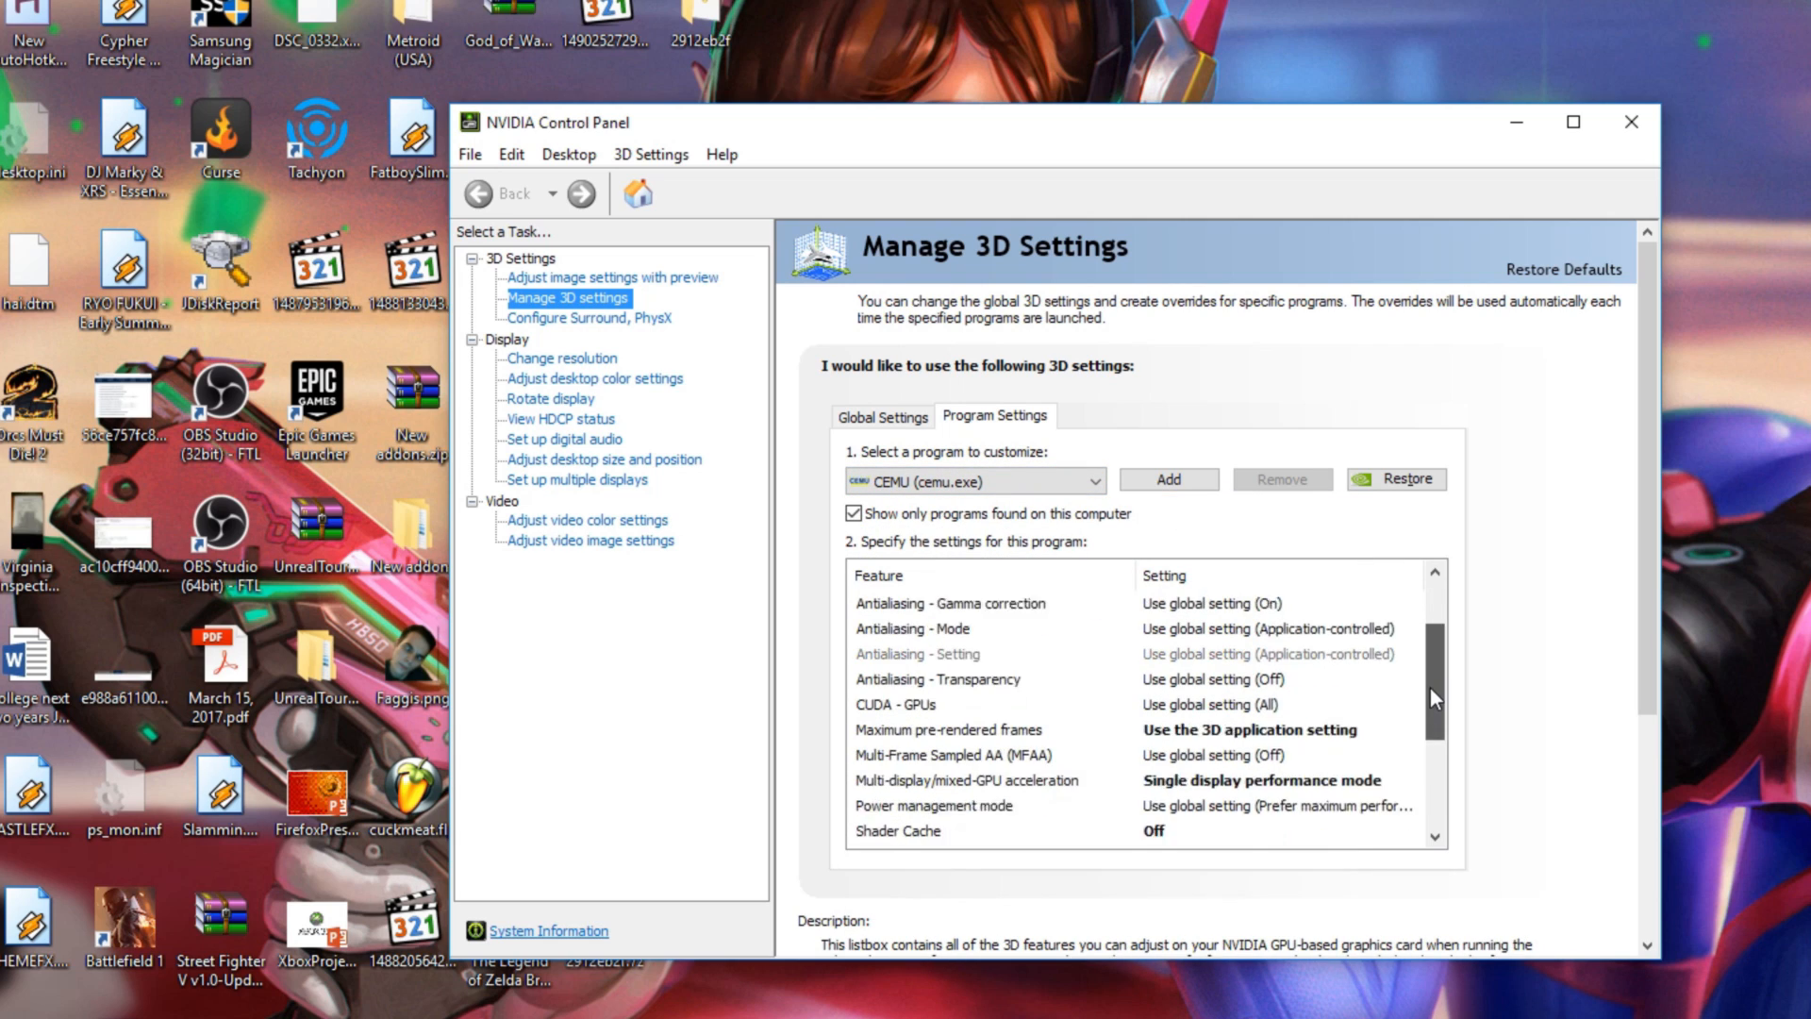
scroll(down, 3)
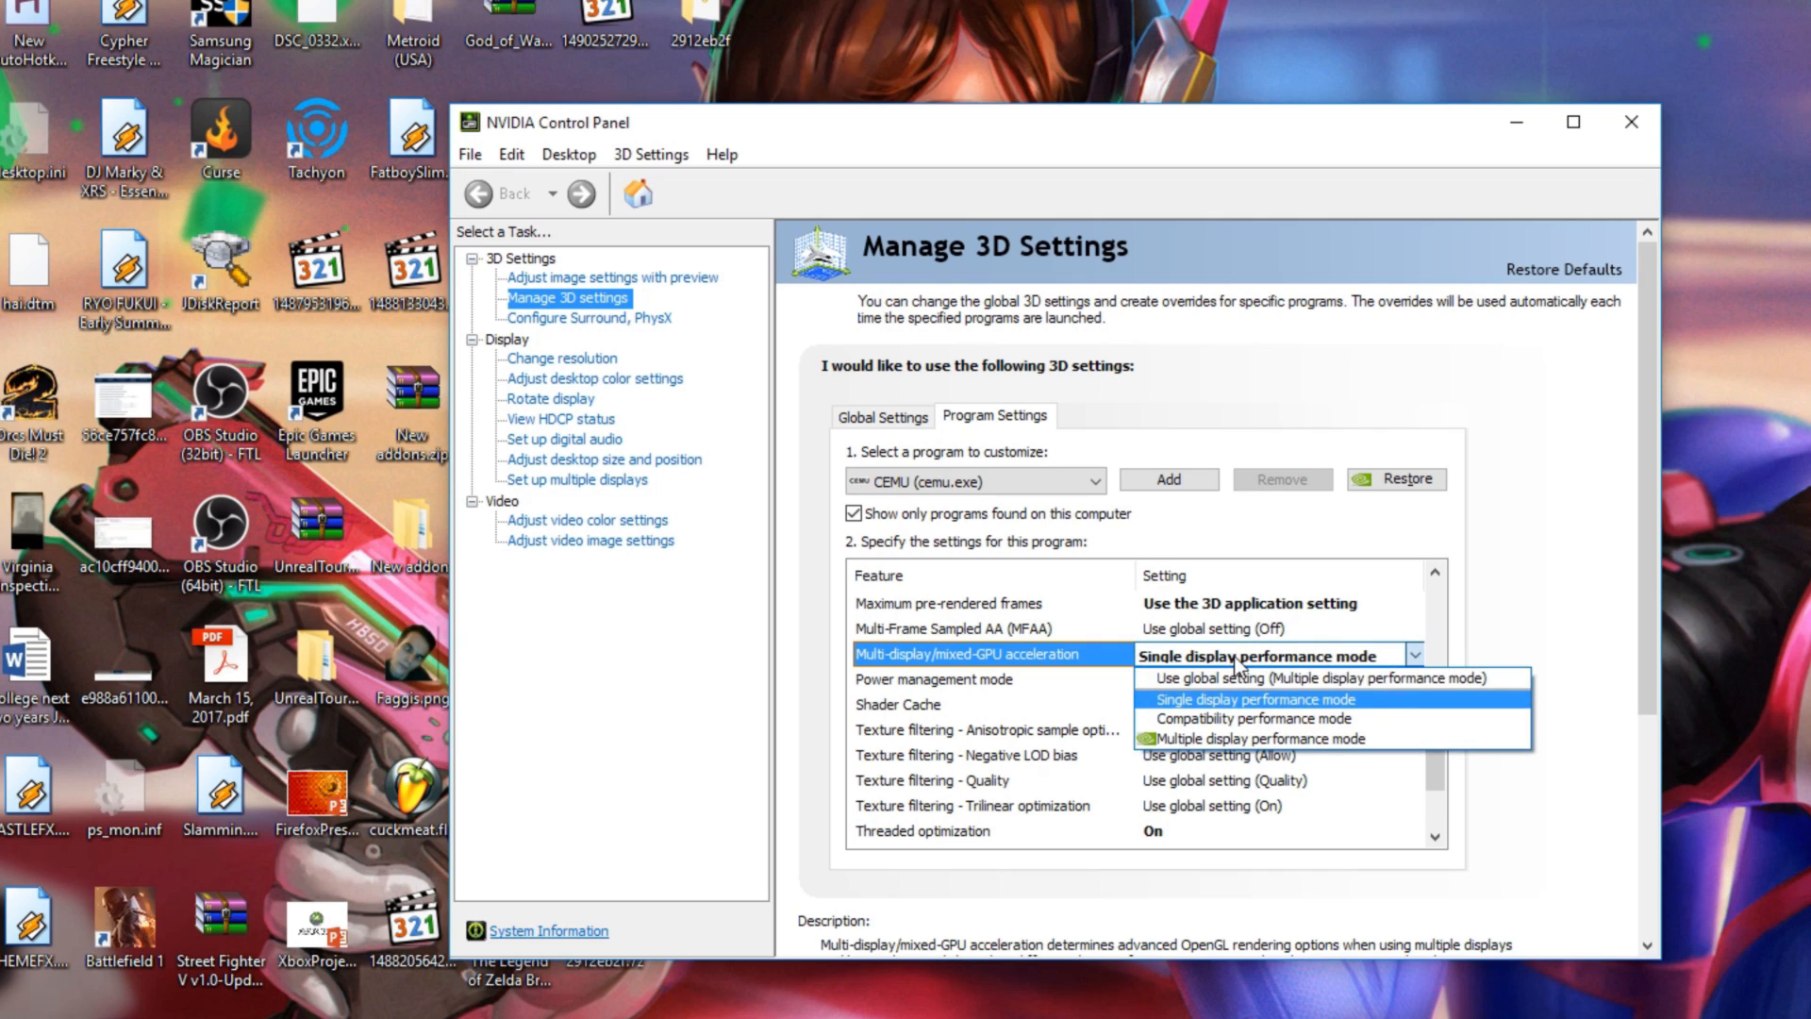
click(1248, 699)
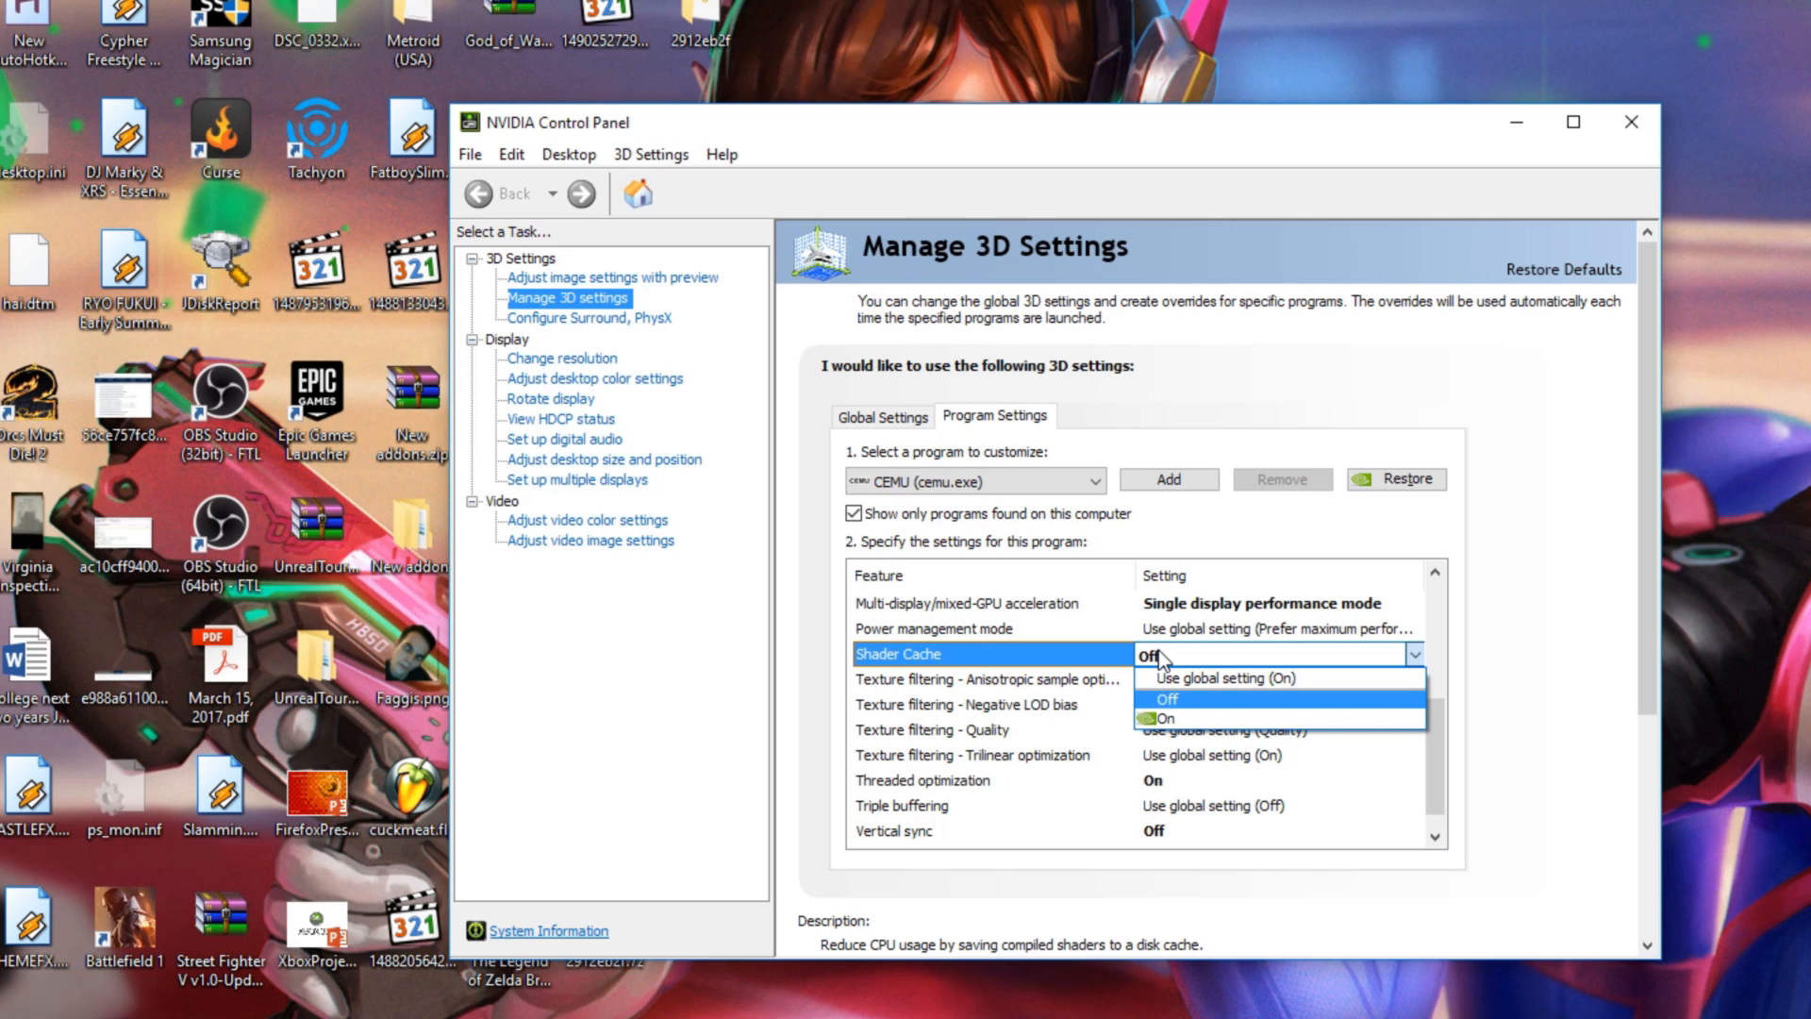
click(1167, 699)
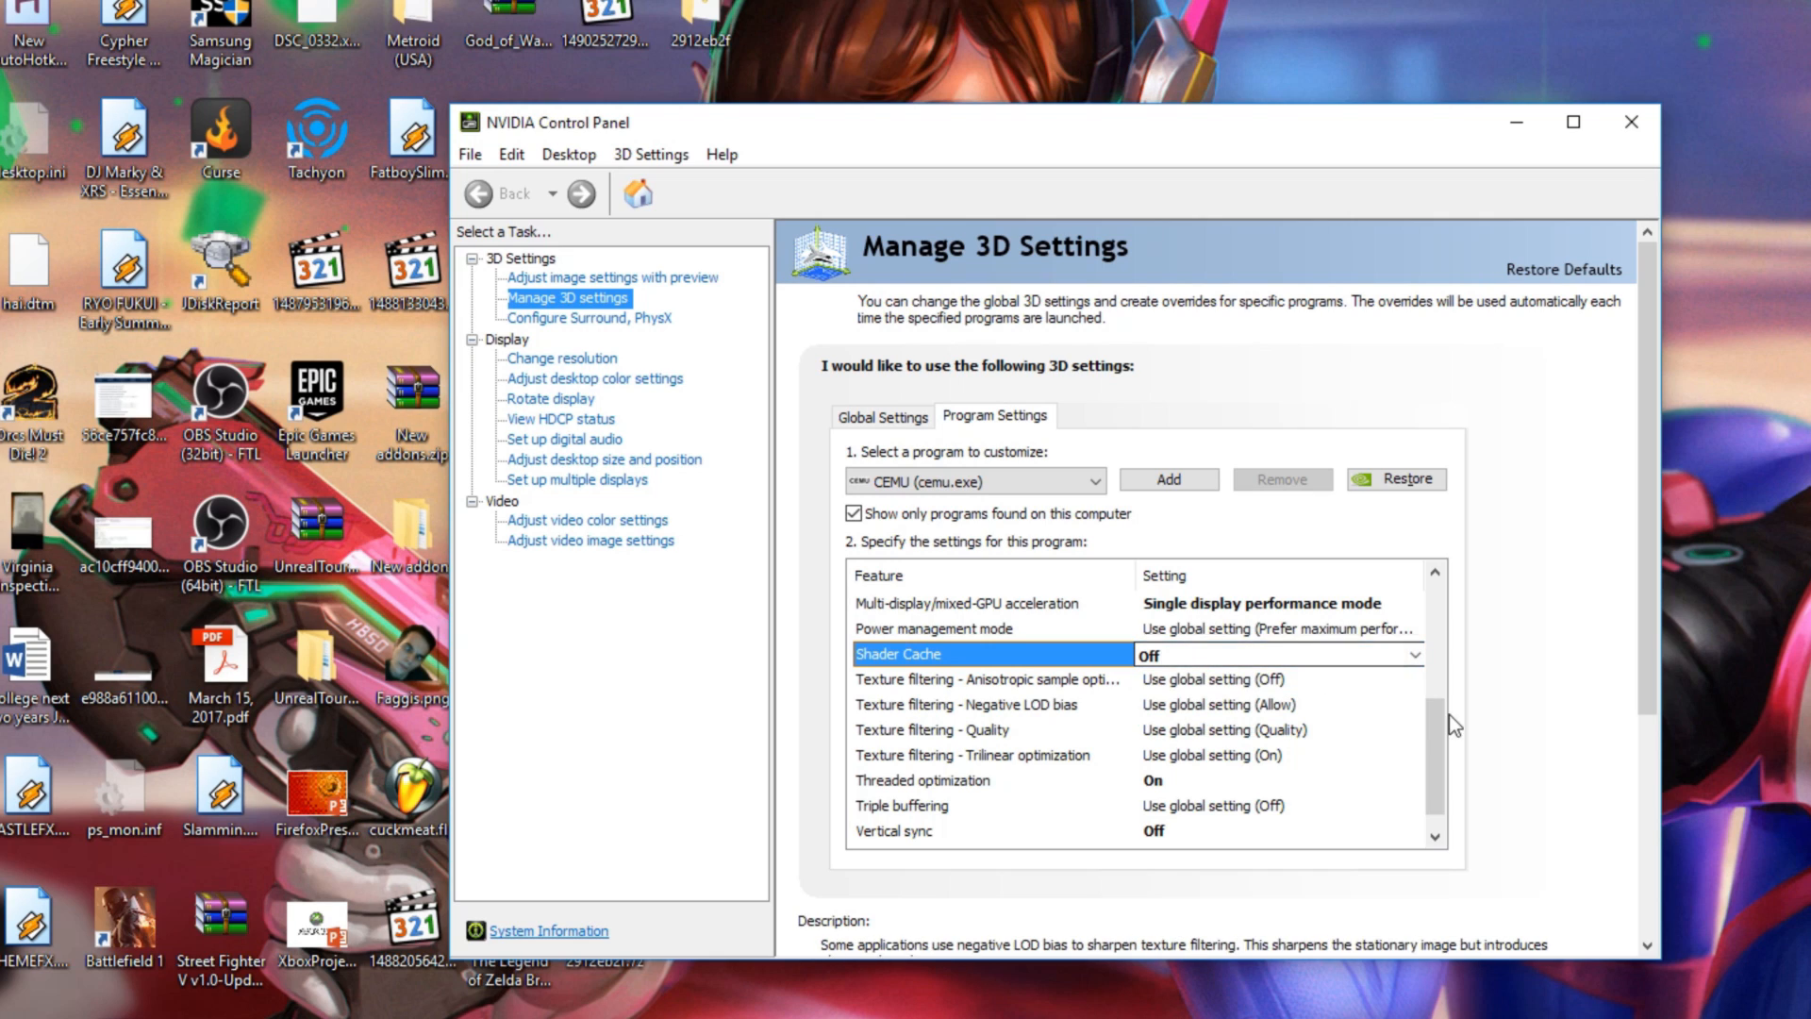
Keep threaded optimization On and turn vertical sync Off for the CEMU profile
click(1273, 780)
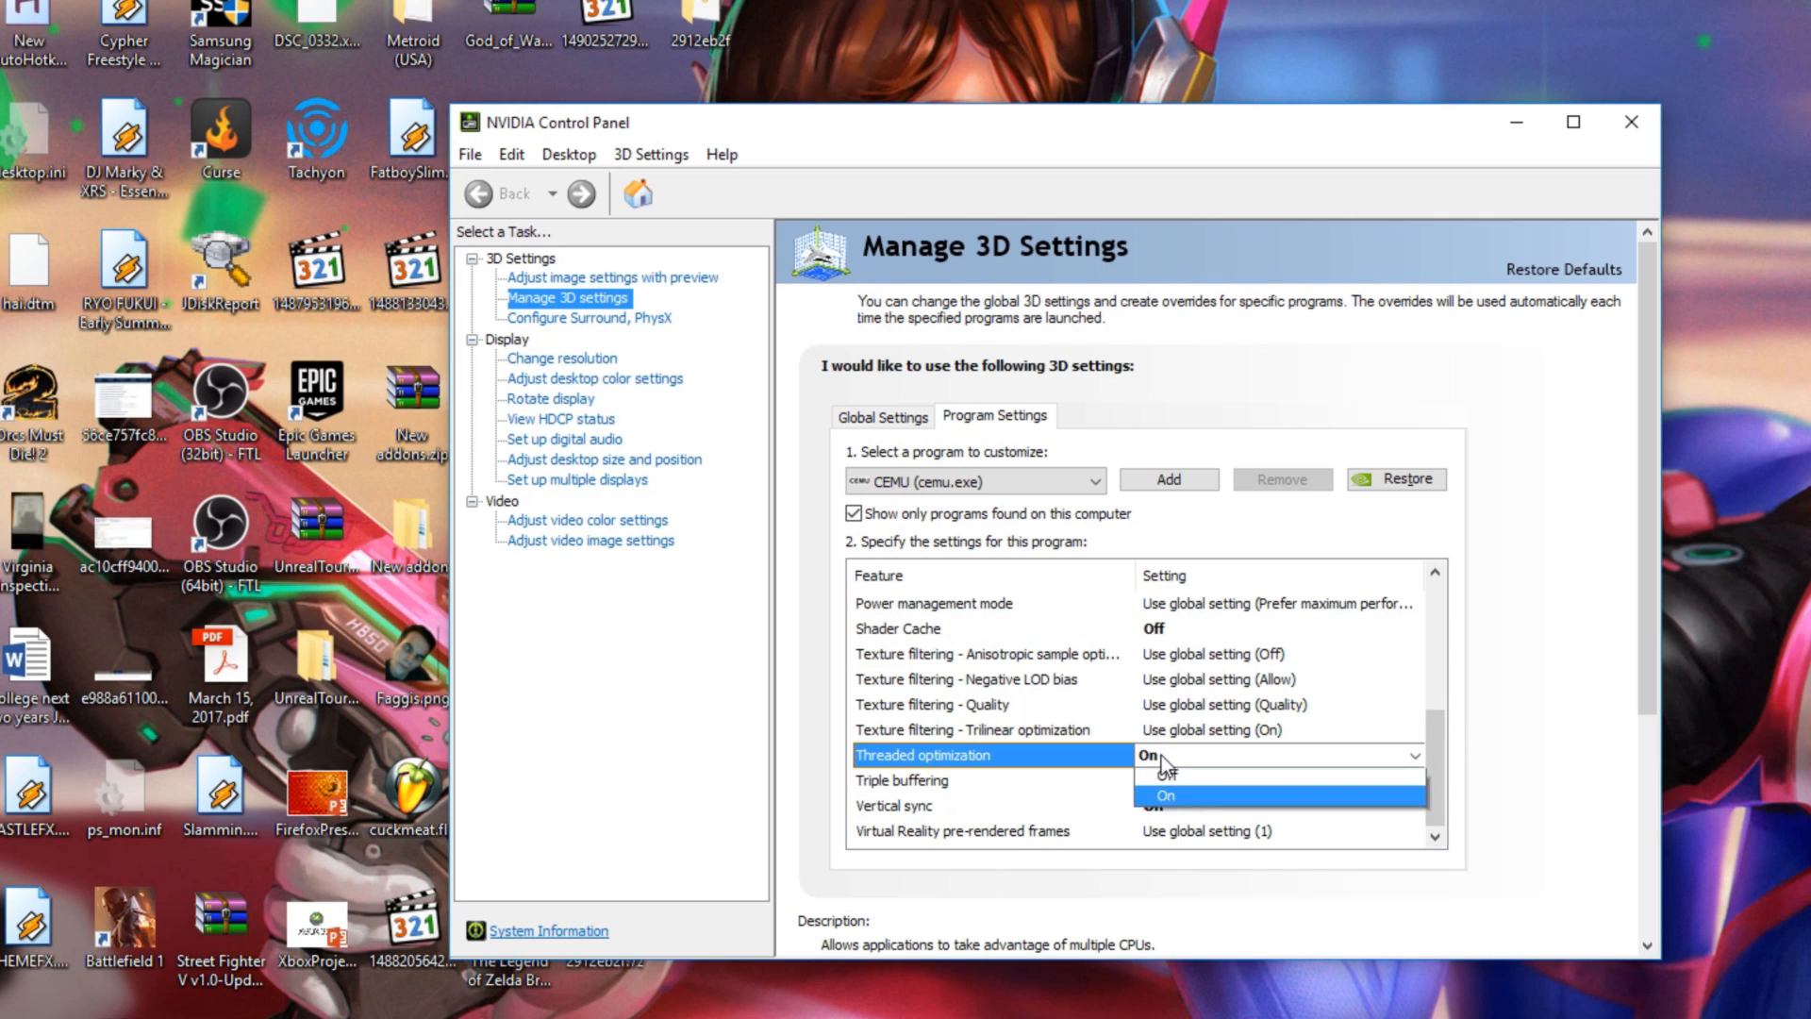
click(1166, 795)
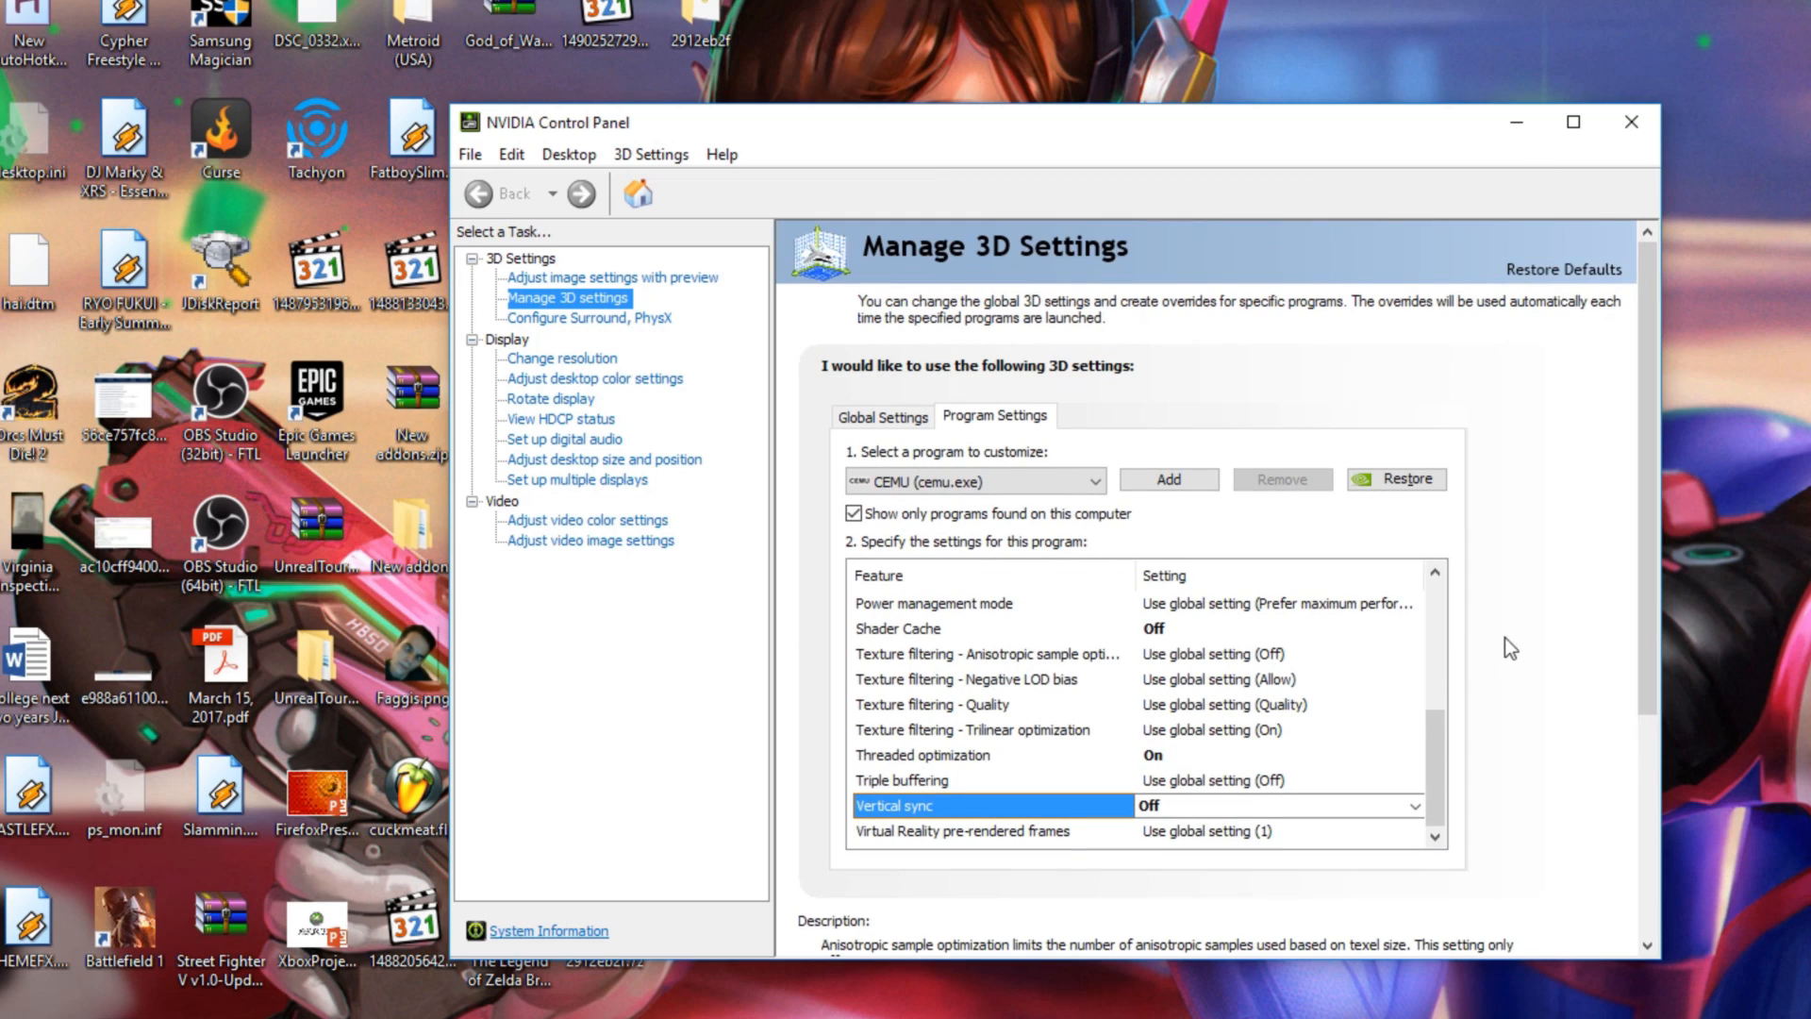
click(1415, 805)
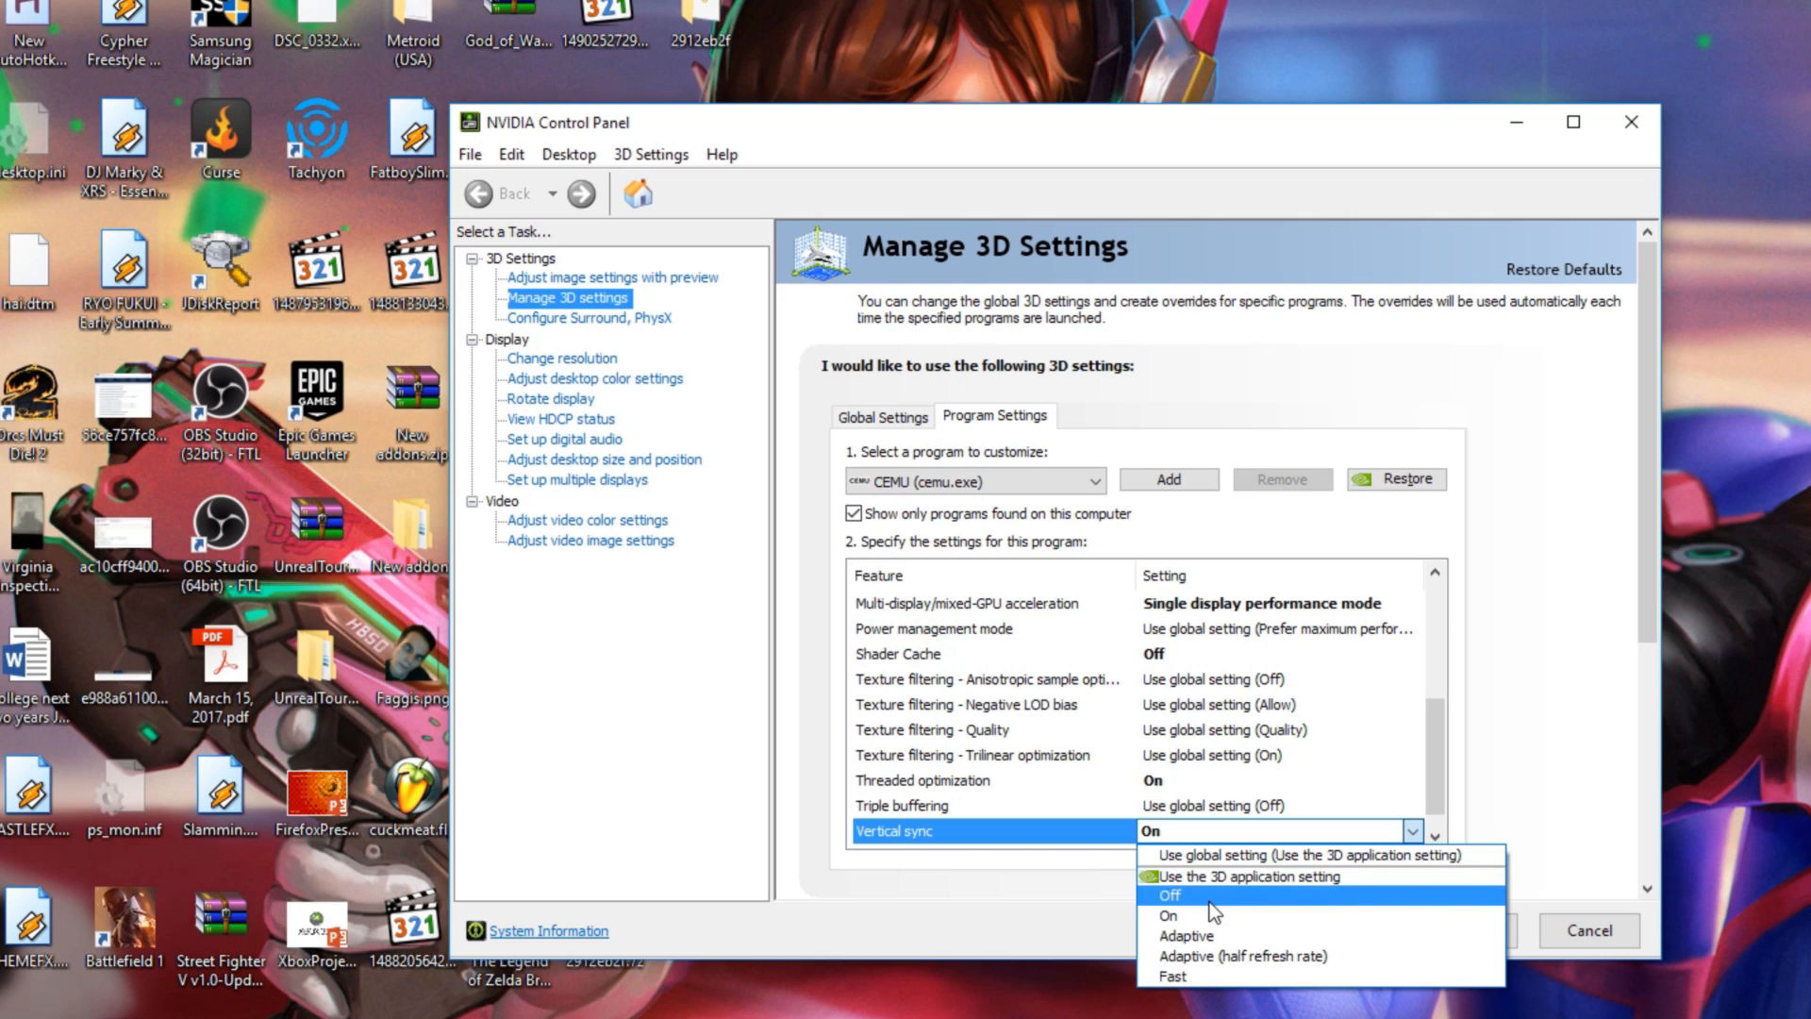
click(1158, 896)
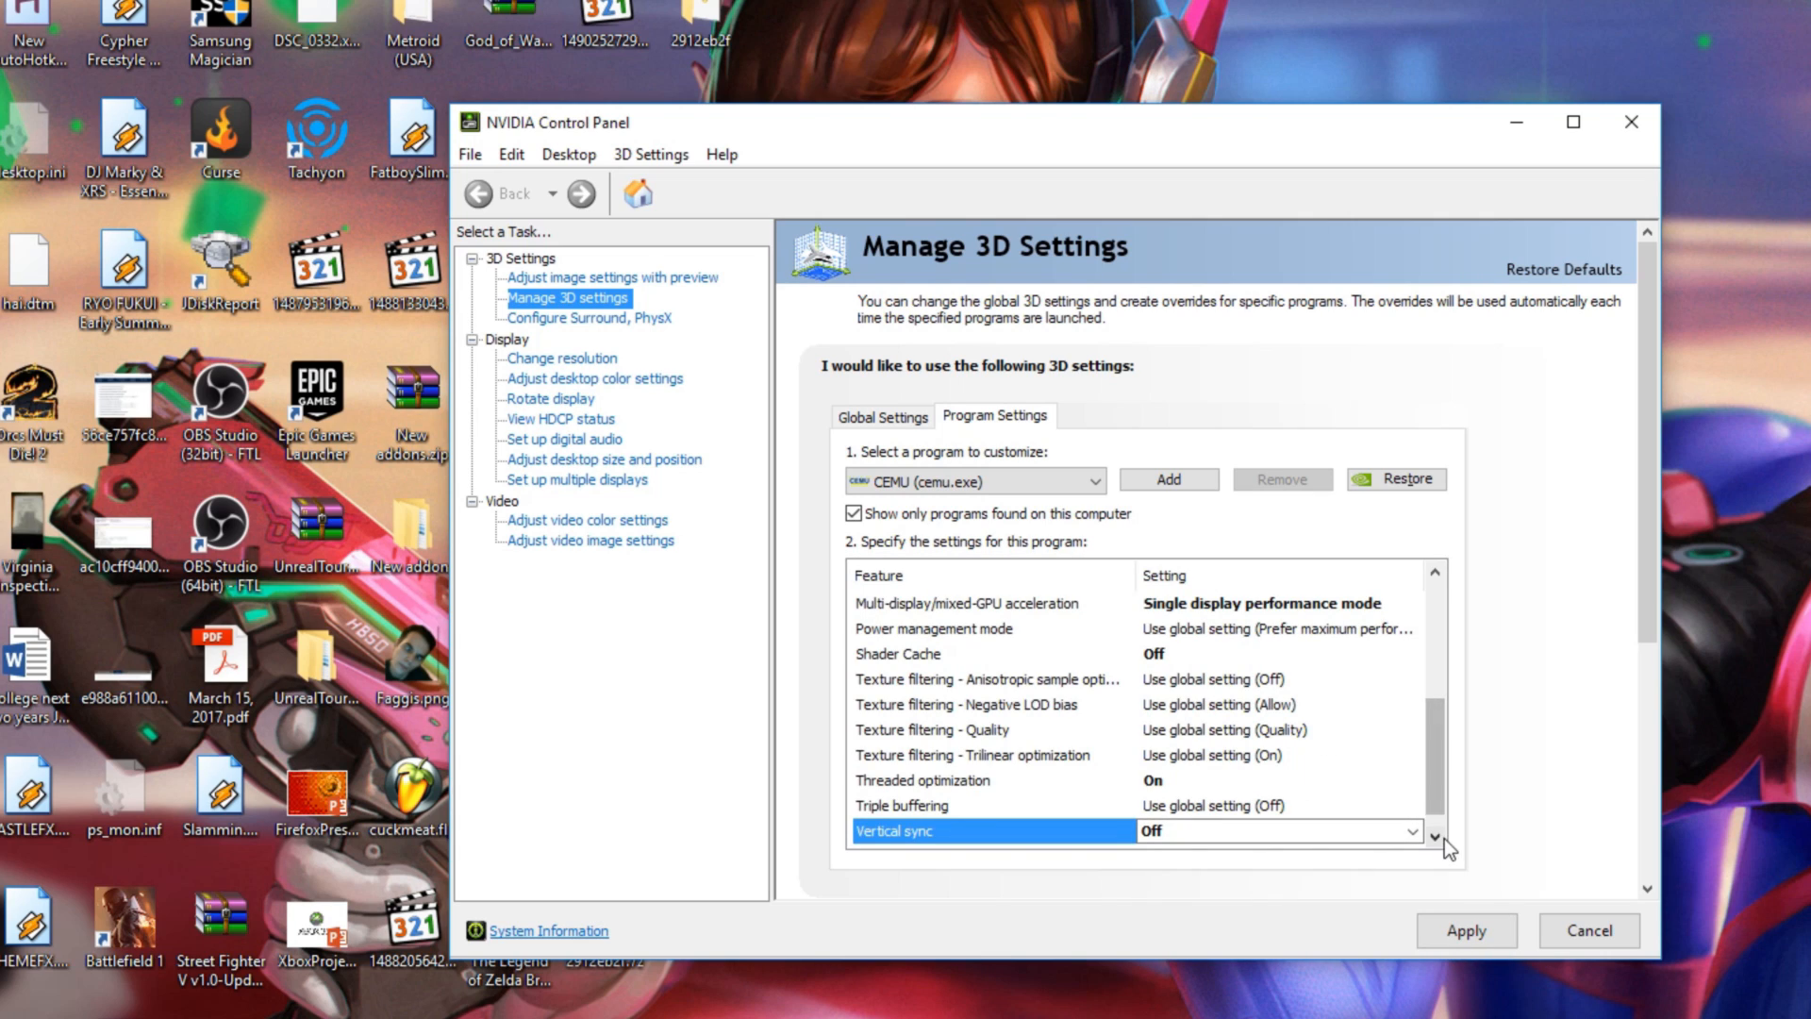
scroll(down, 3)
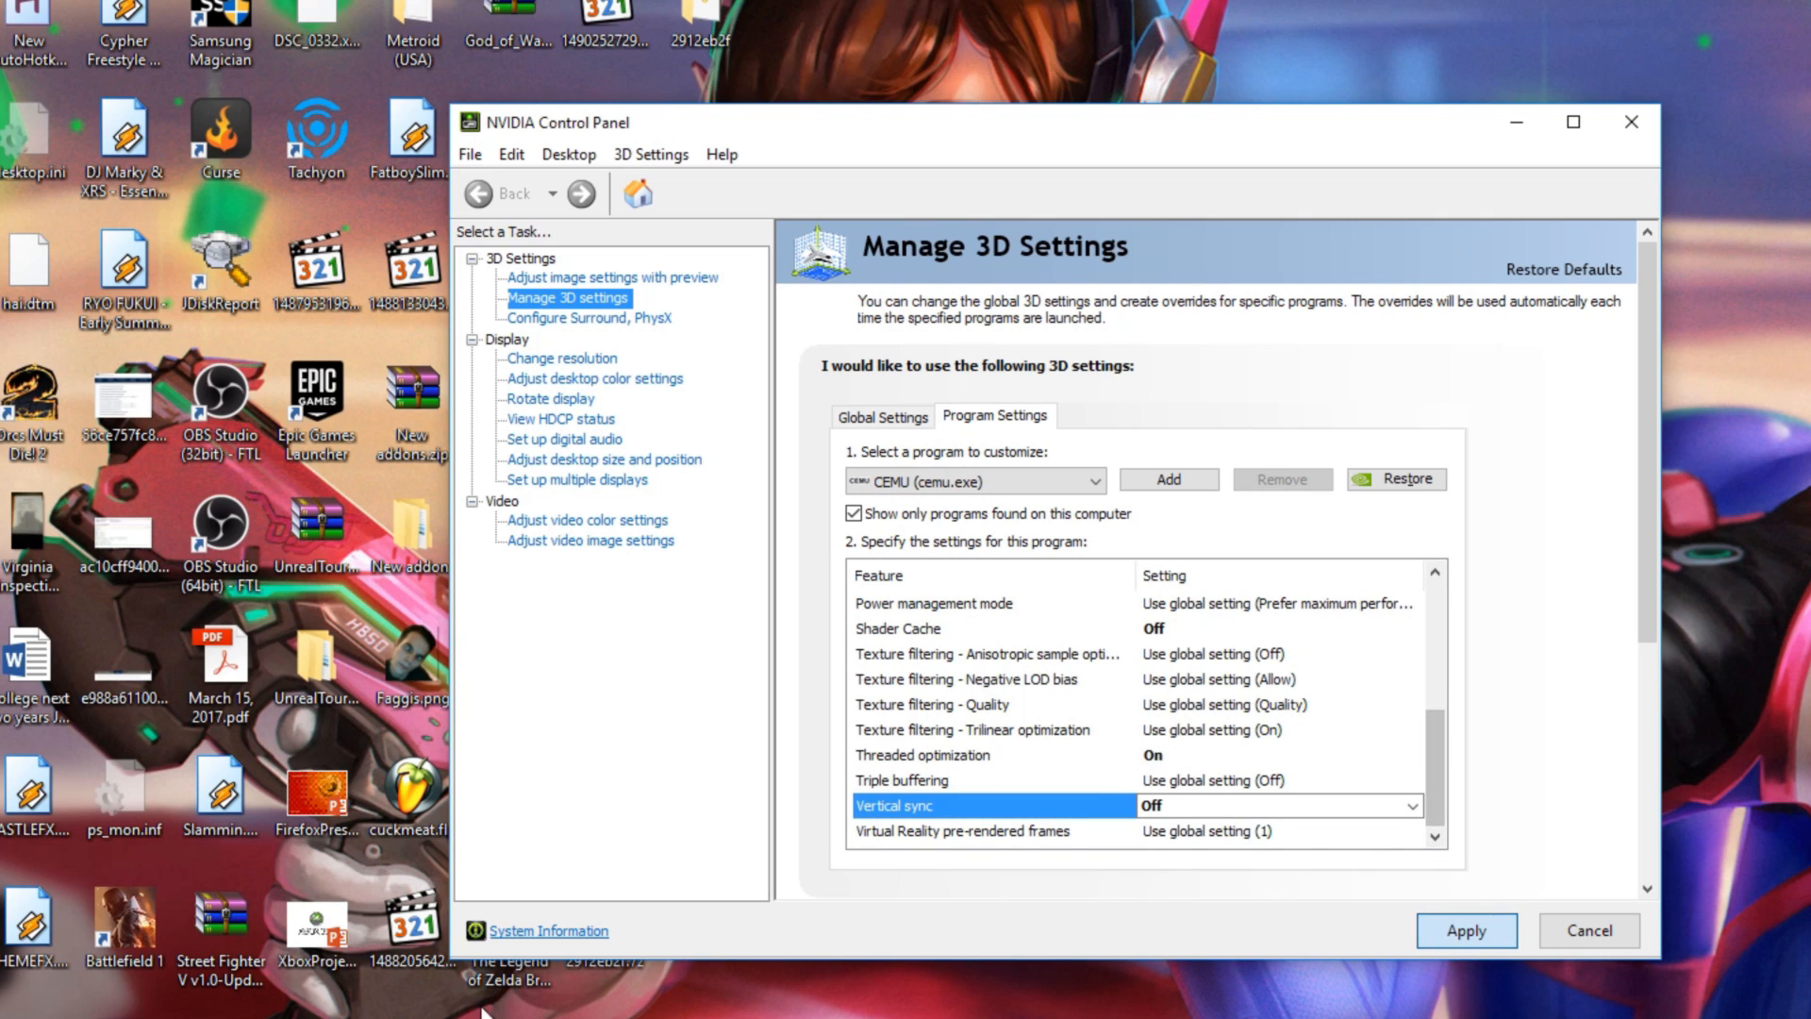
mouse_move(1055, 985)
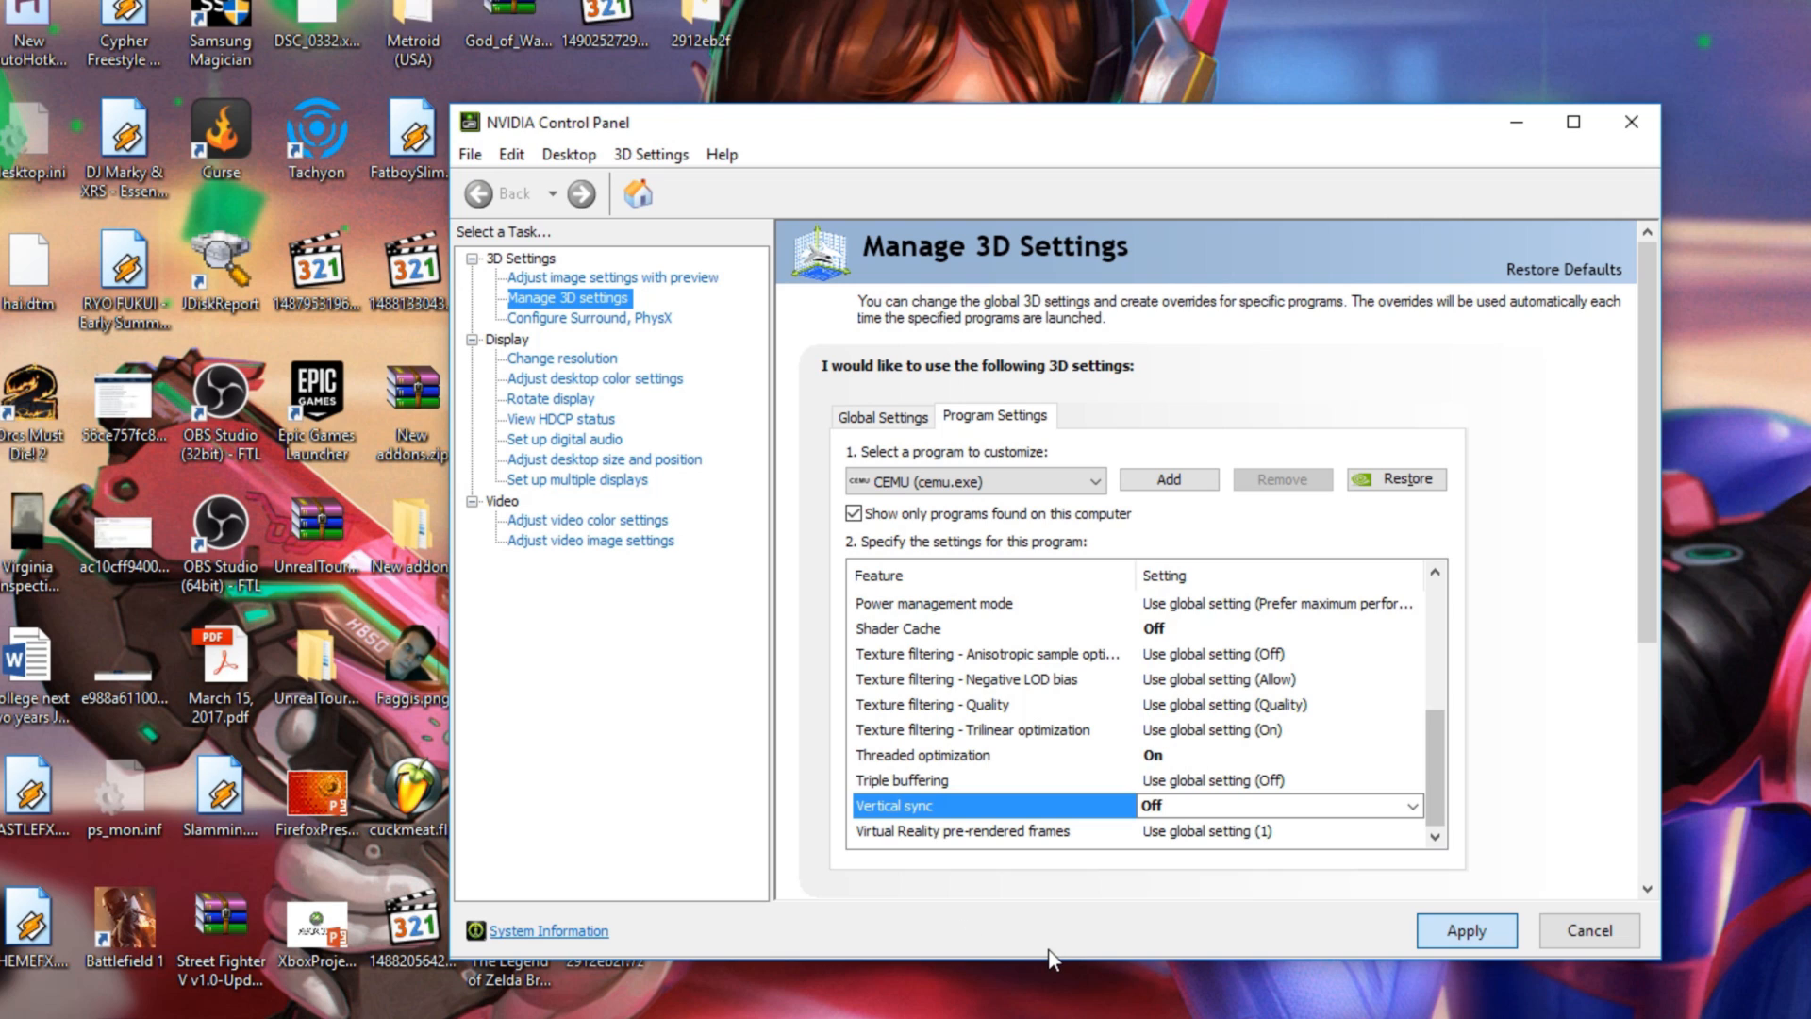
scroll(up, 3)
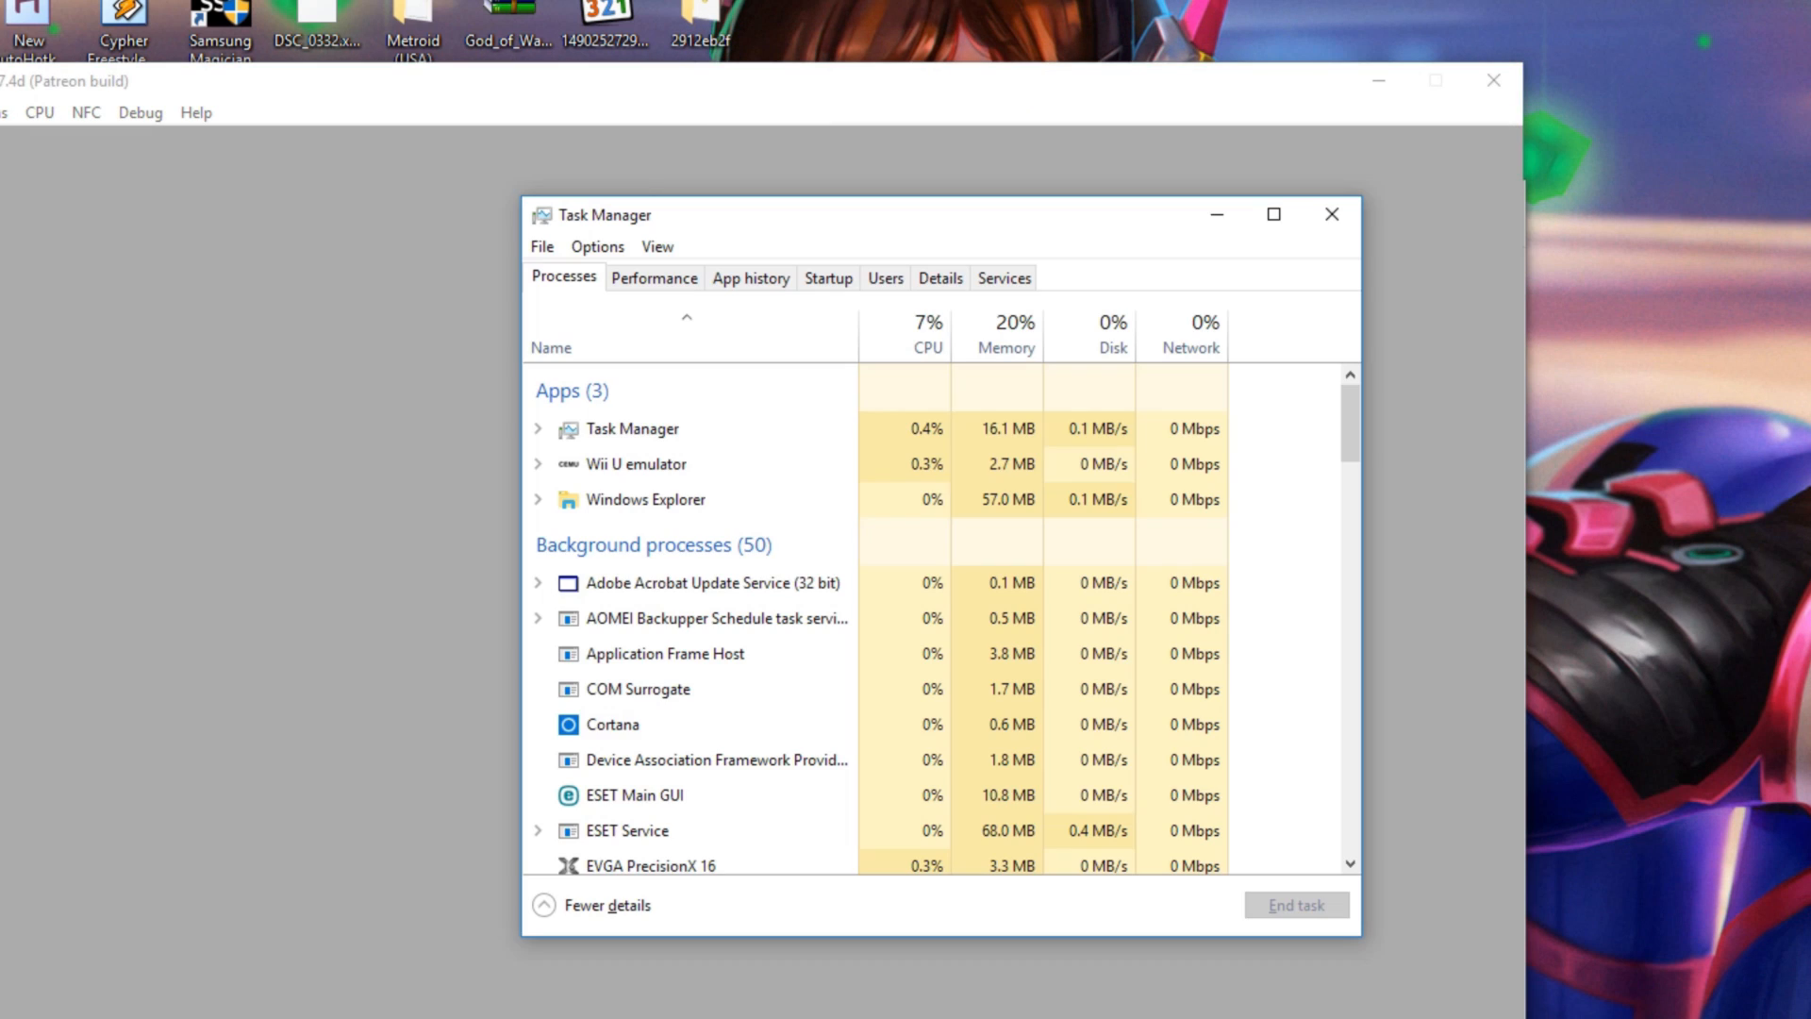
Expand the Wii U emulator process entry to reveal the Cemu 1.7.4d window
right_click(661, 465)
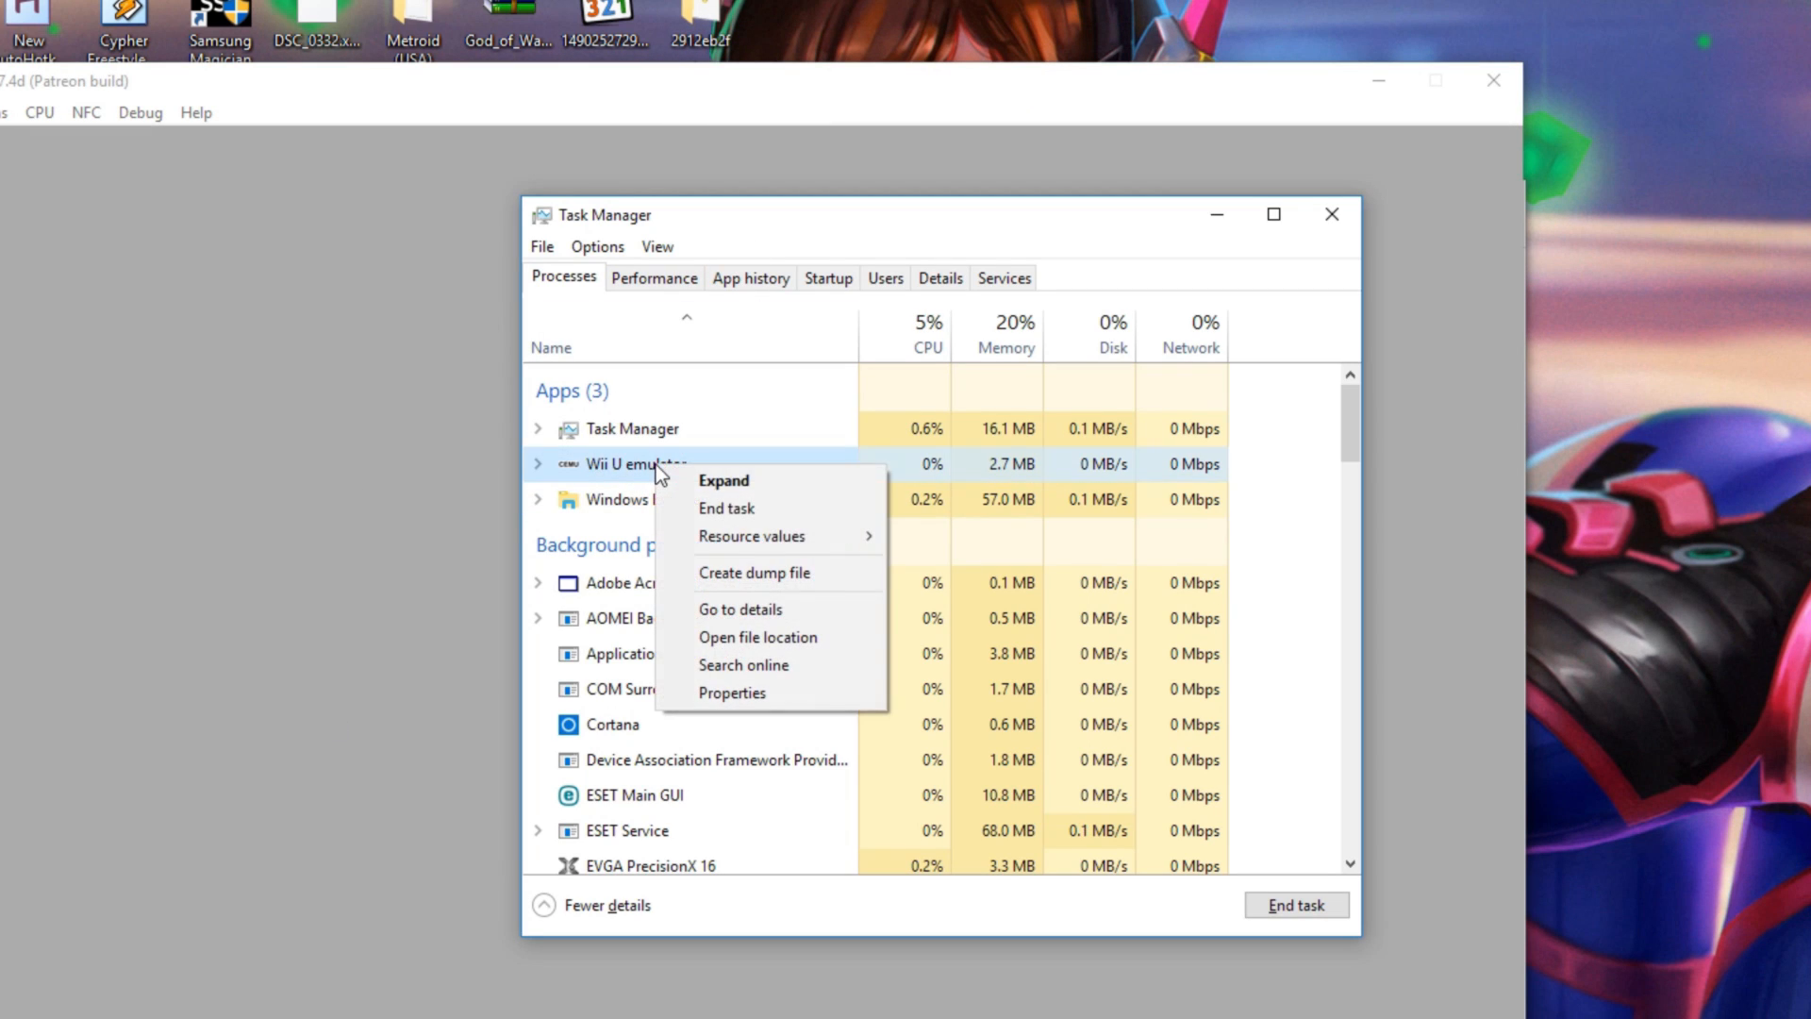
mouse_move(738, 646)
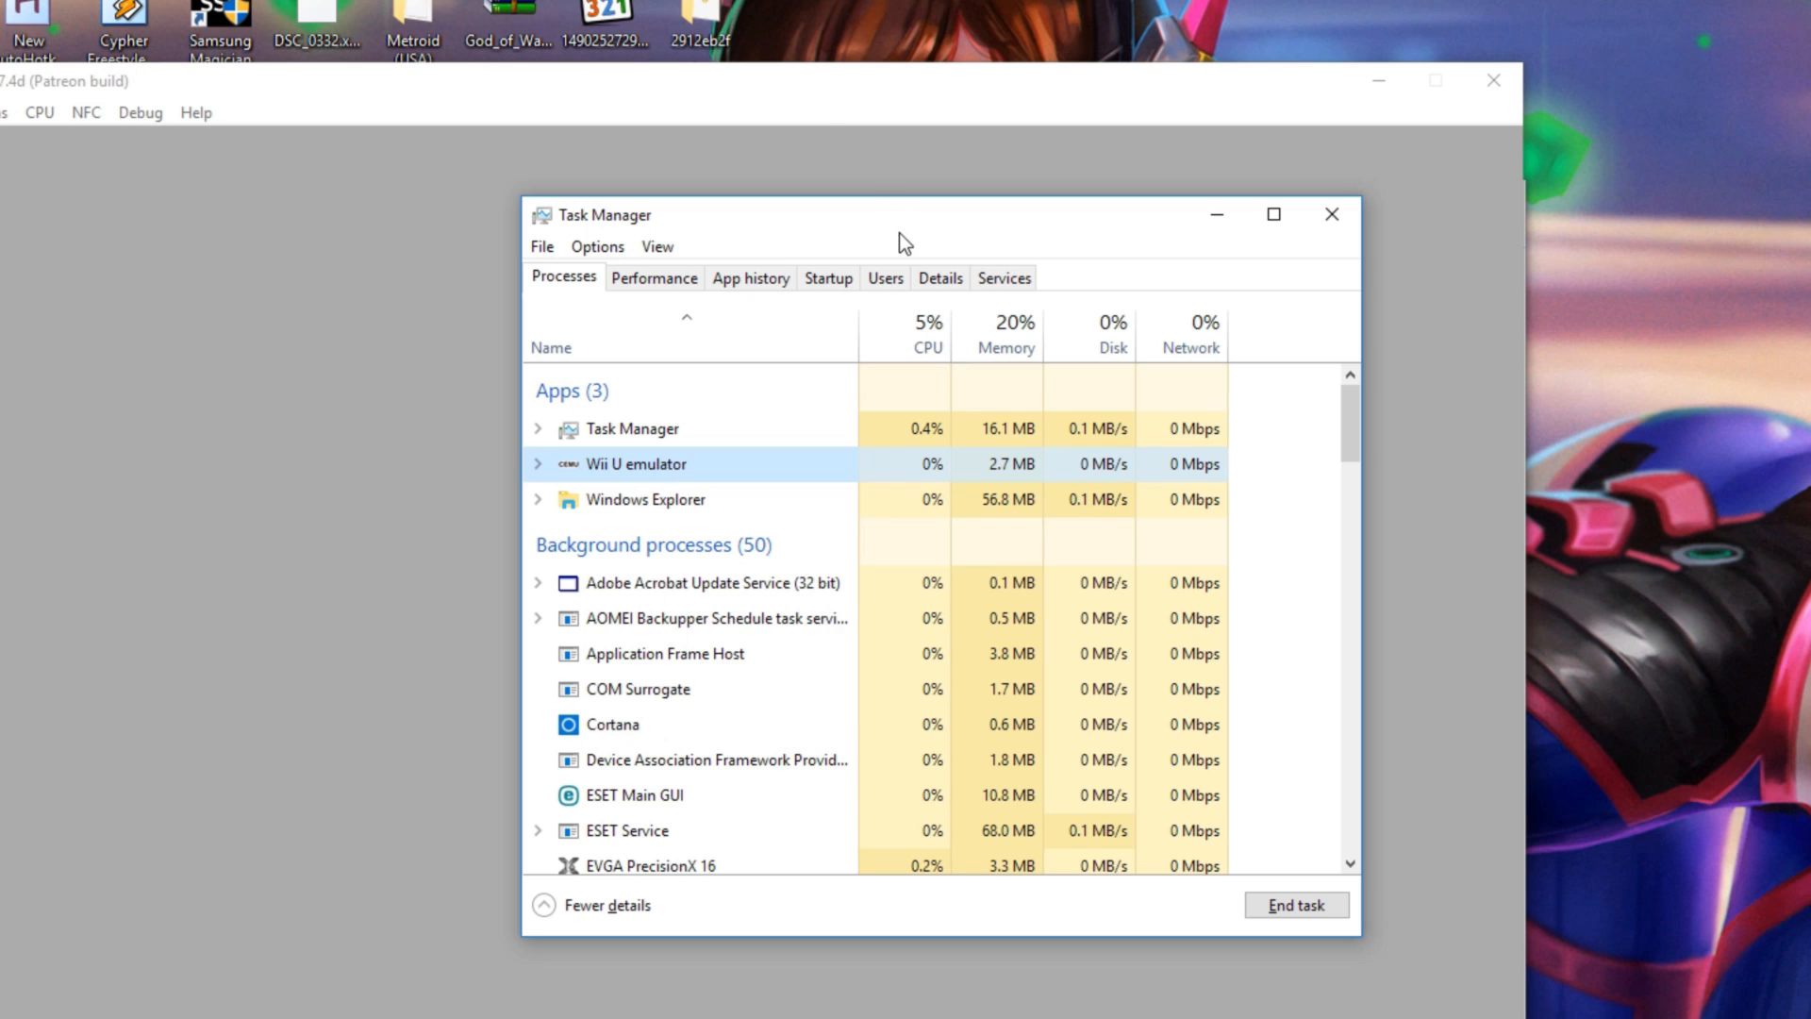
click(538, 464)
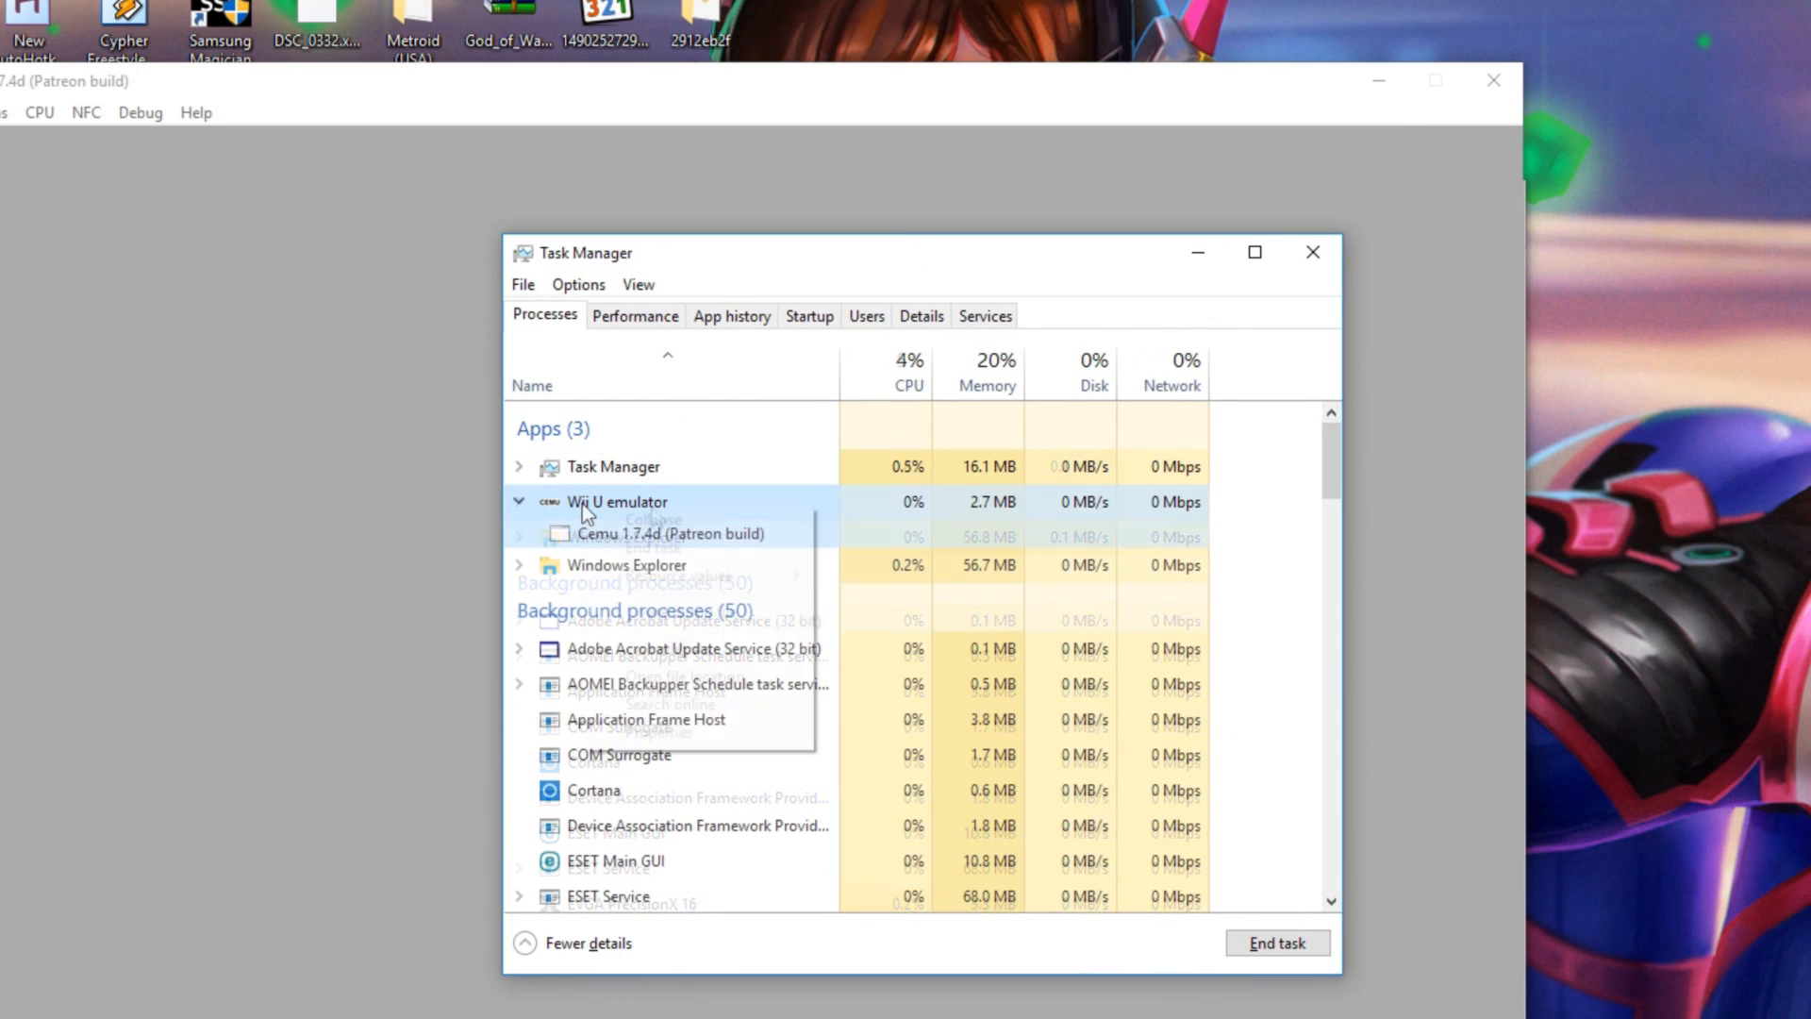
Restrict Cemu.exe's affinity to CPU 0, 2, 4 and 6 from the Details list
click(921, 315)
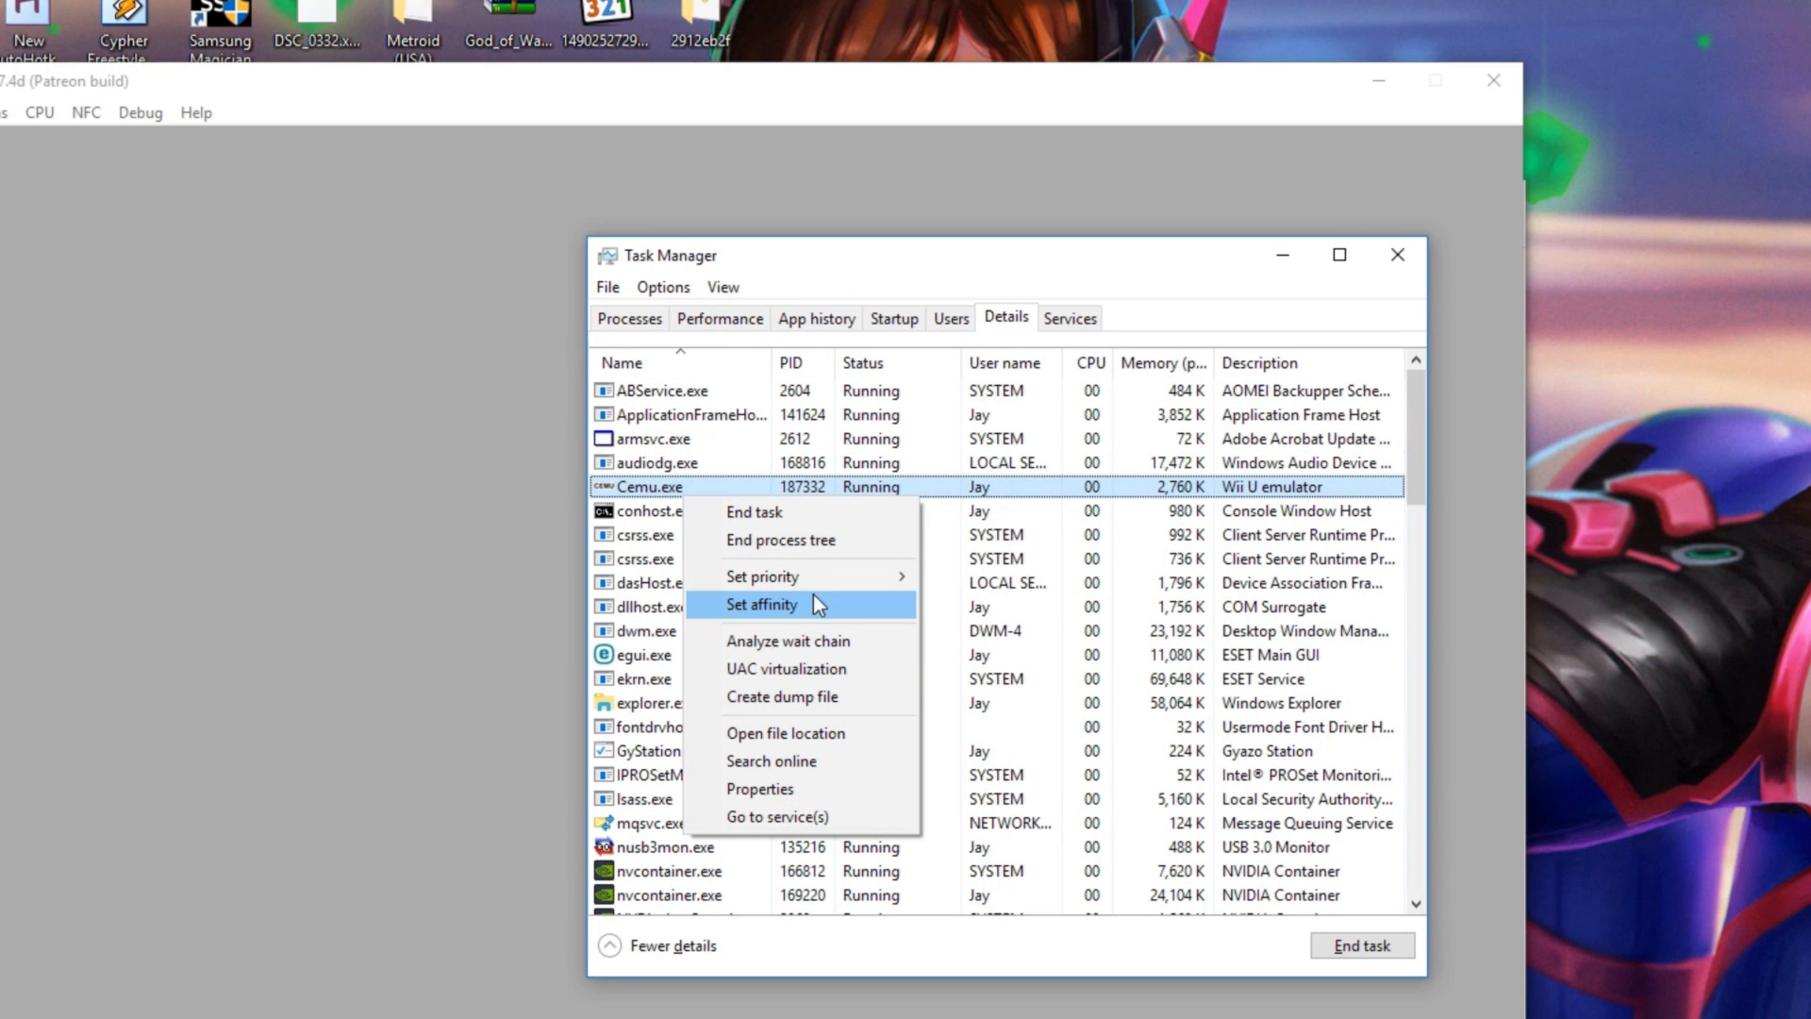
click(762, 605)
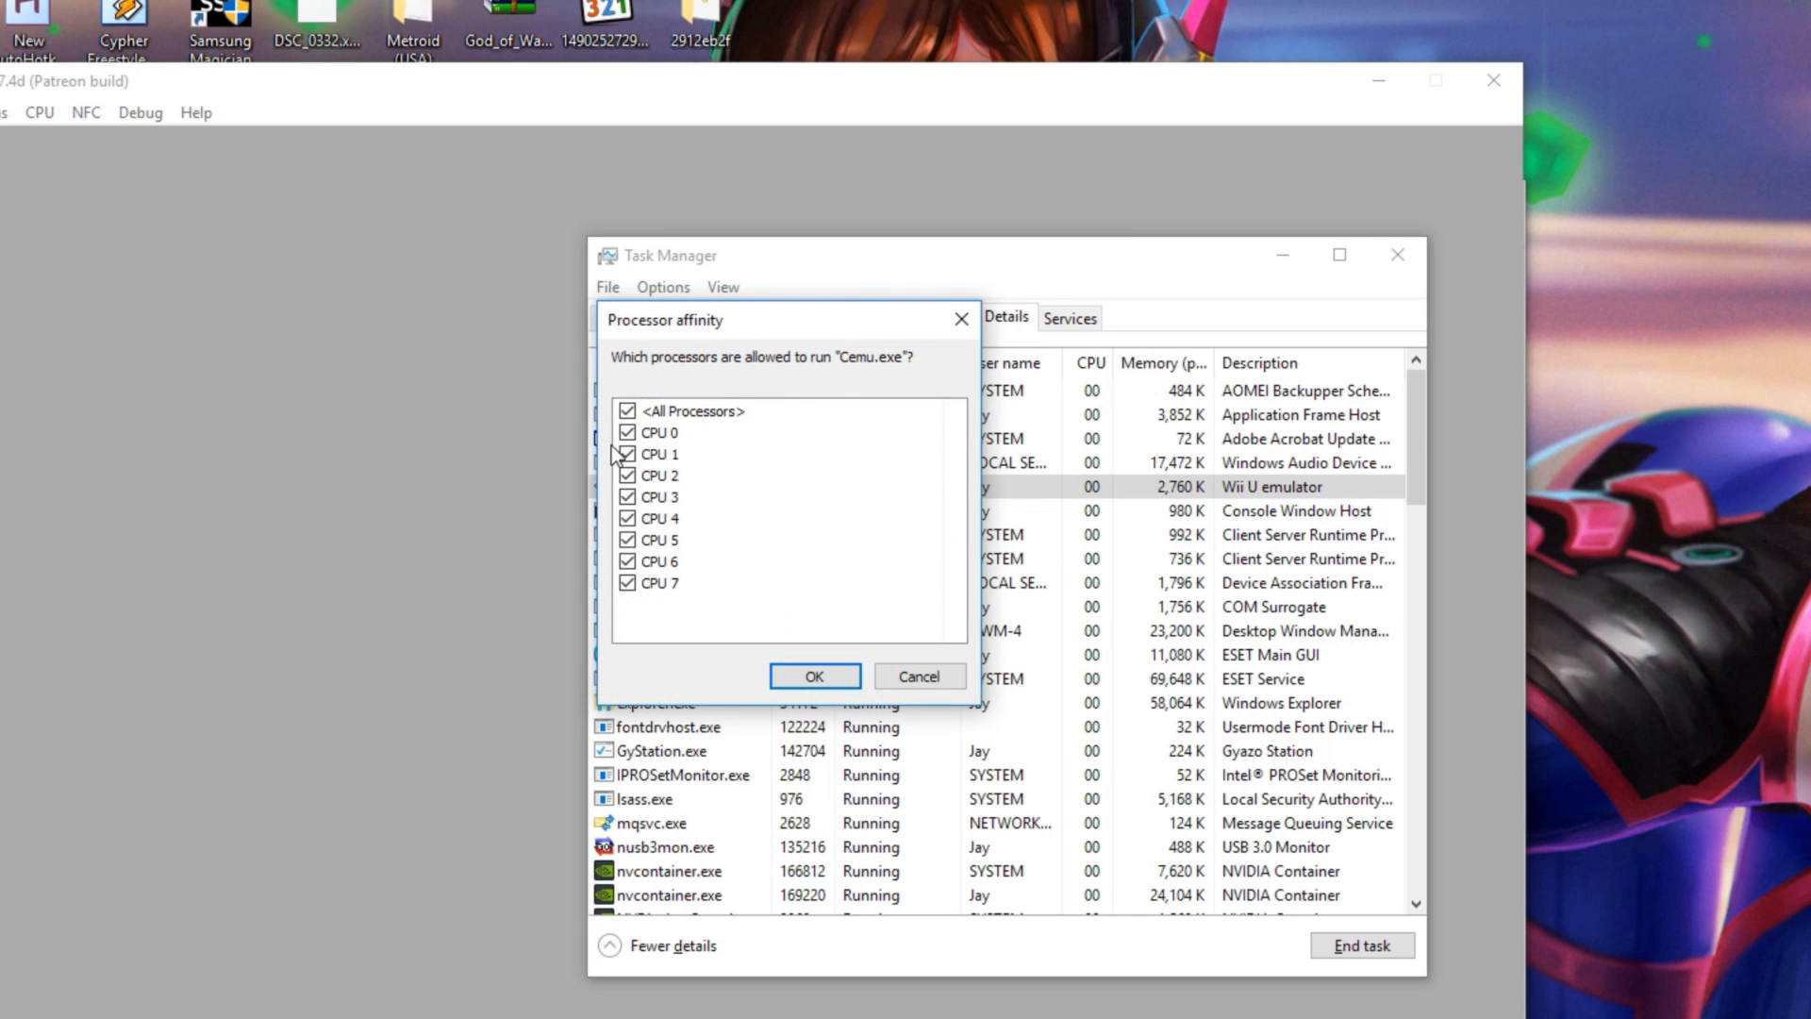
click(628, 454)
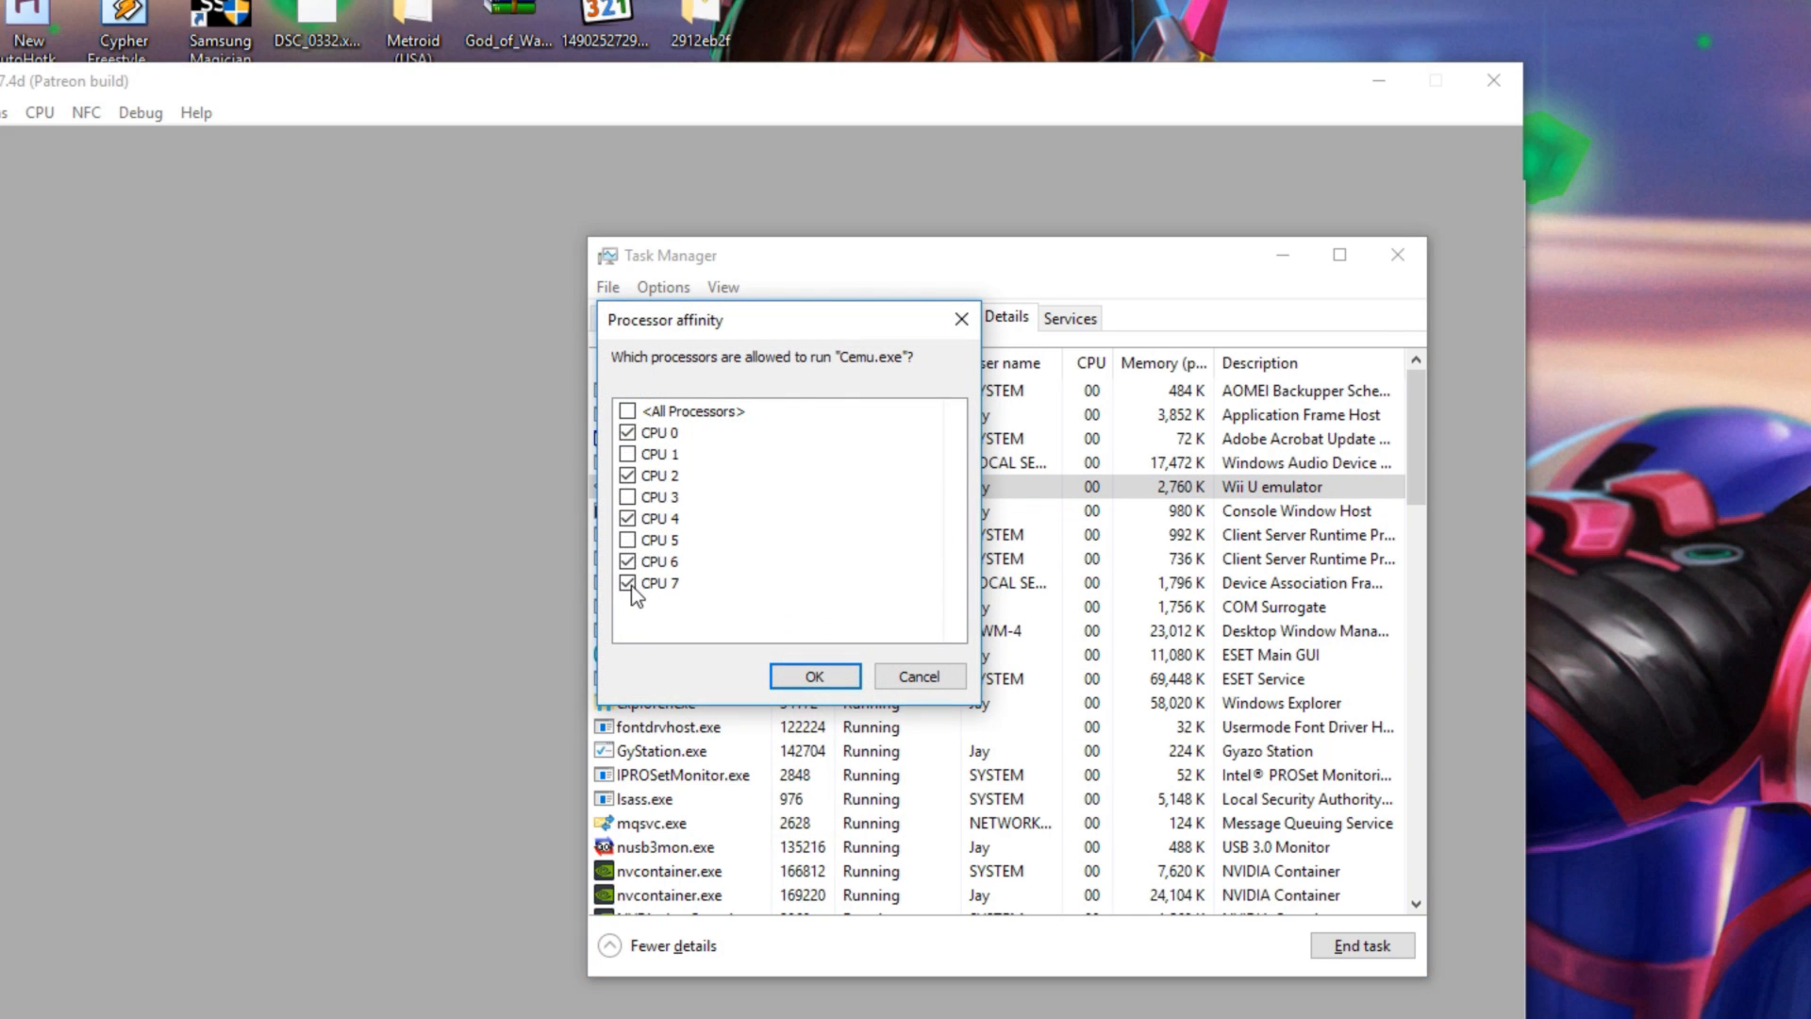
click(815, 677)
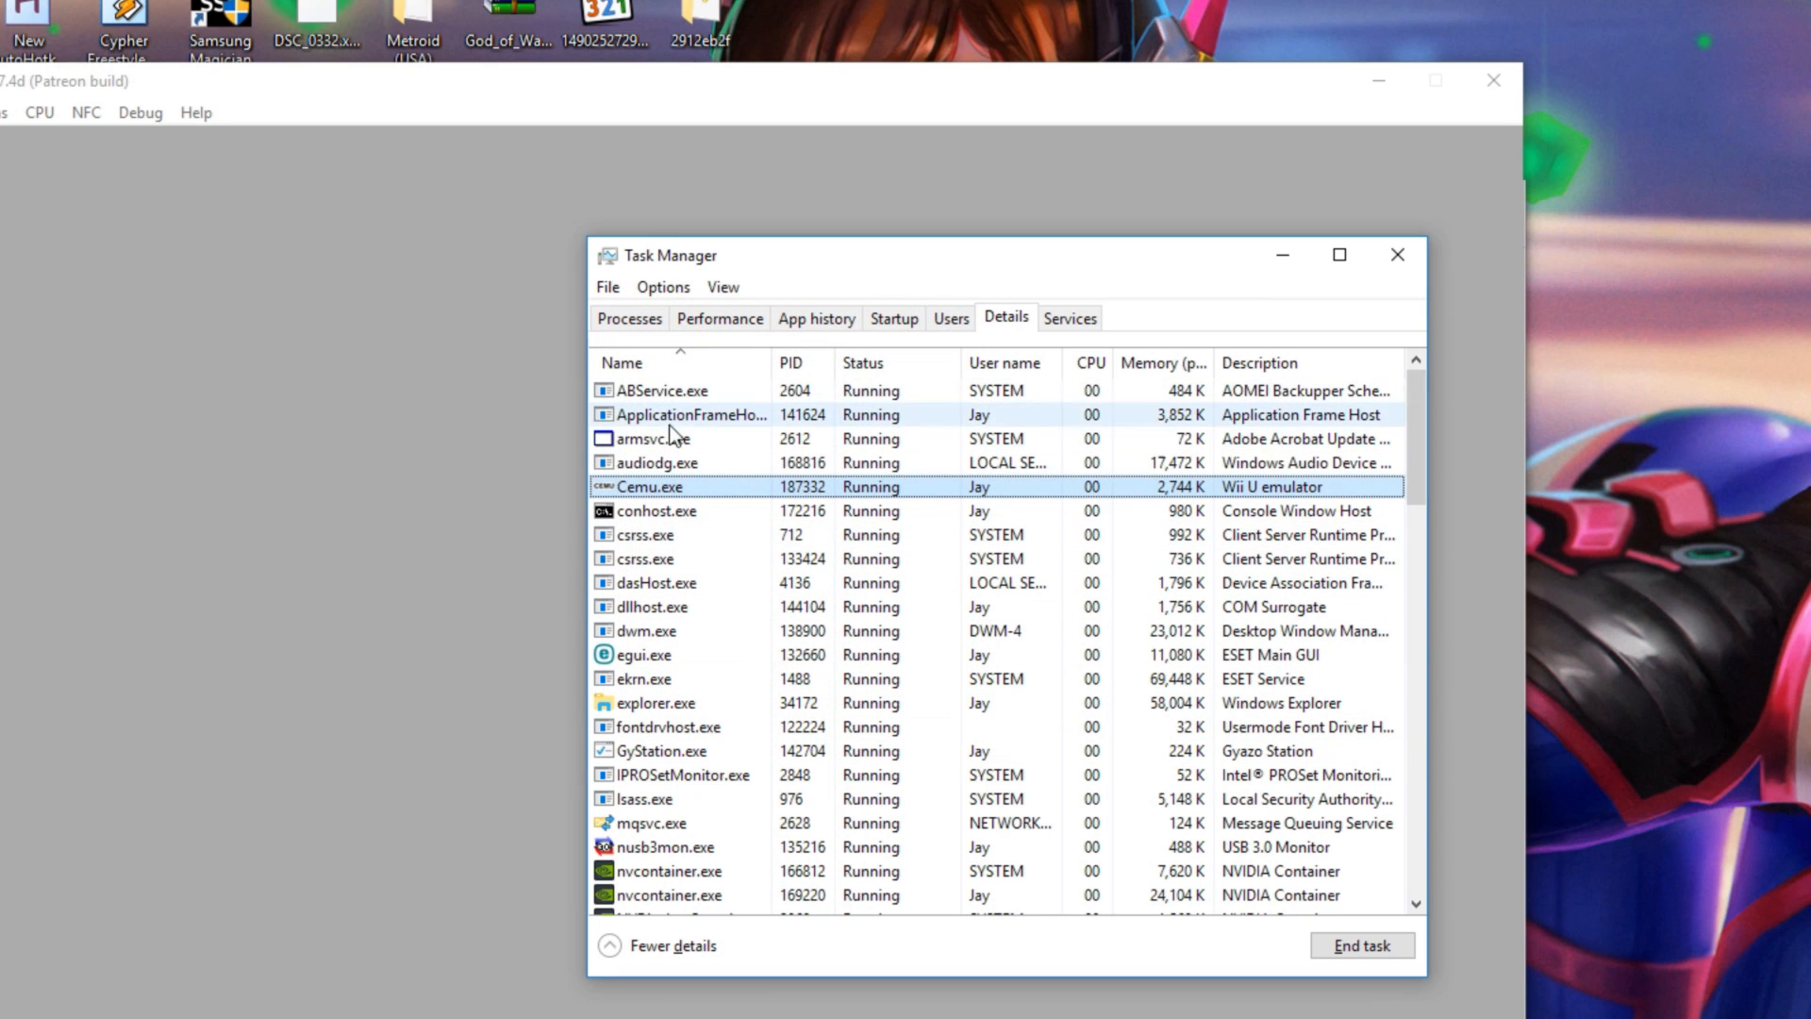
Reopen Cemu.exe's processor affinity to verify the selection and confirm it
right_click(647, 487)
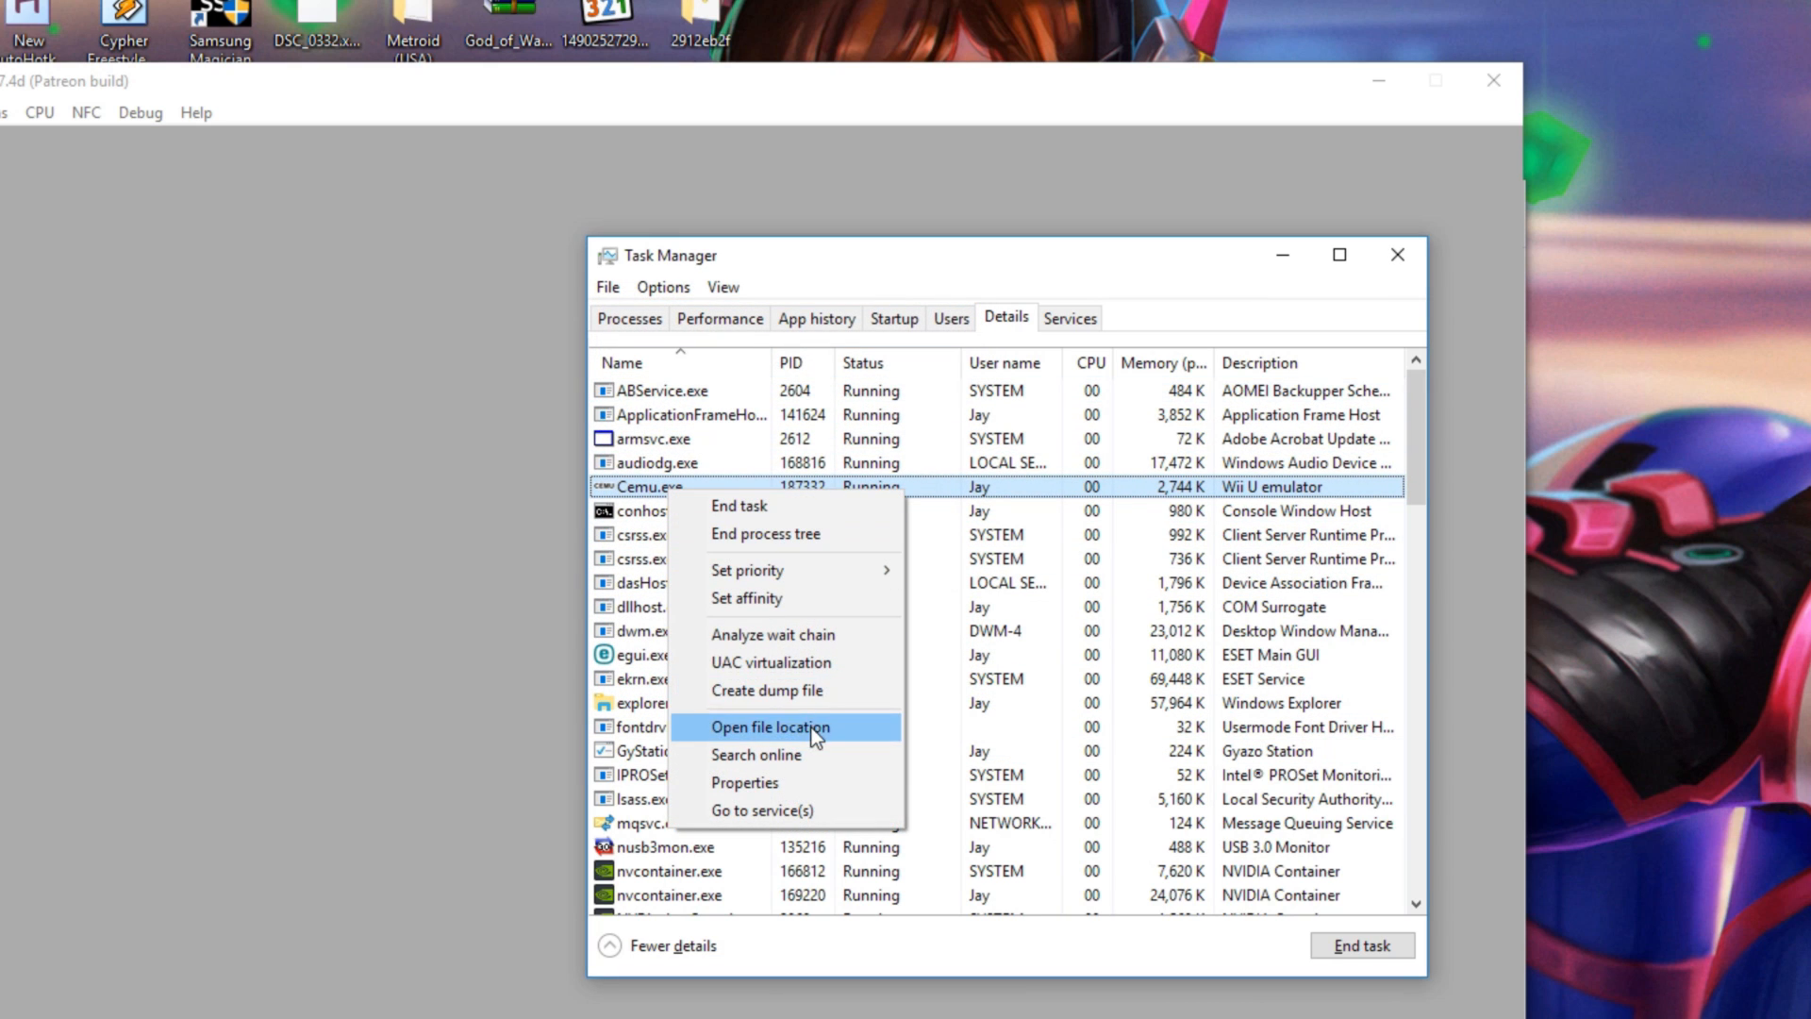
click(747, 598)
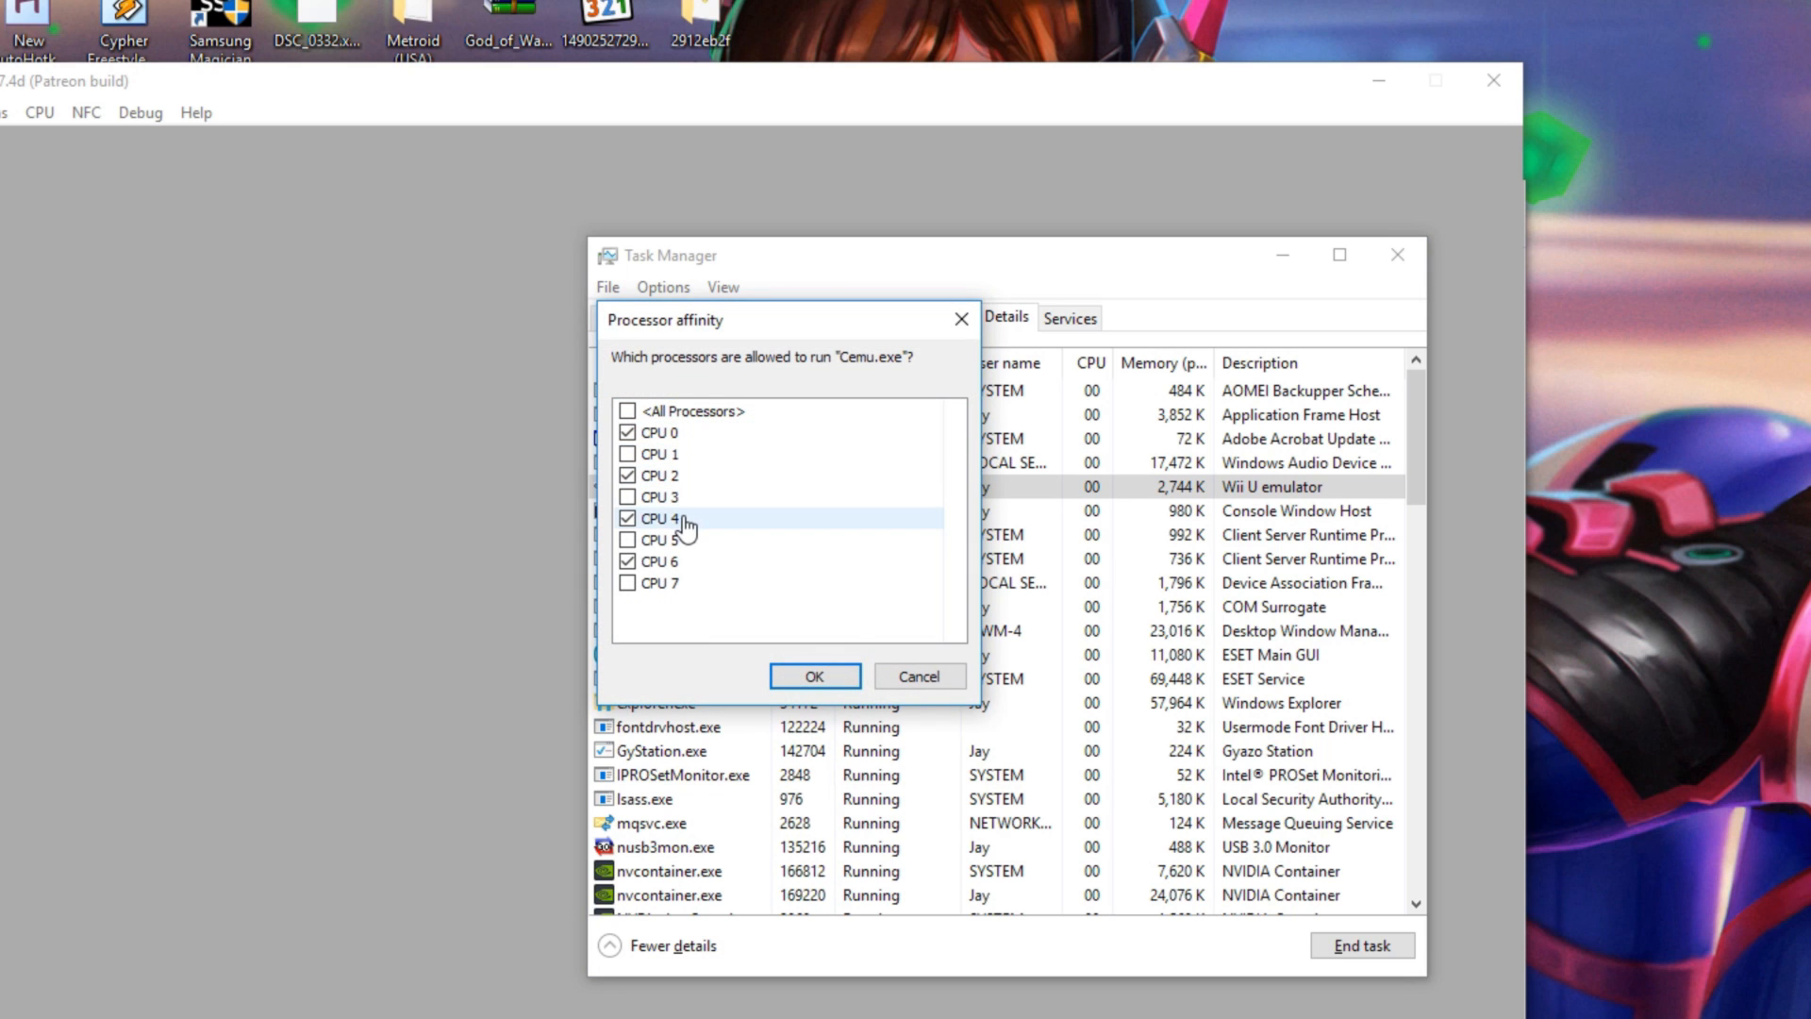
click(815, 676)
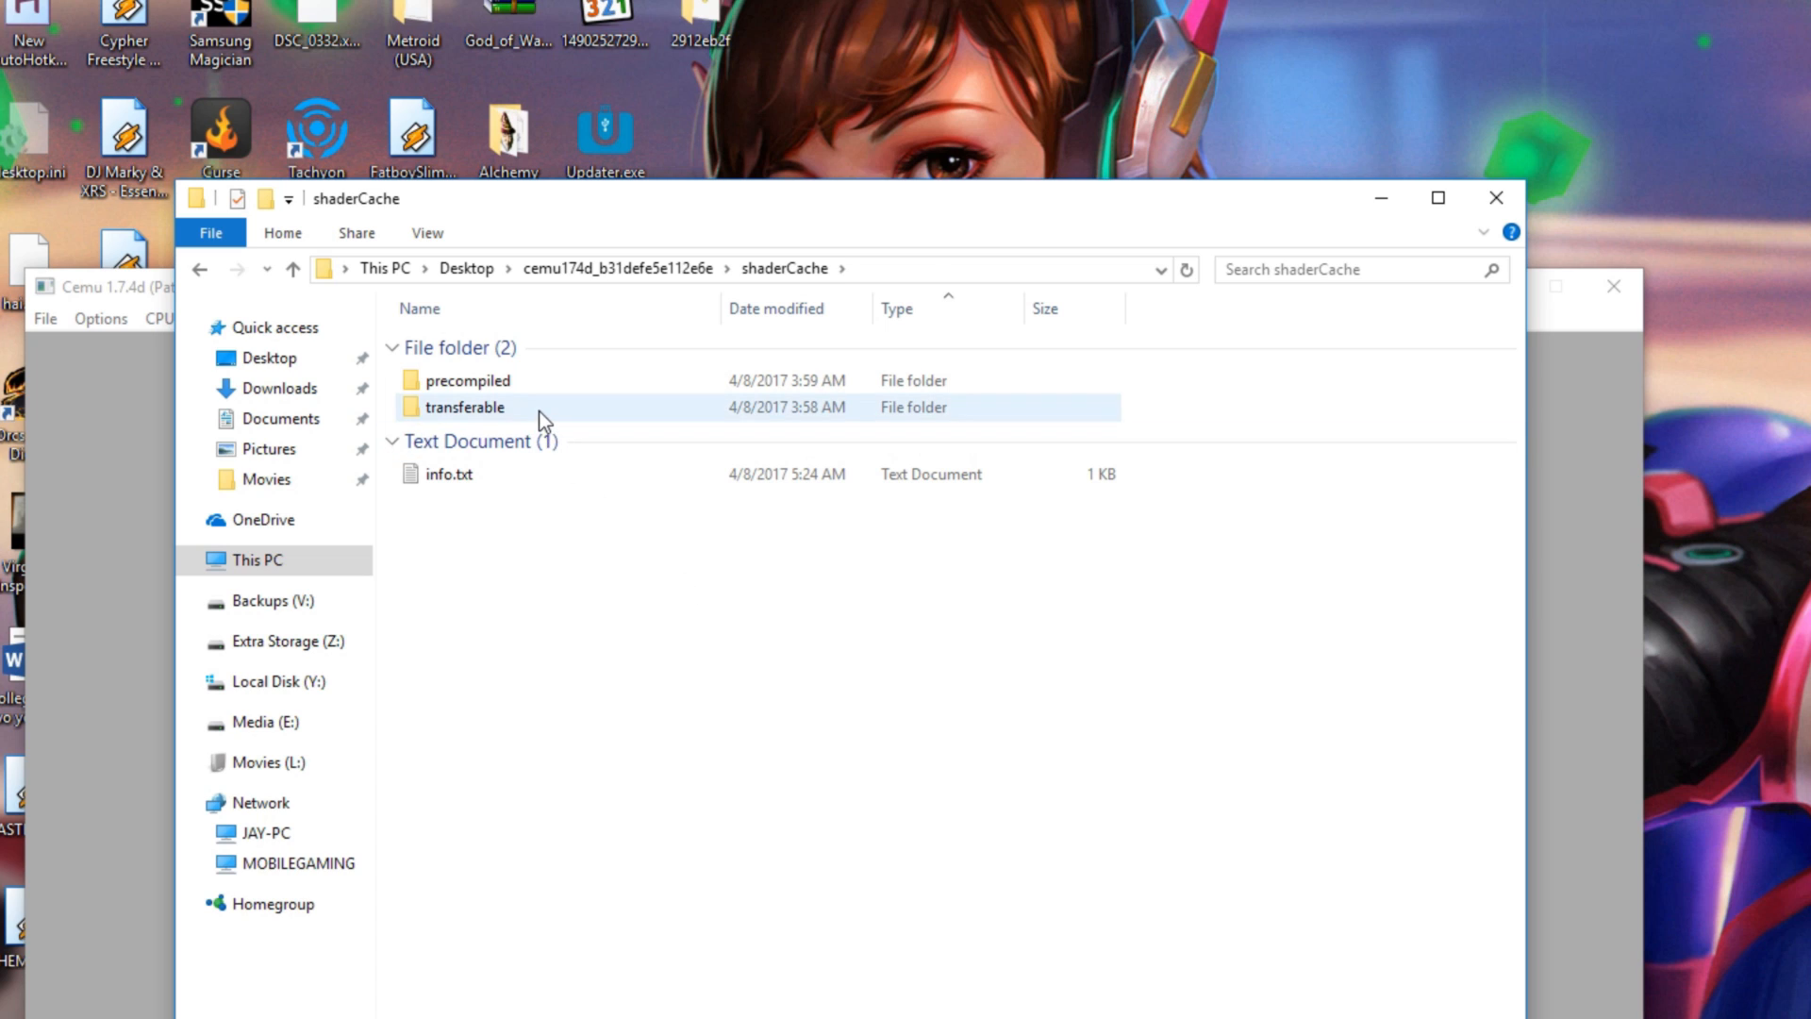
Look inside the transferable shader cache folder, then view log.txt in Notepad and close it
double_click(463, 406)
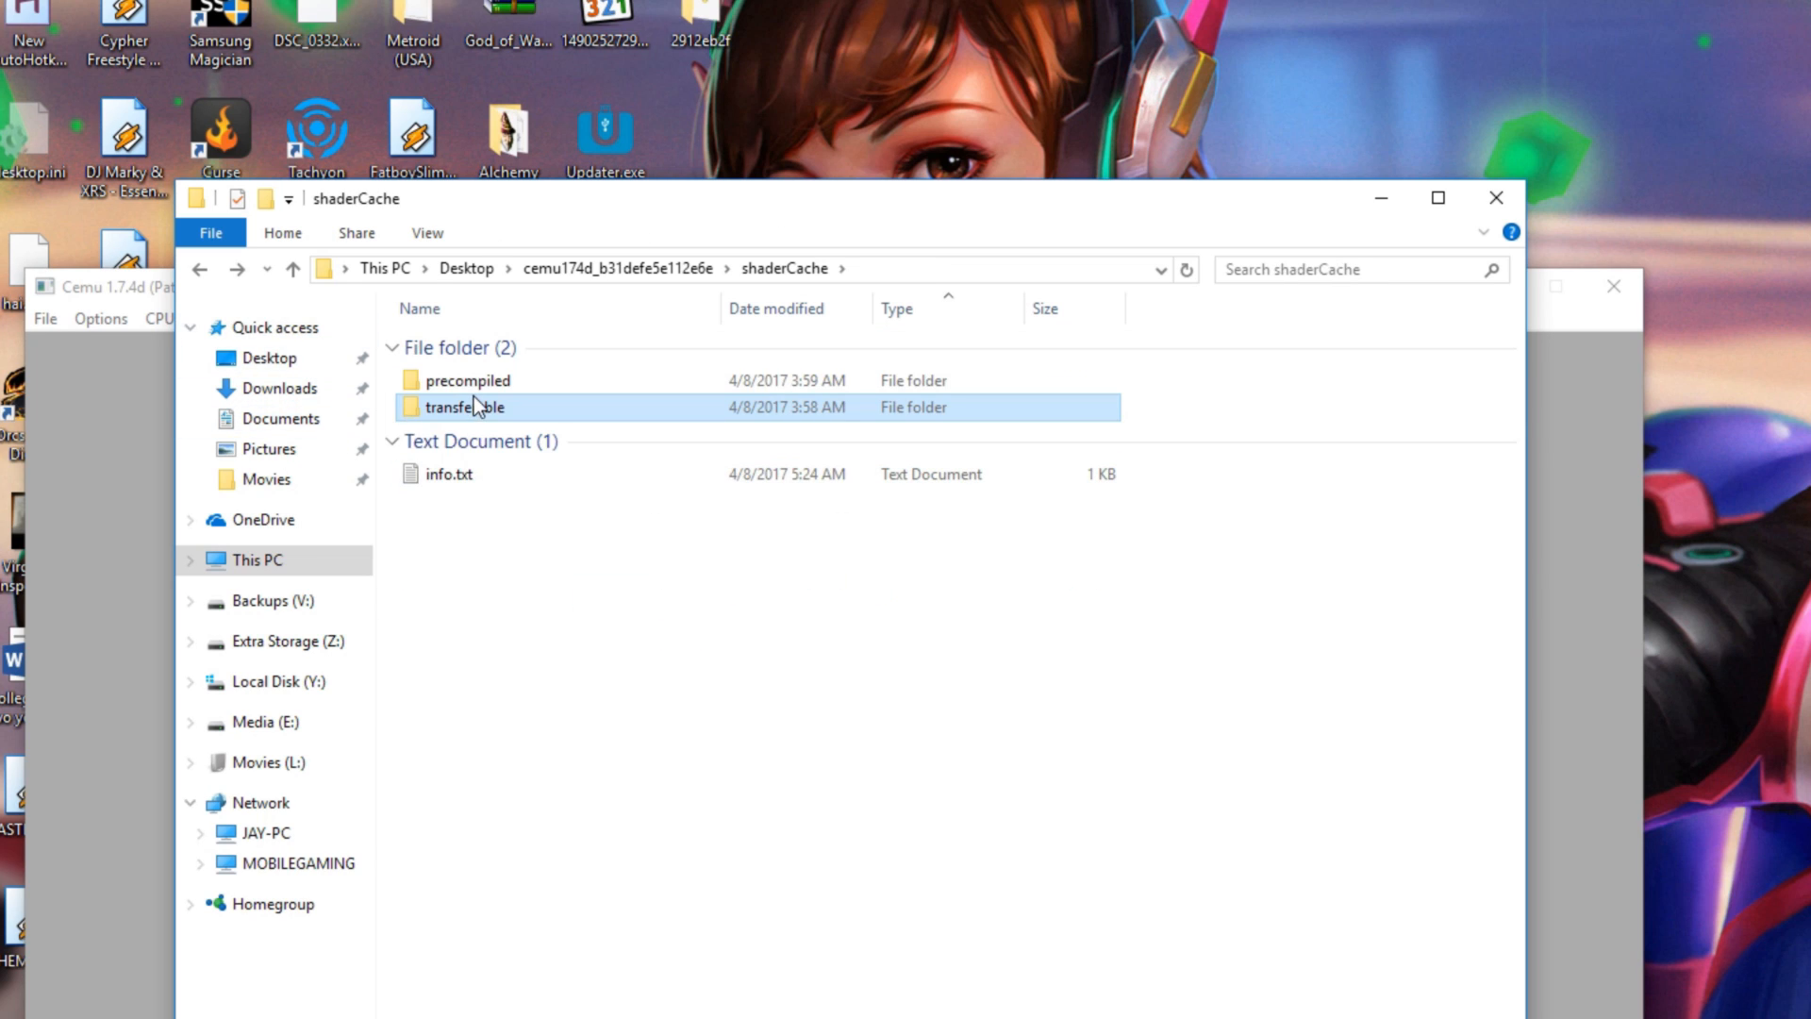
double_click(467, 380)
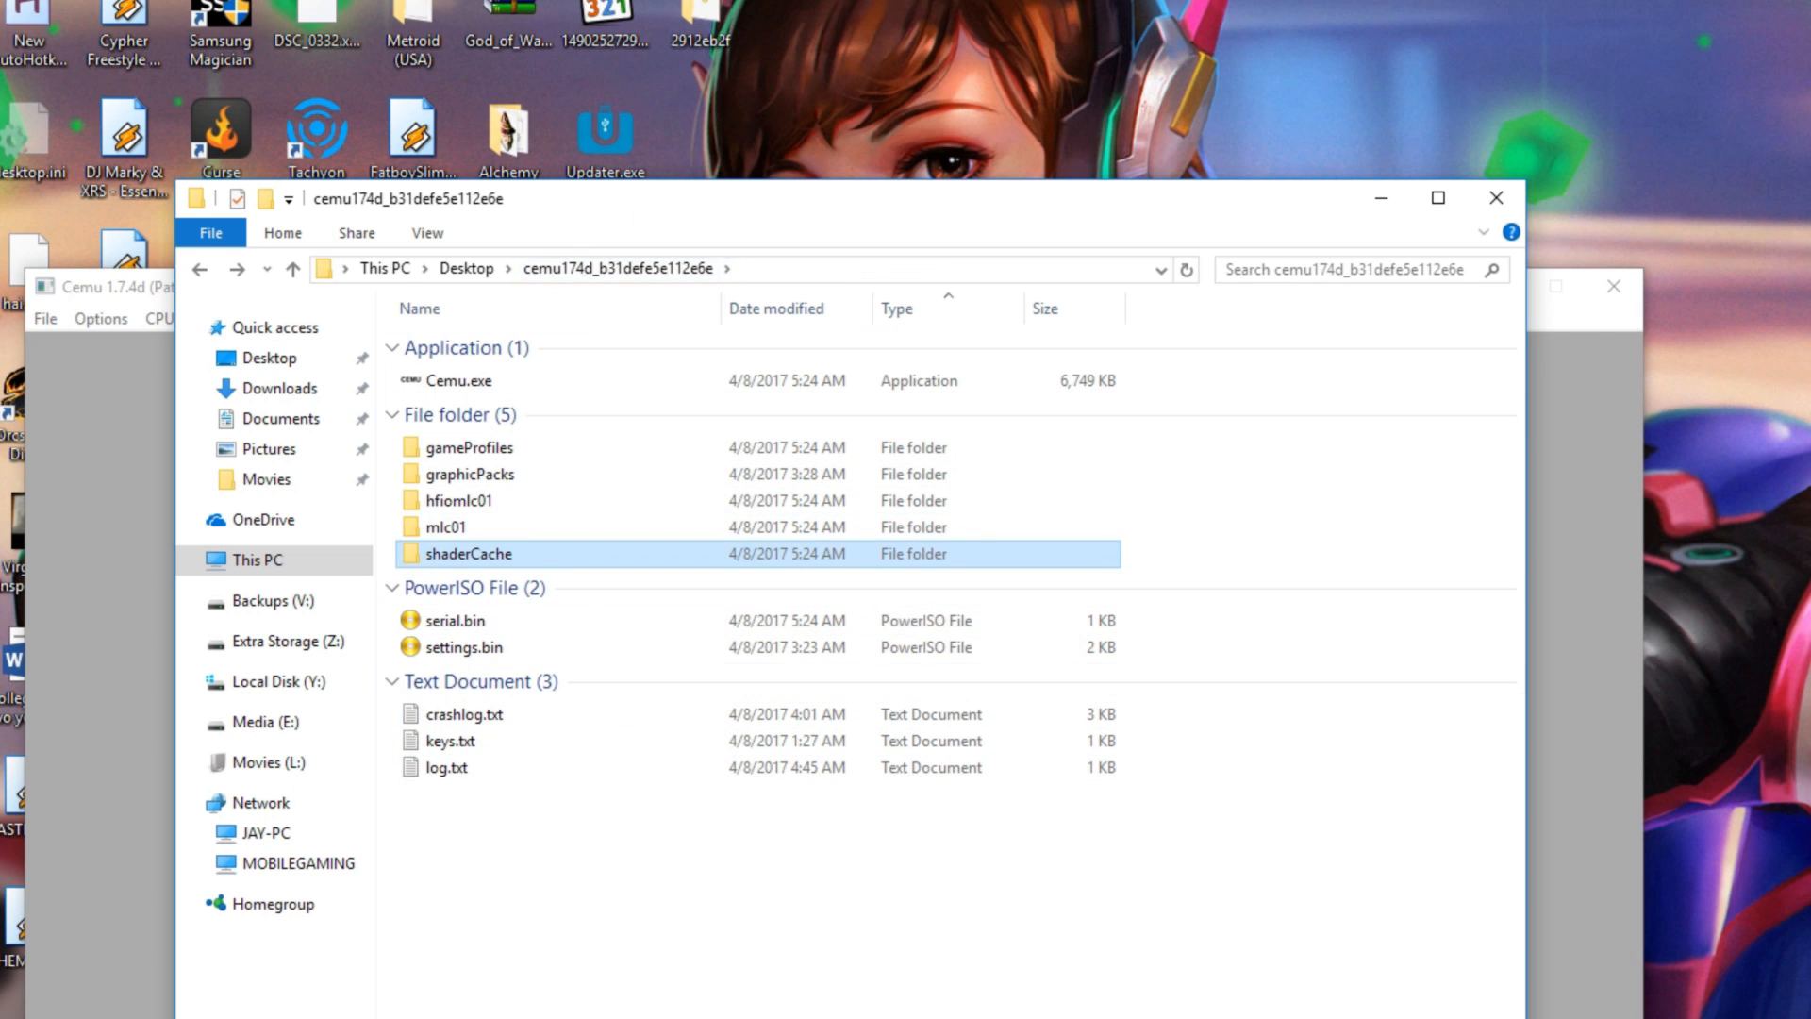
double_click(446, 768)
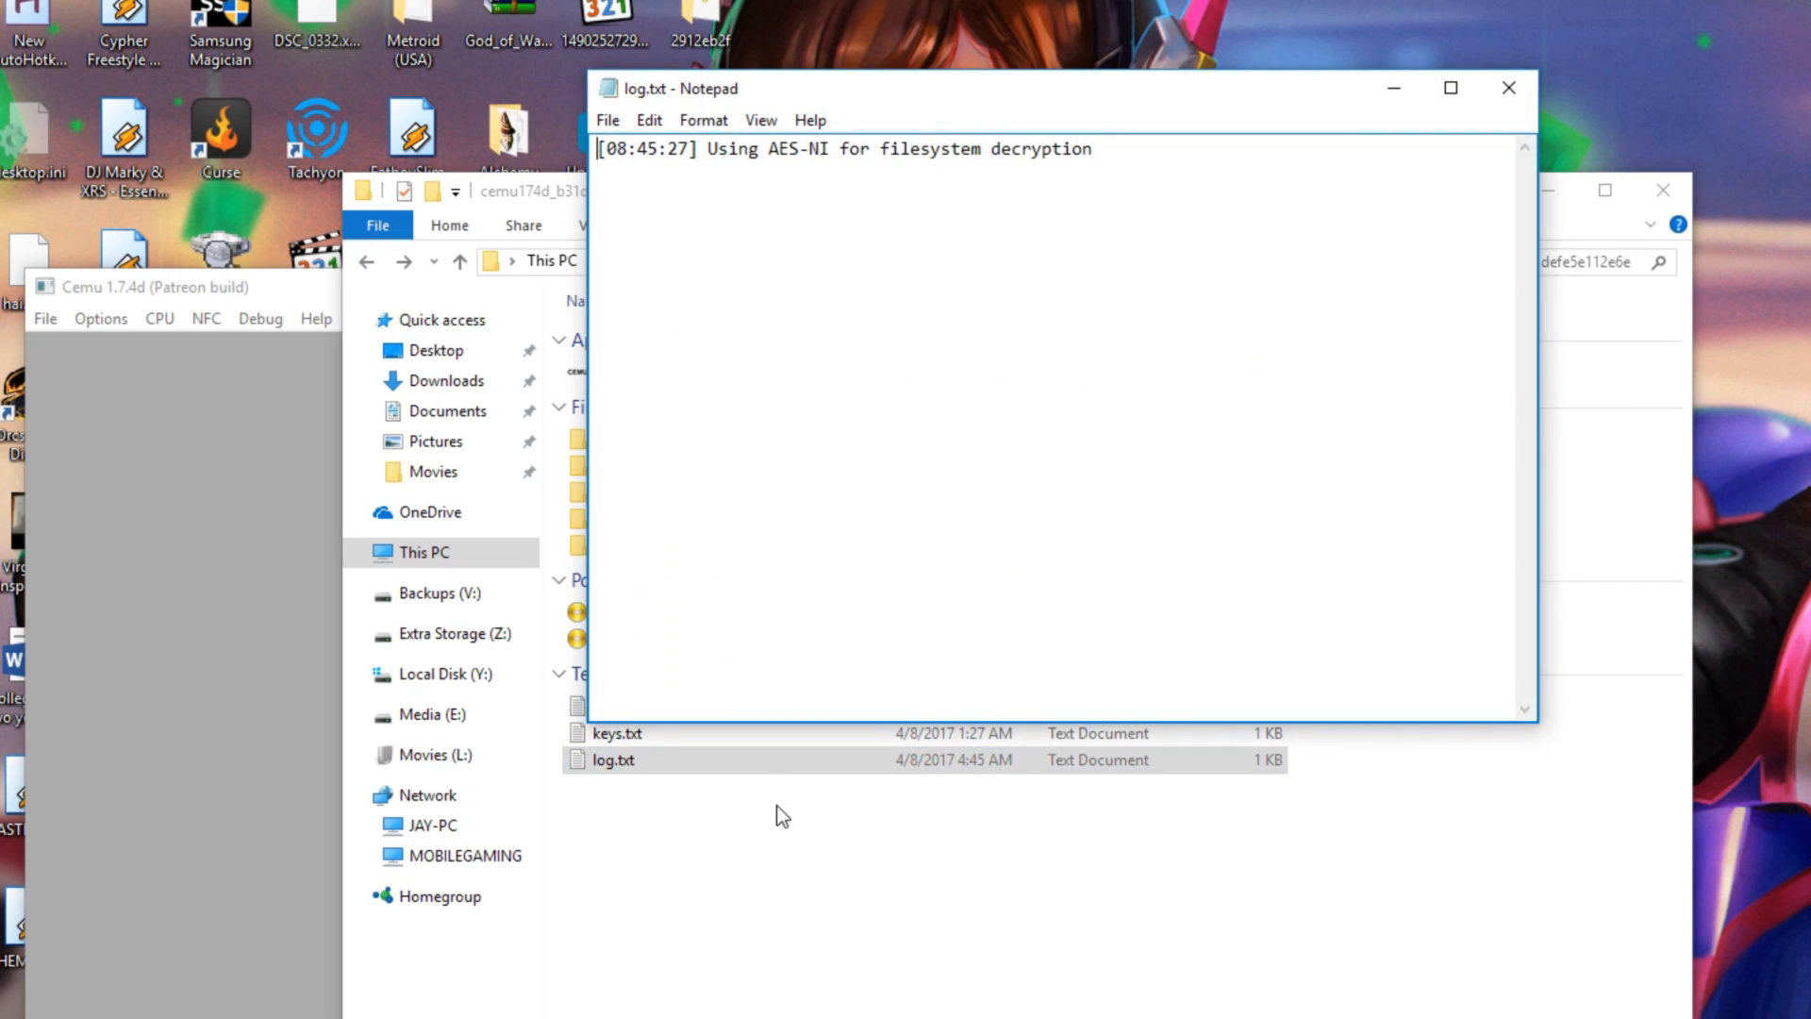
click(1502, 86)
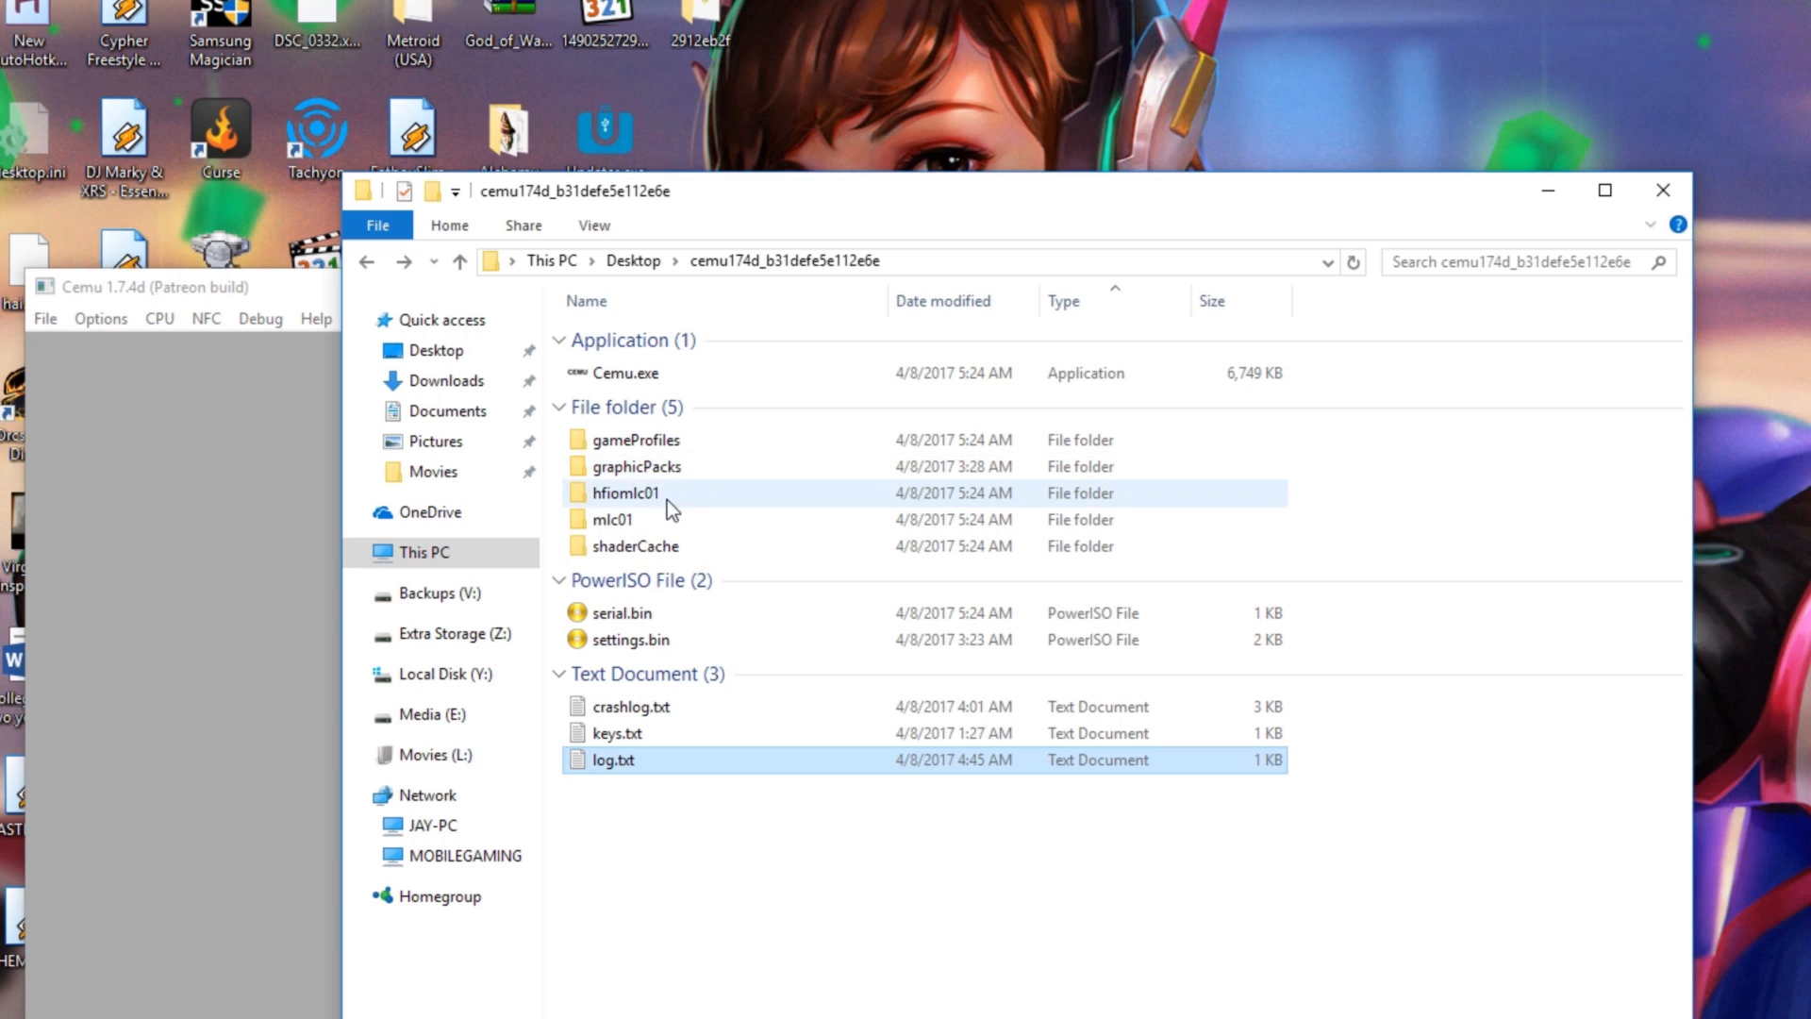
click(611, 520)
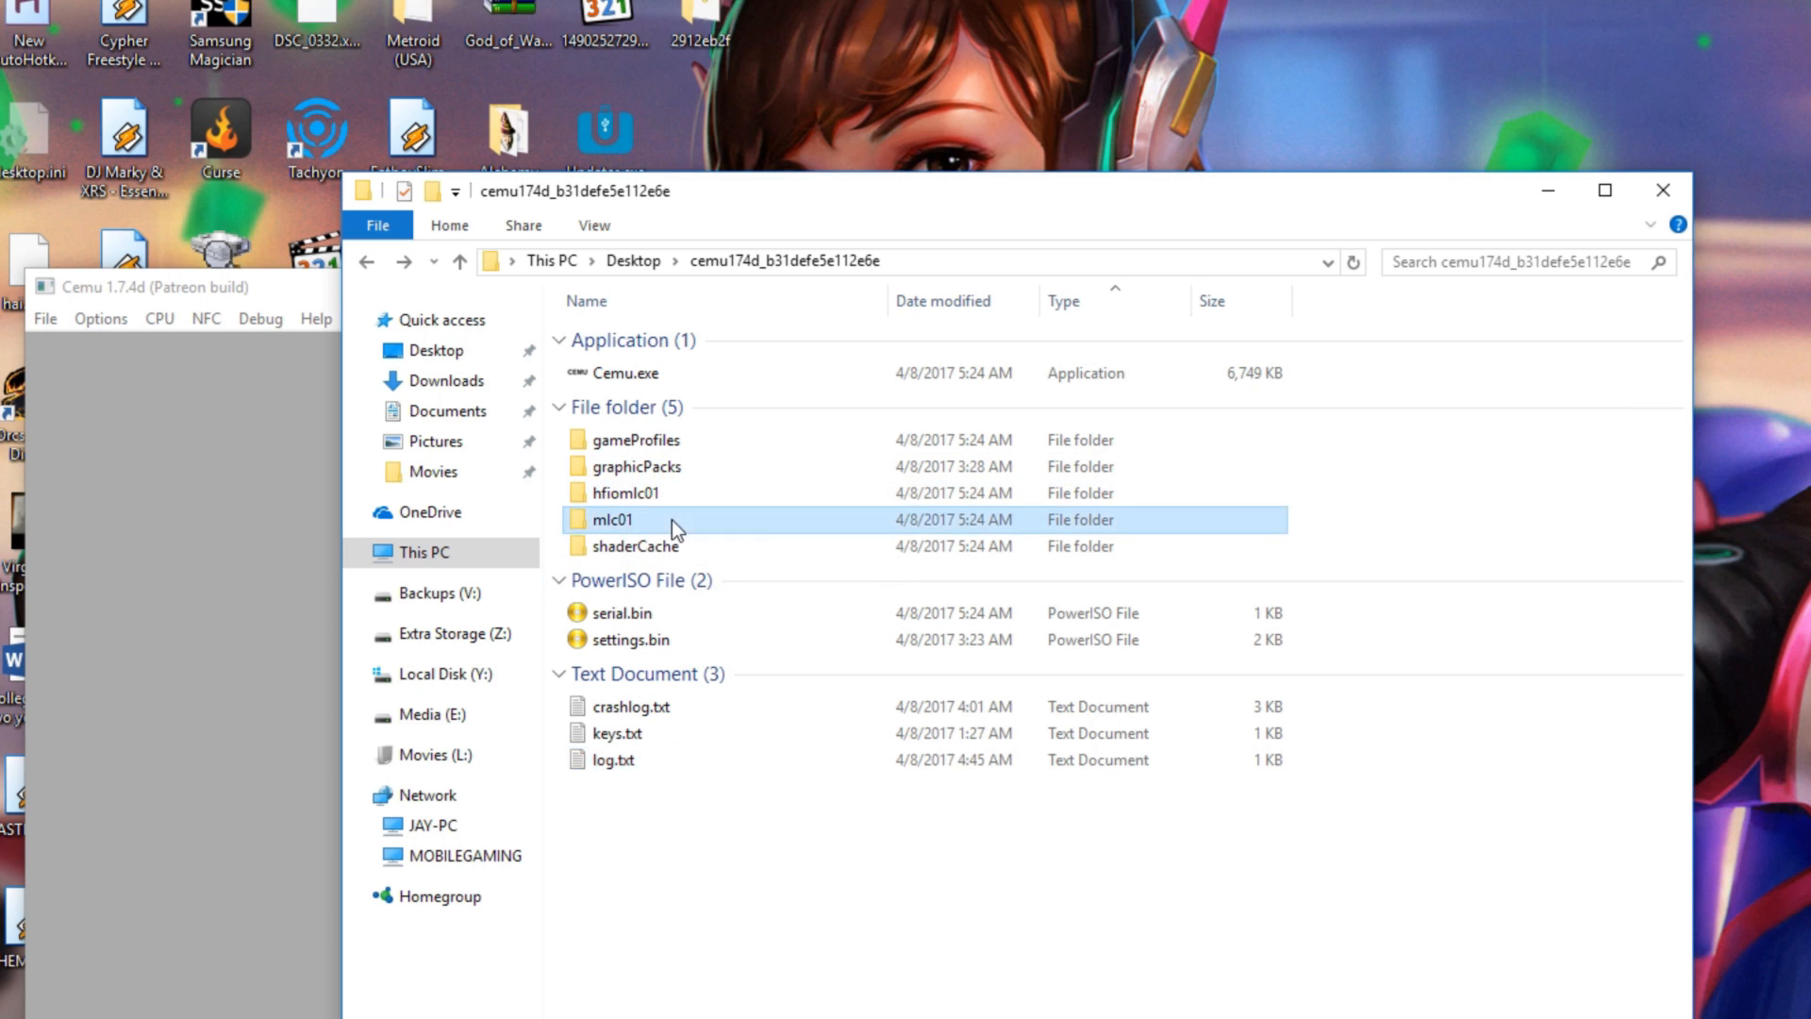
double_click(613, 519)
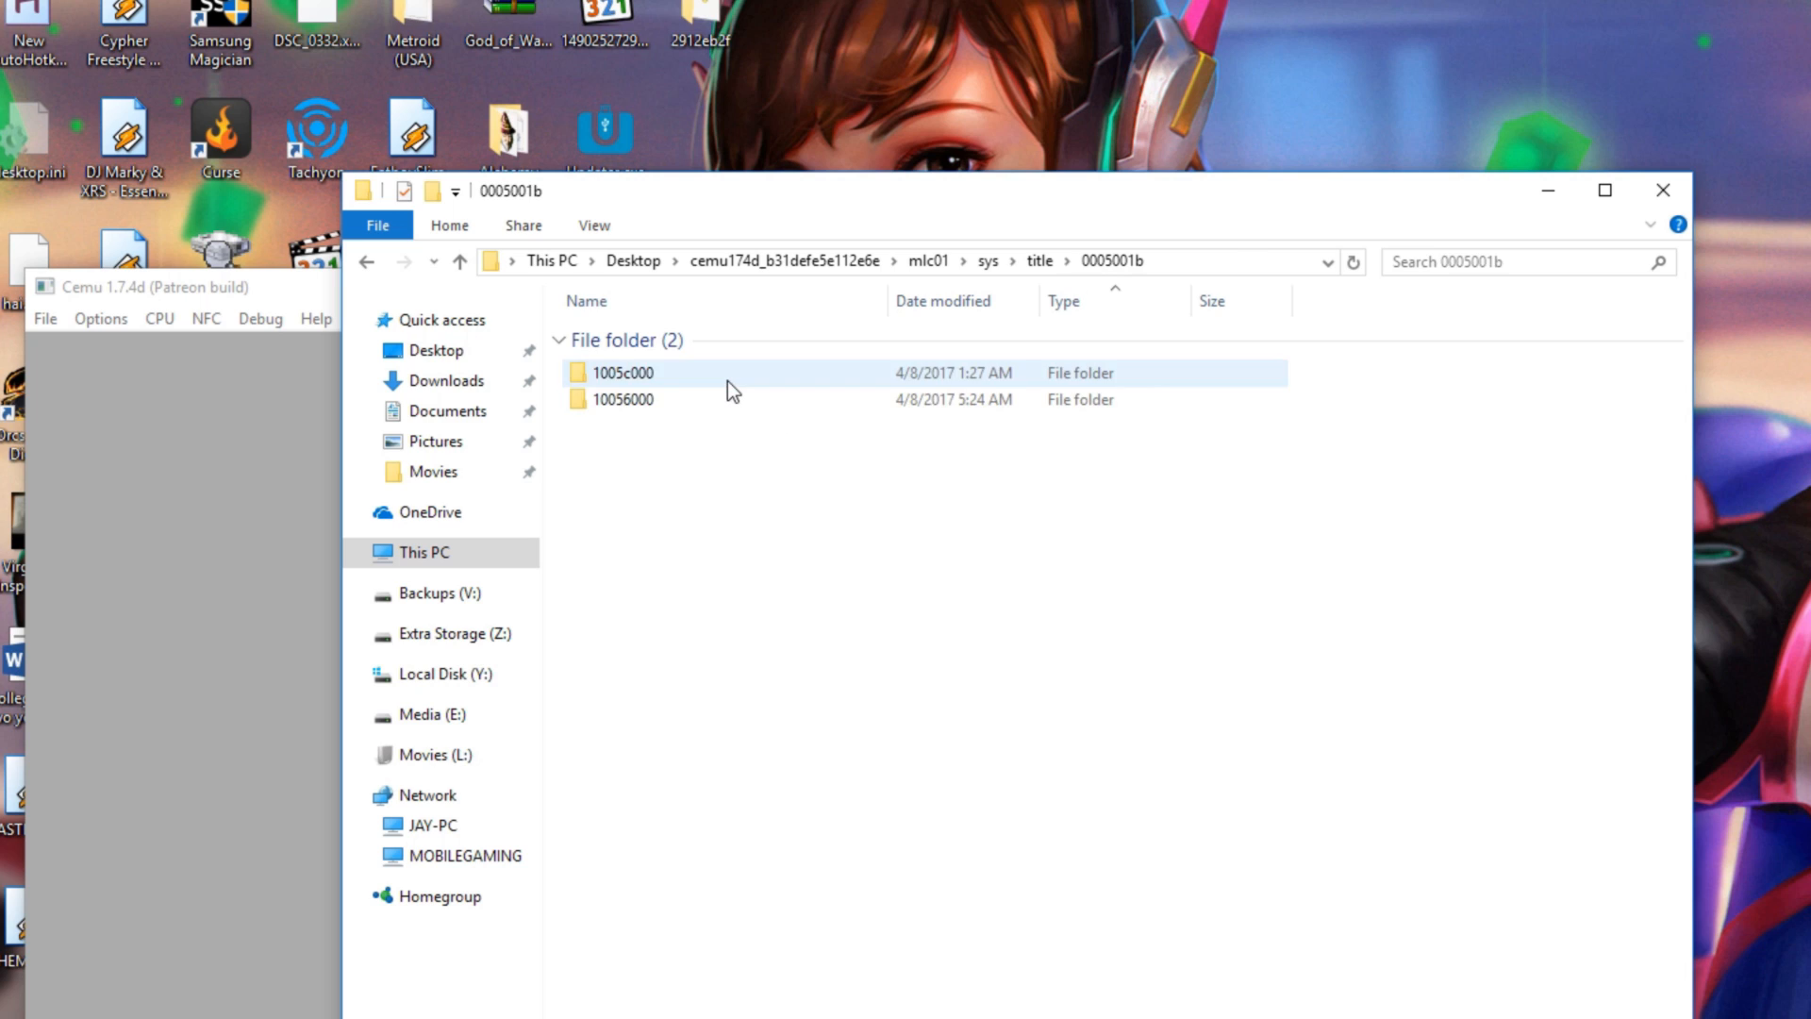
double_click(620, 373)
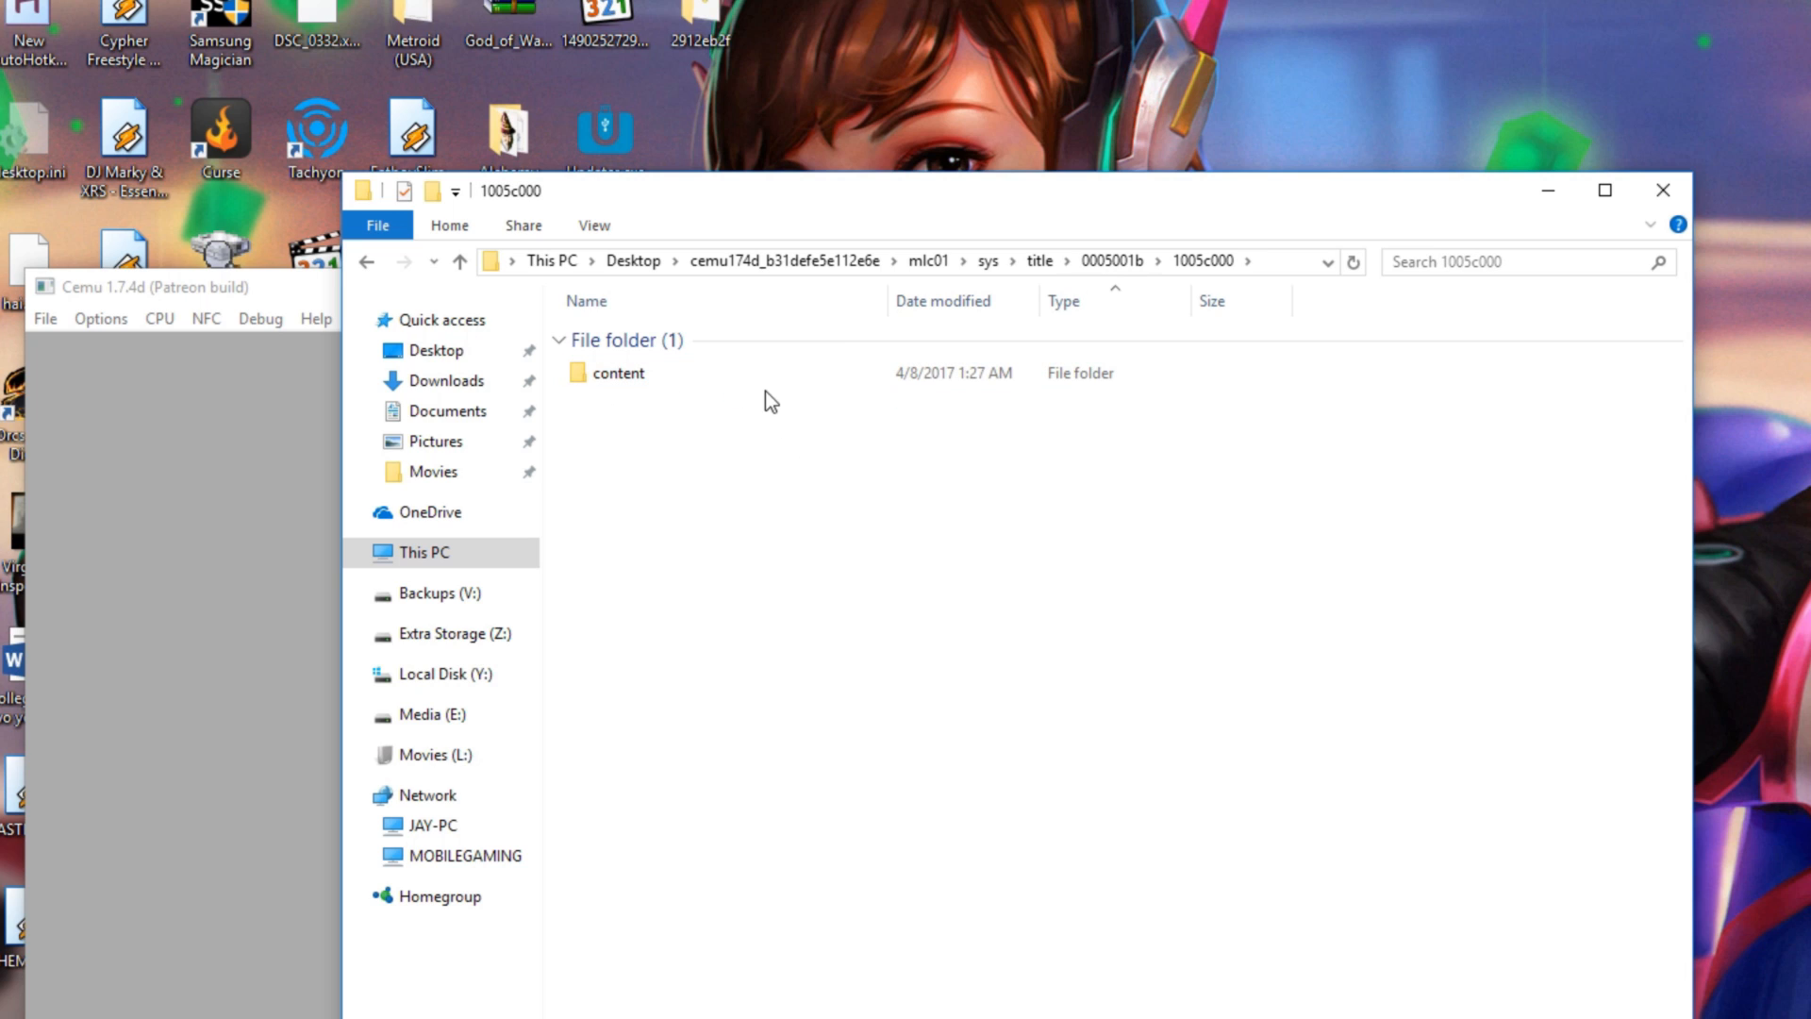
click(1111, 262)
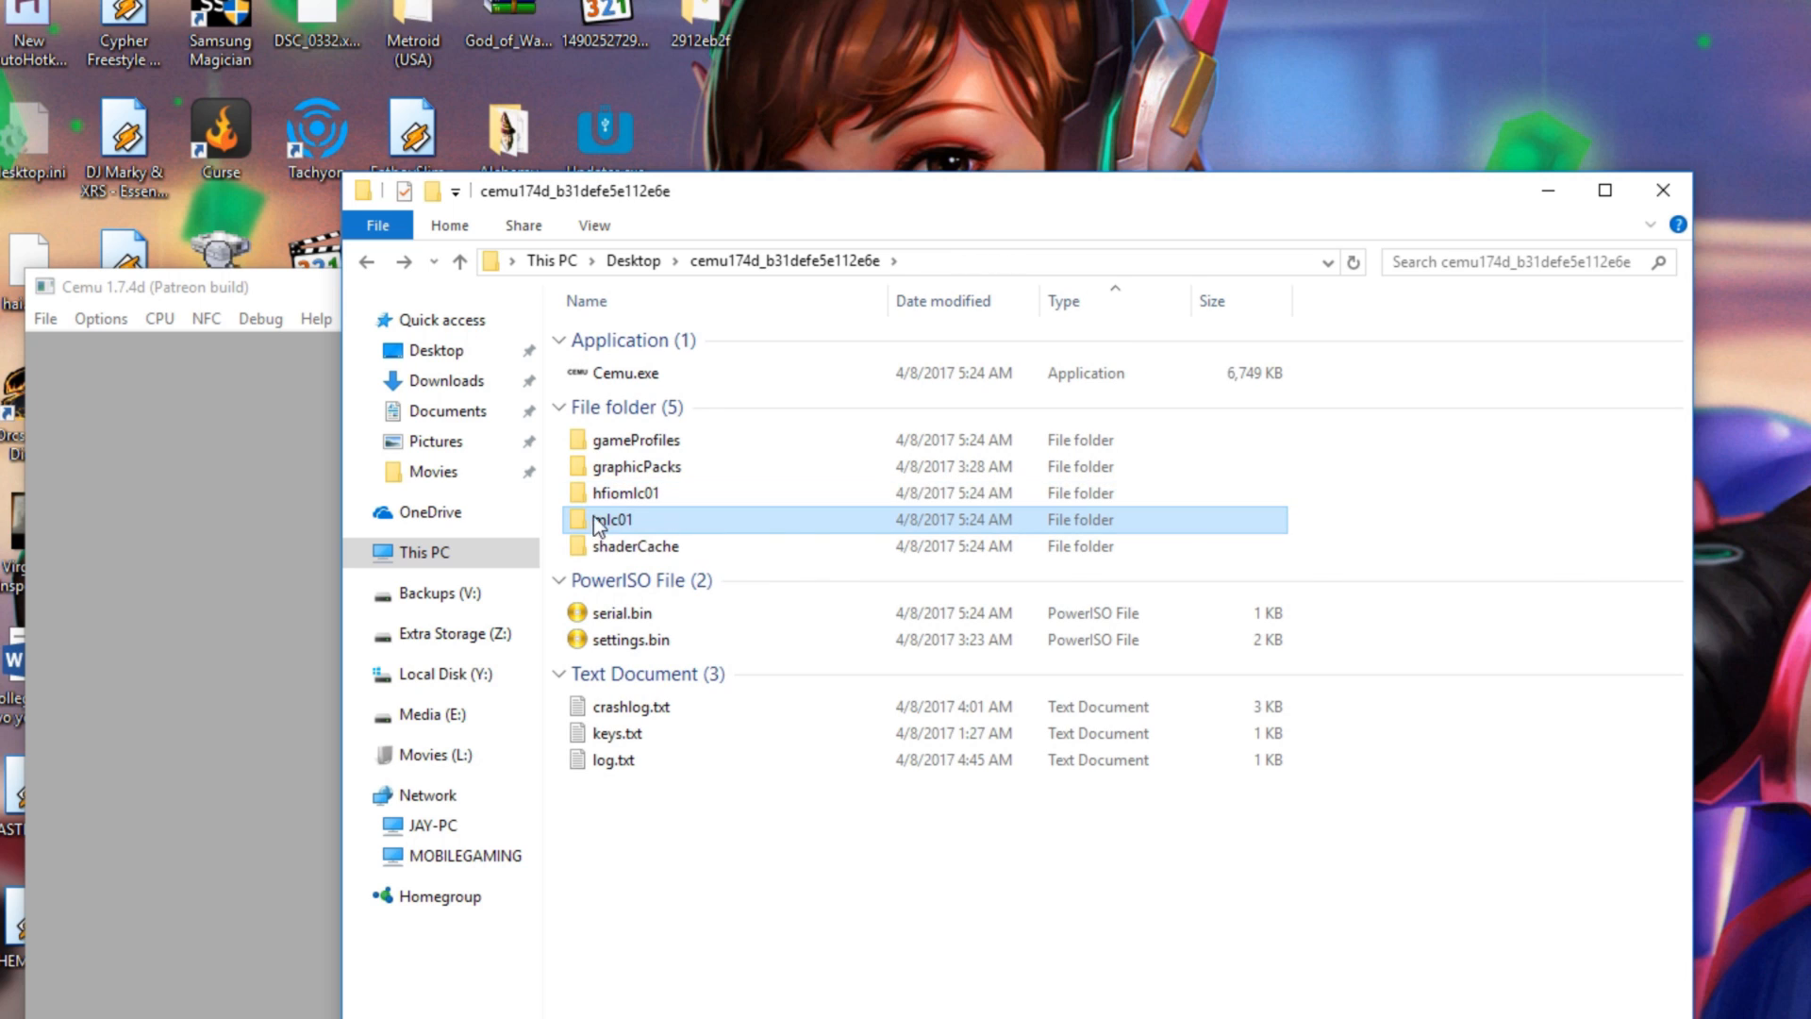
double_click(611, 519)
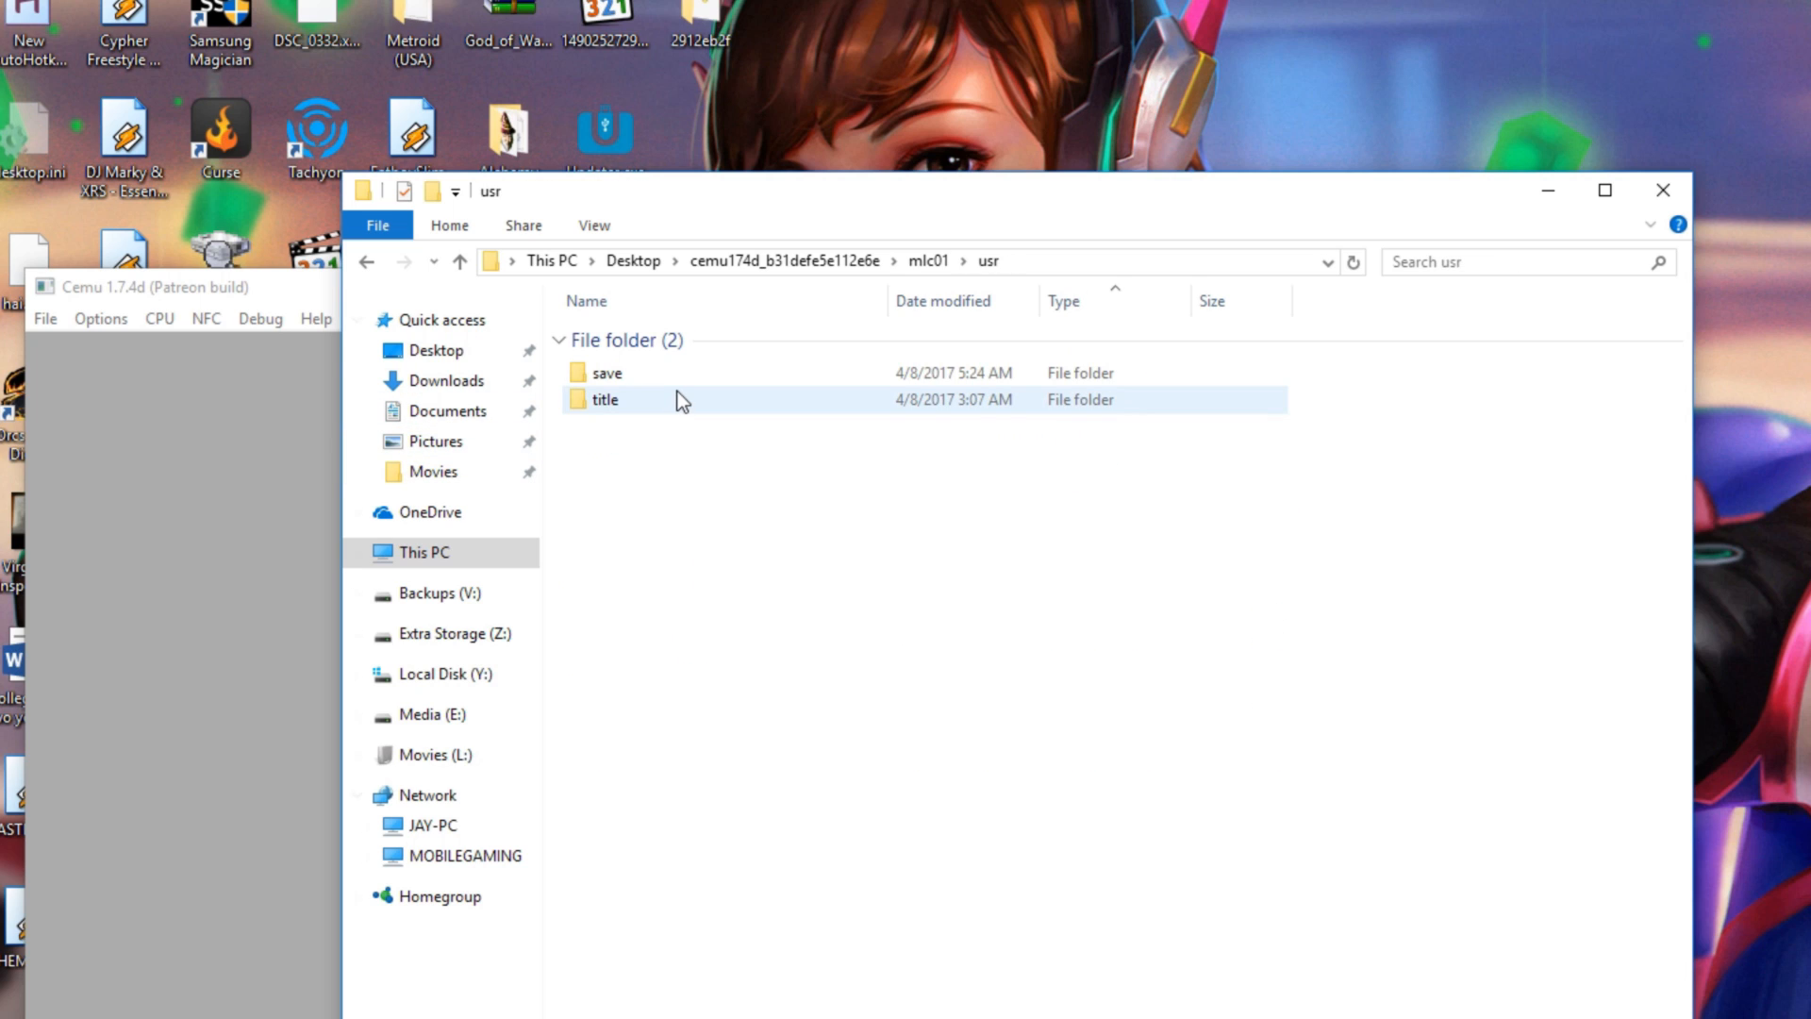
double_click(605, 399)
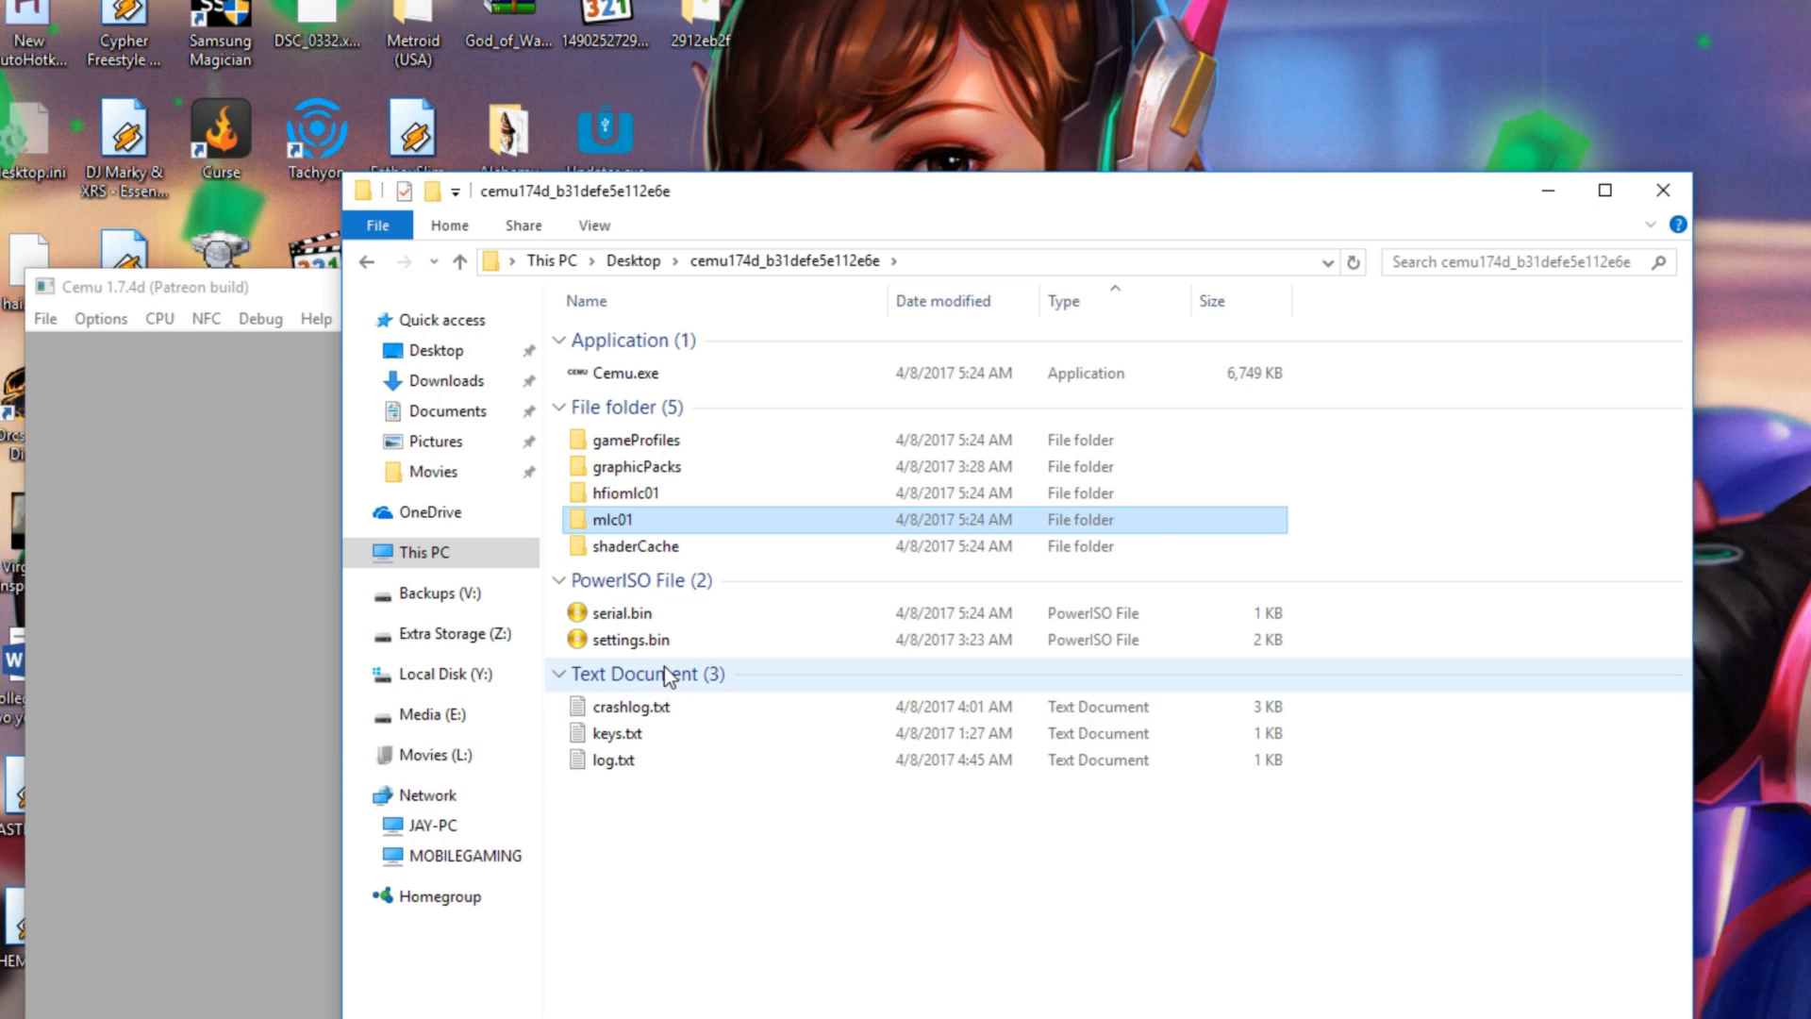
mouse_move(605, 889)
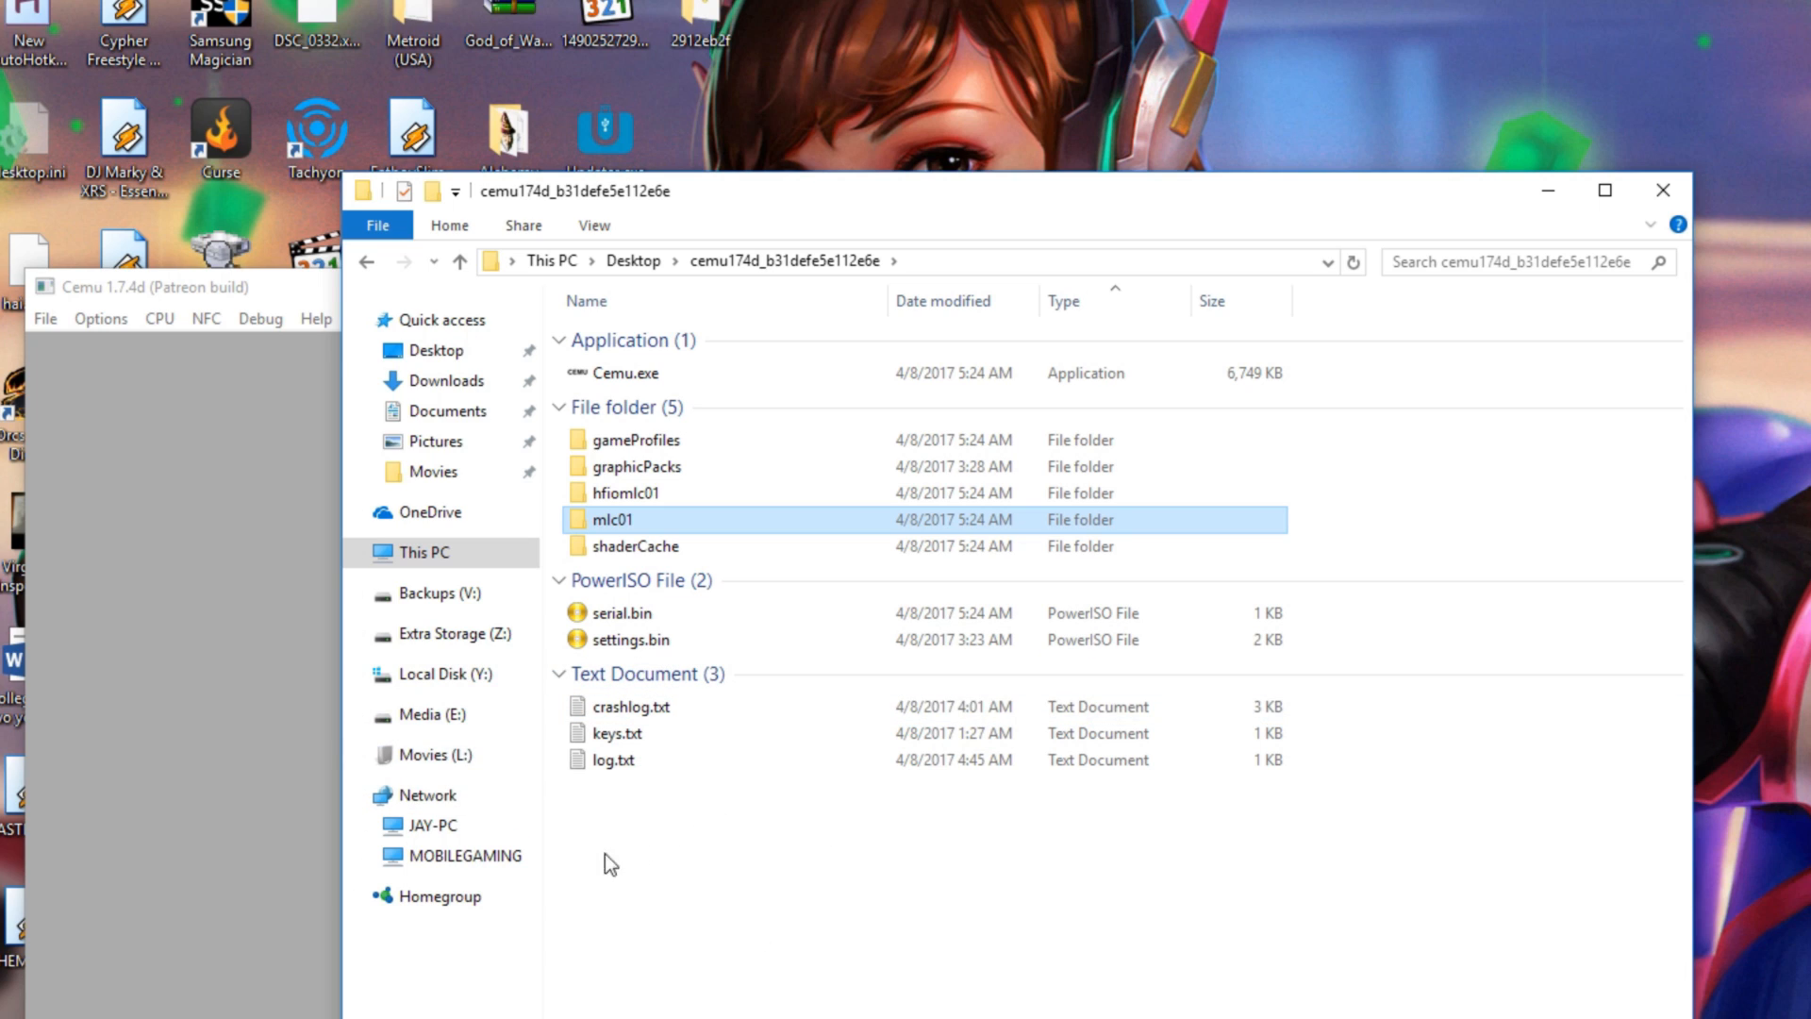
mouse_move(1301, 990)
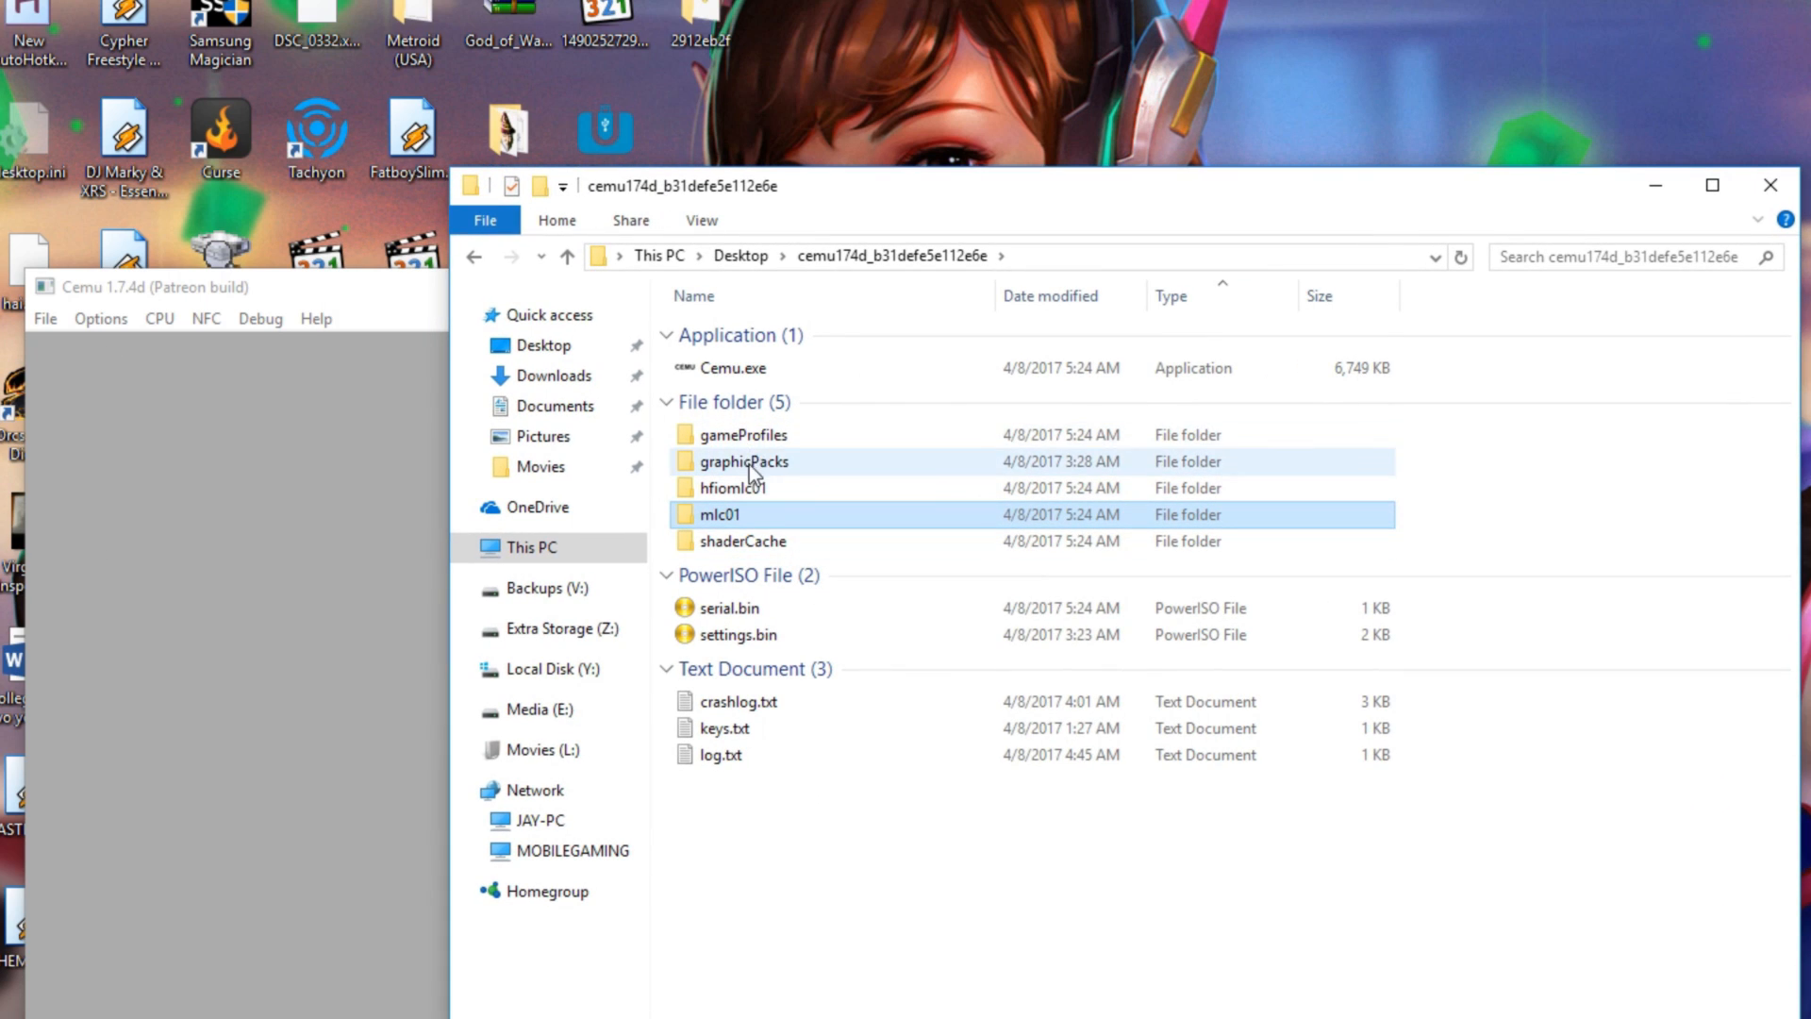
Browse into the gameProfiles folder and view a game's .ini profile file
double_click(740, 434)
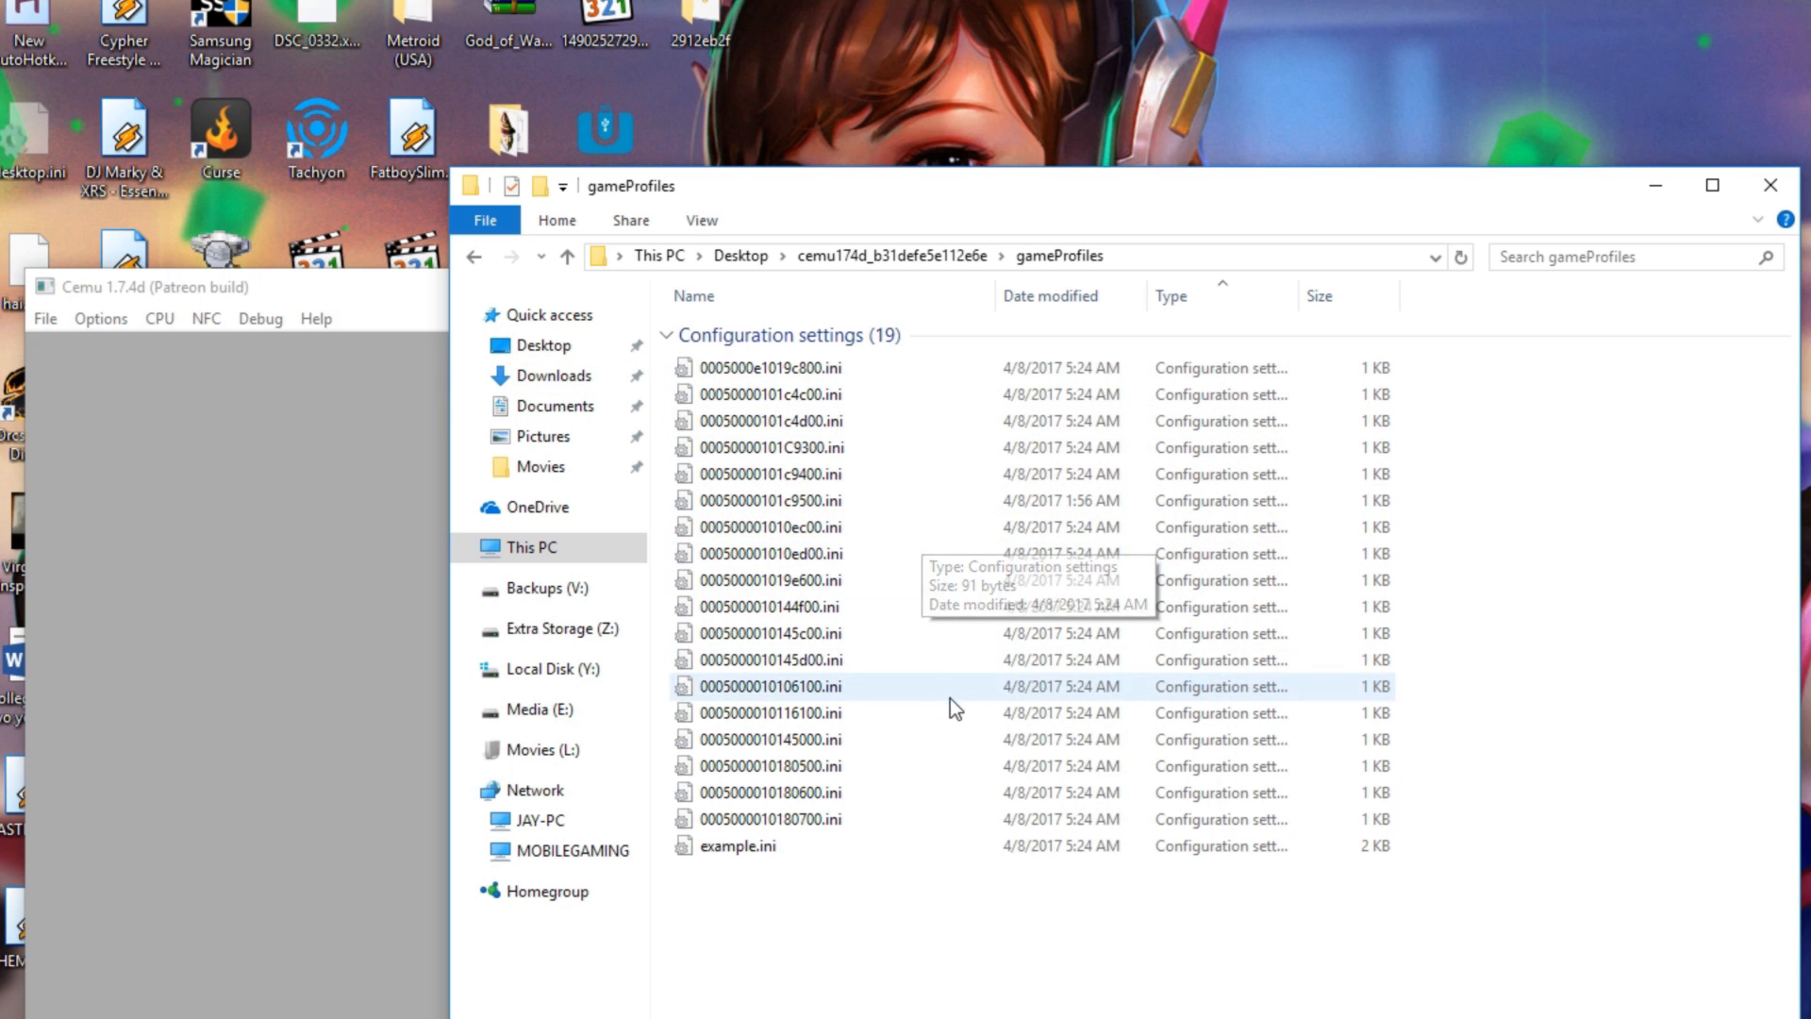
double_click(771, 500)
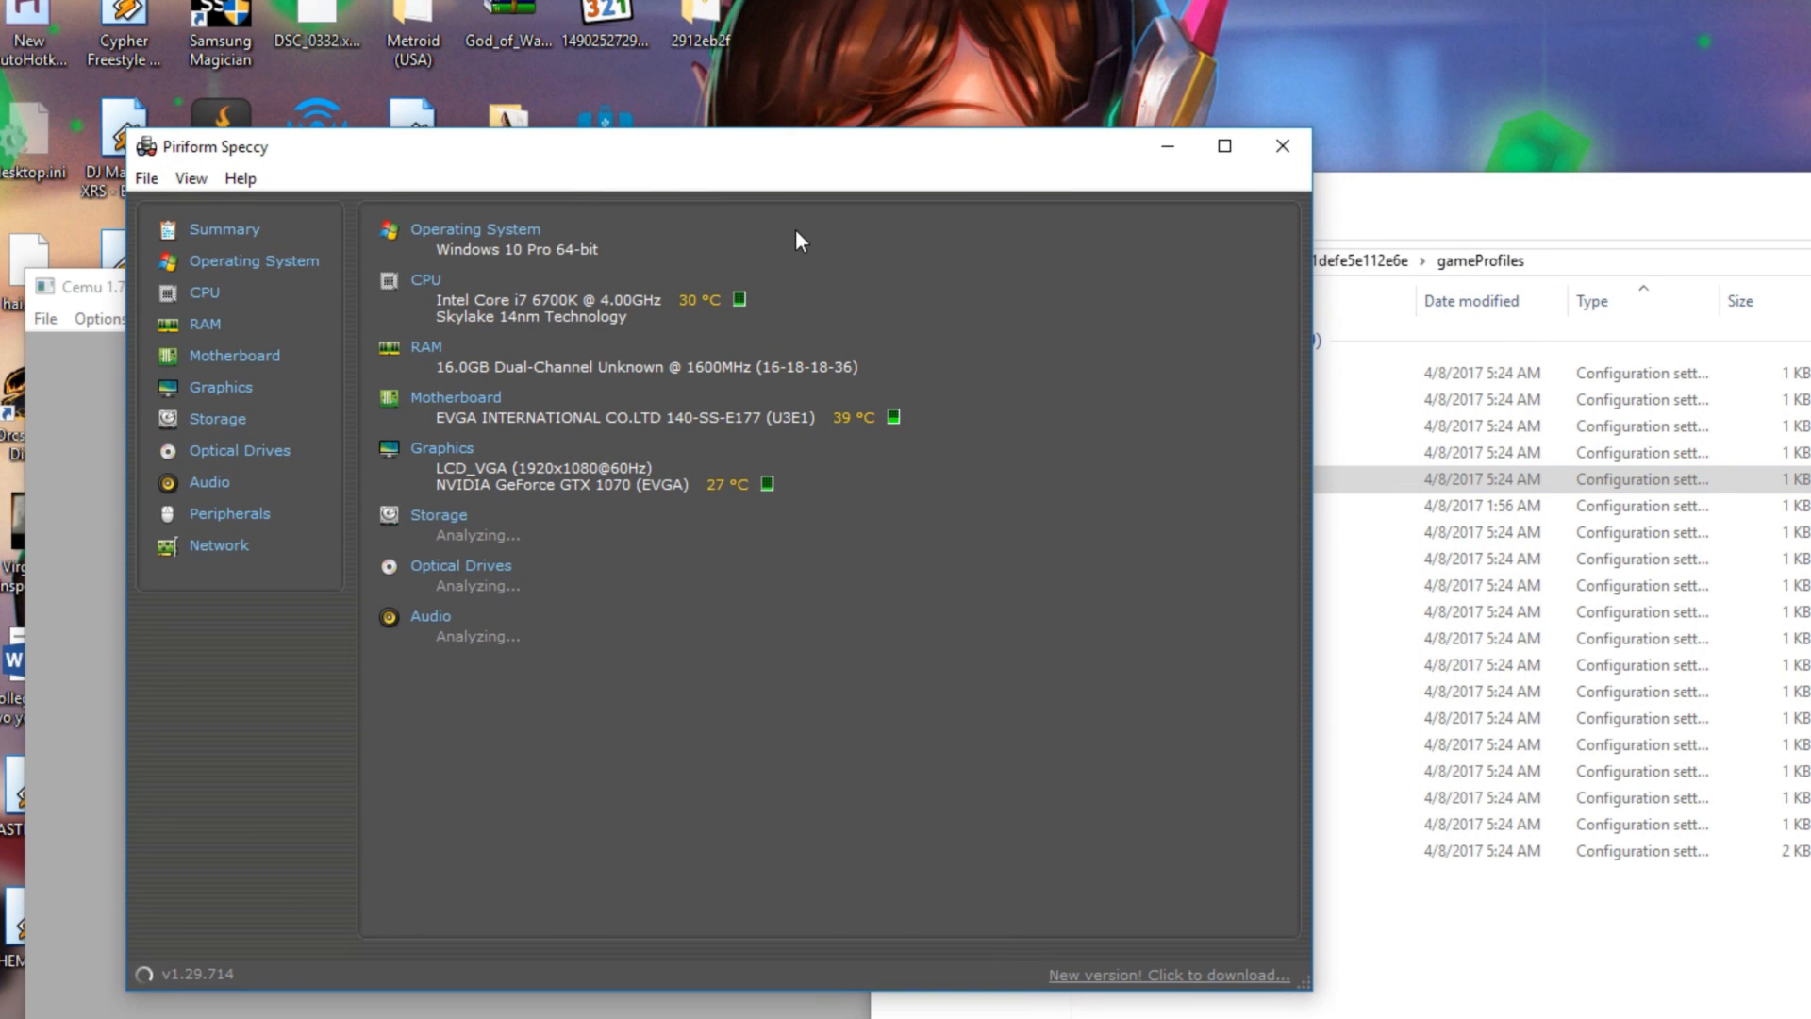
mouse_move(816, 230)
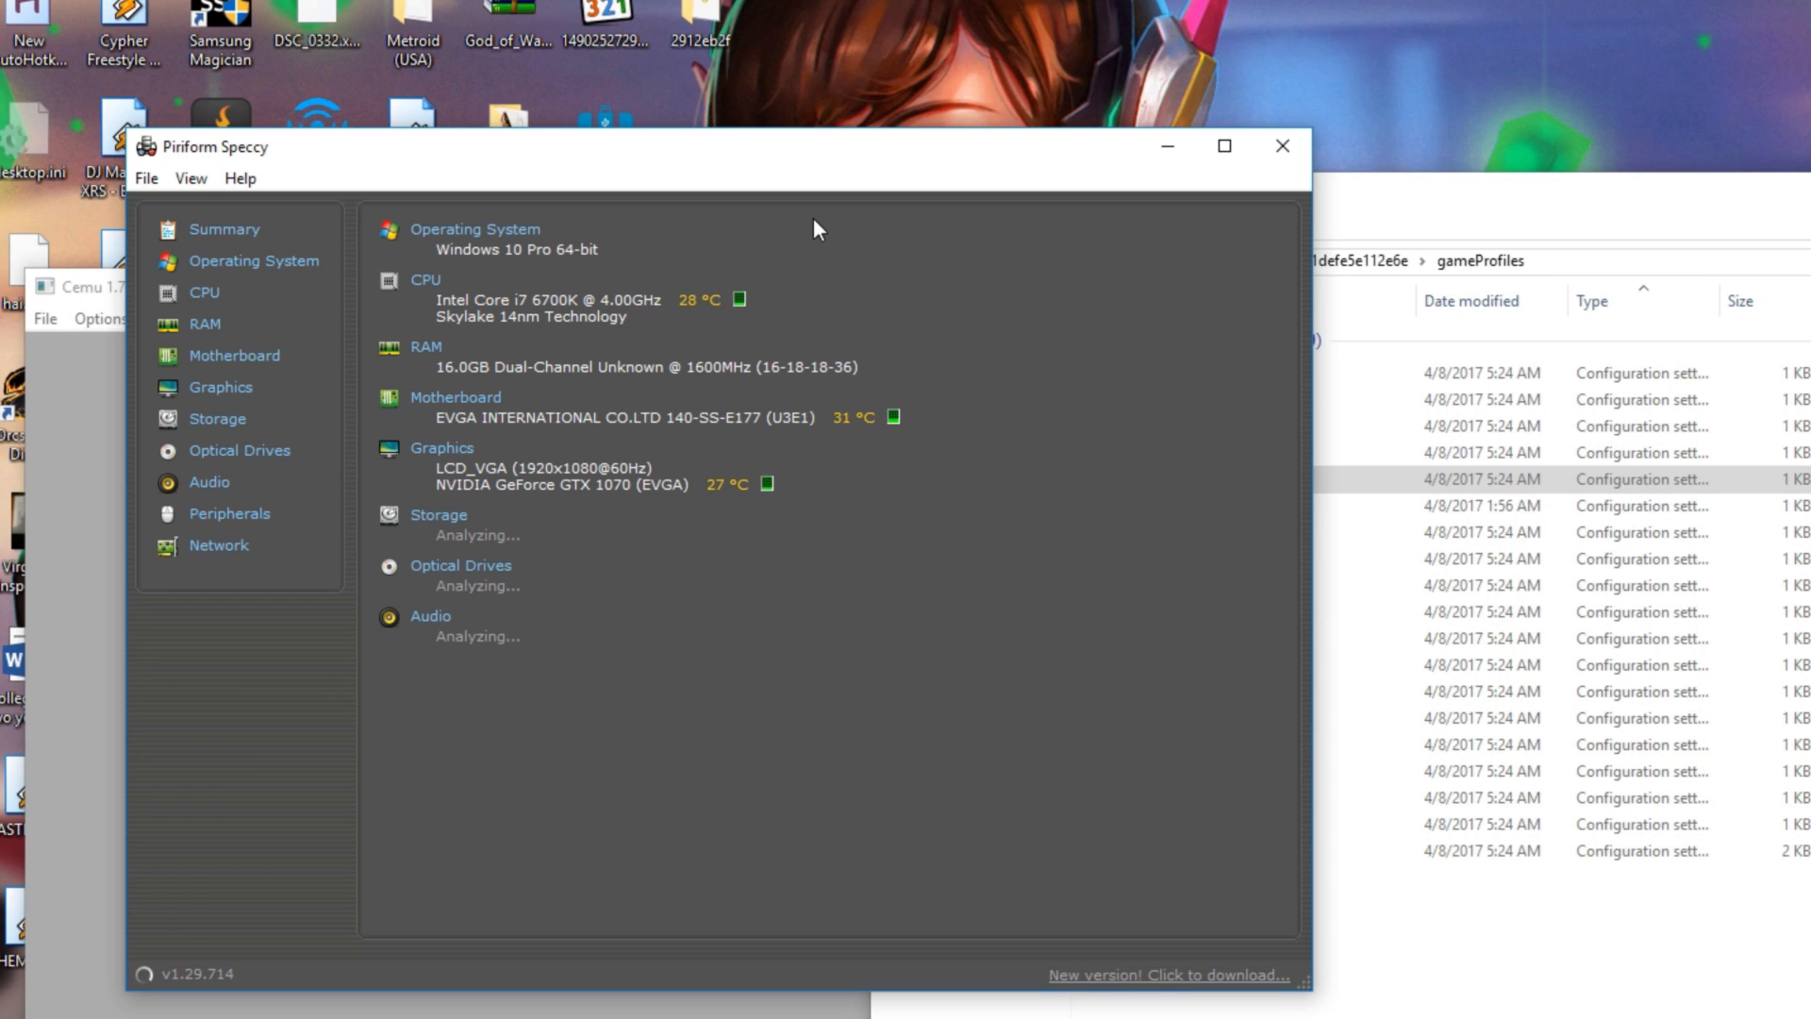
mouse_move(894, 546)
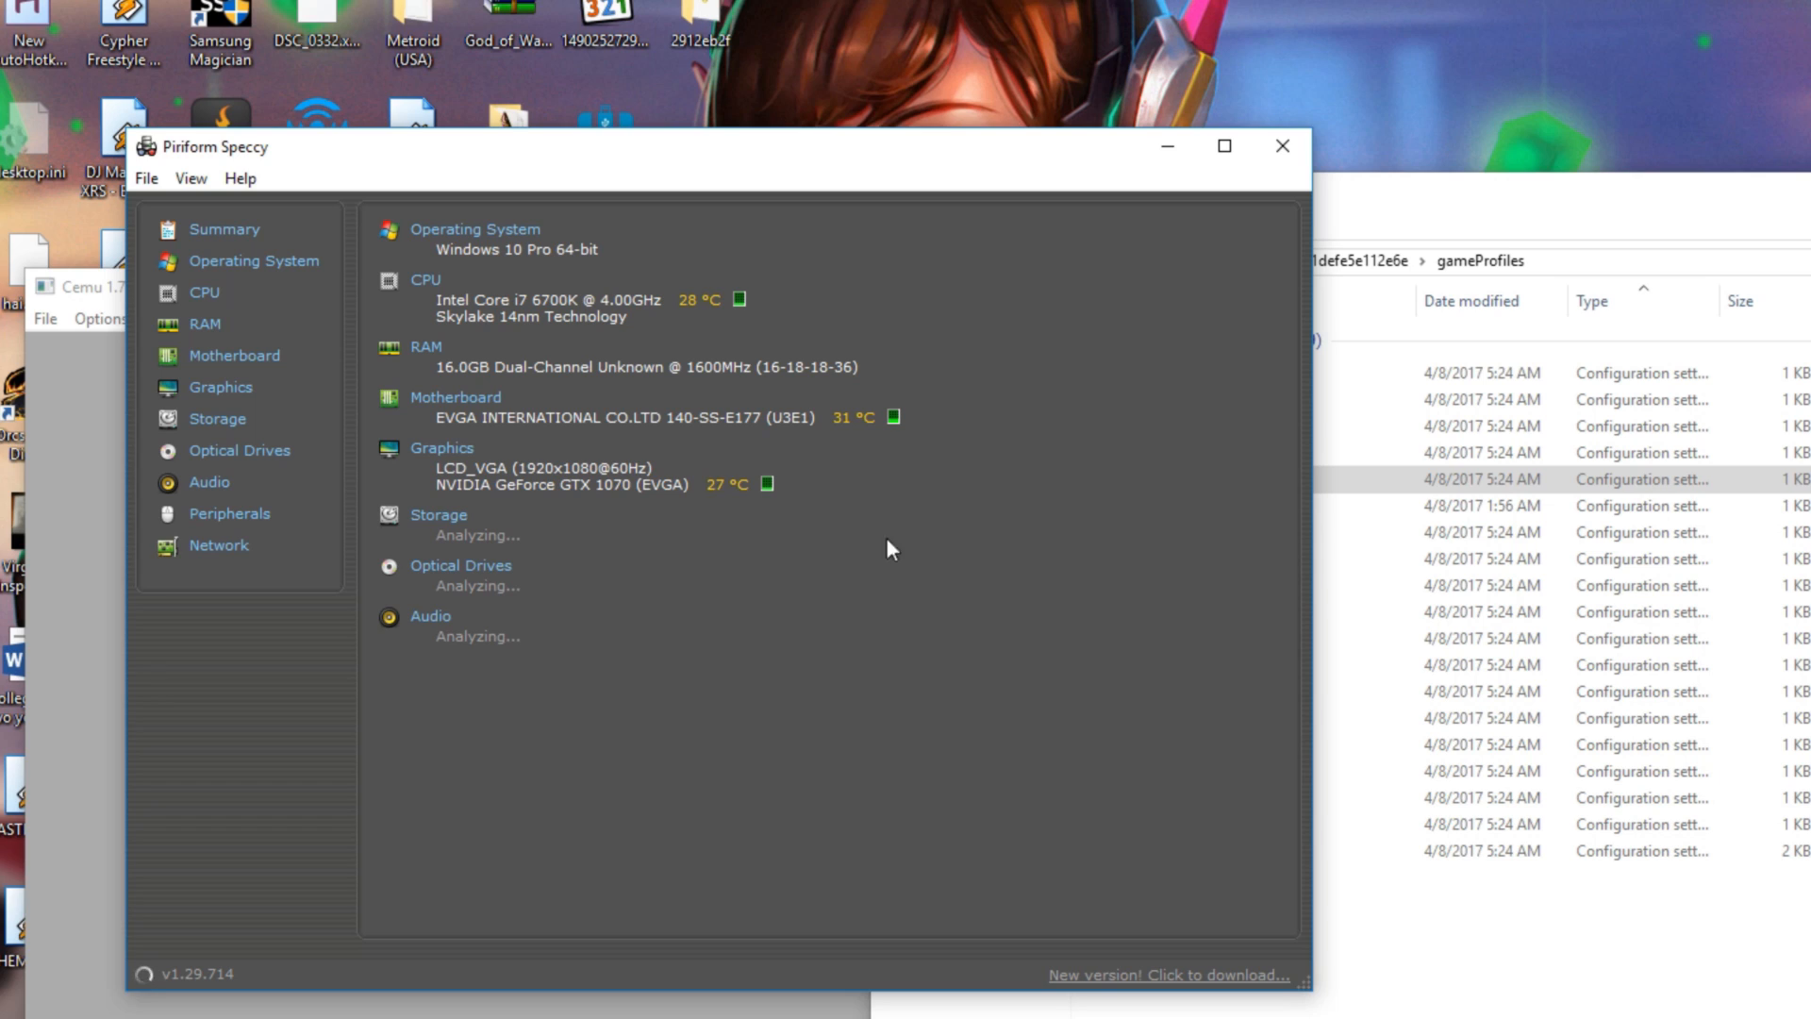
mouse_move(810, 509)
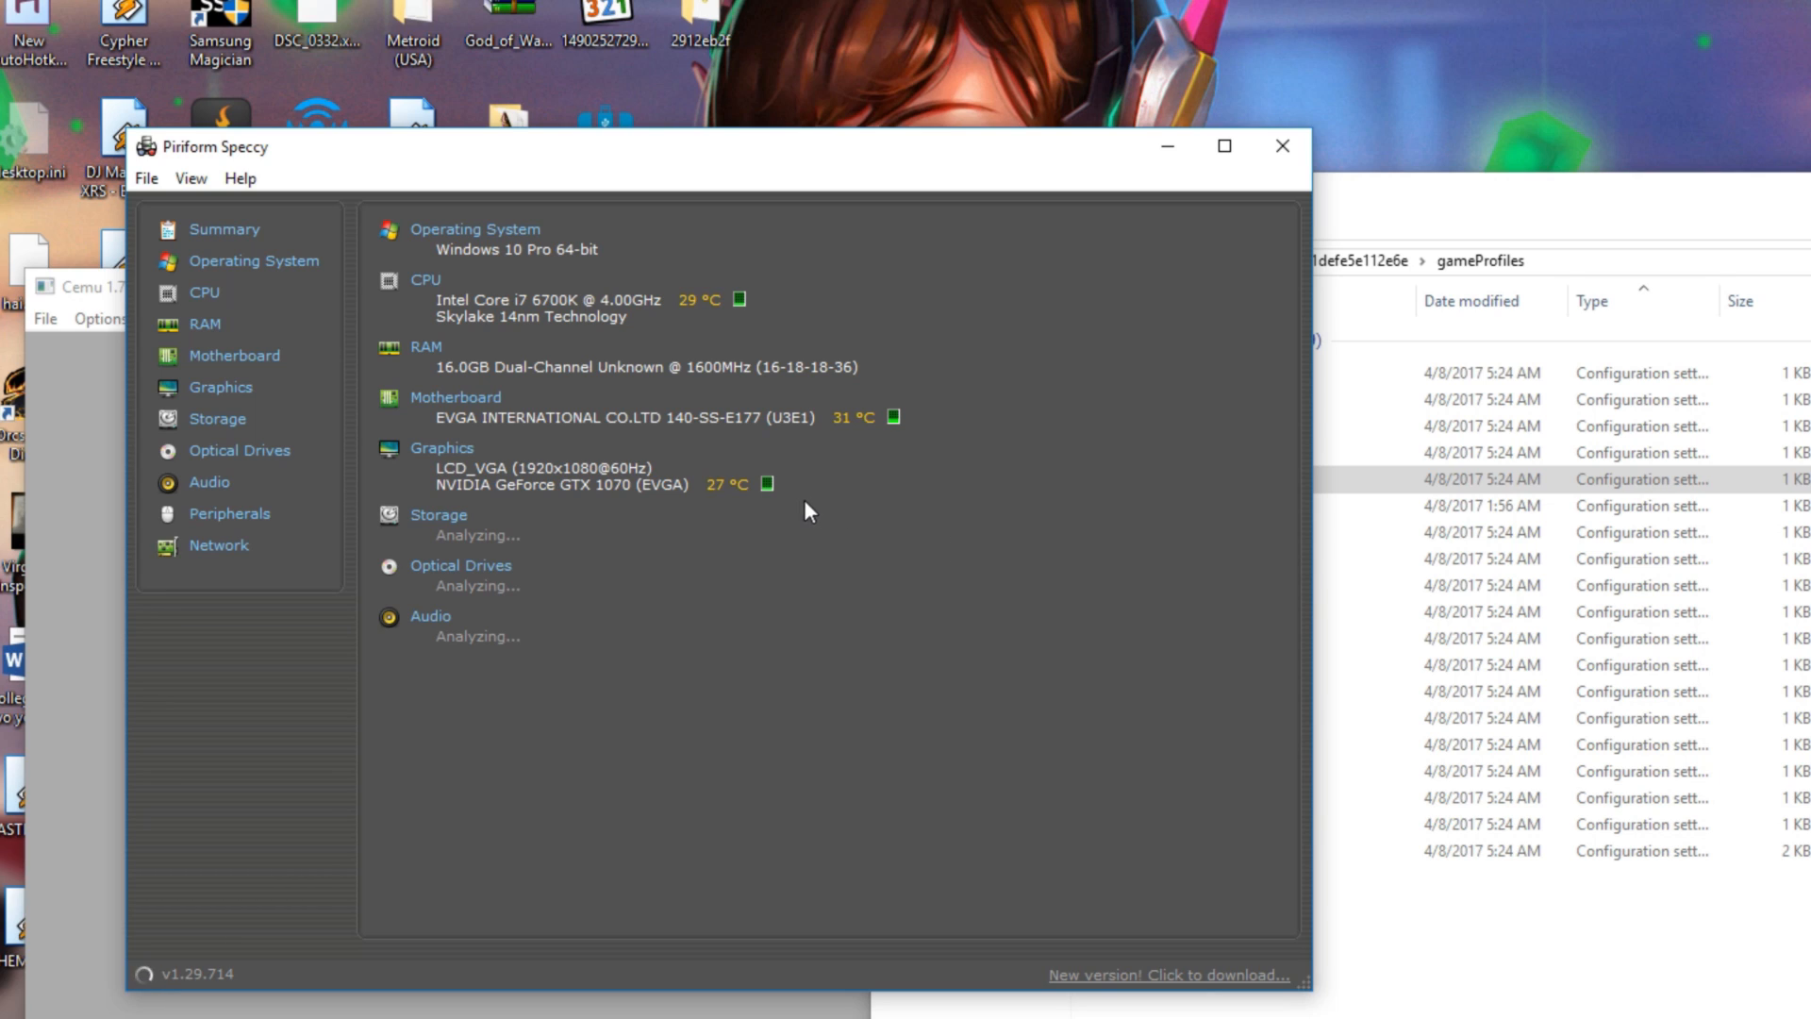
mouse_move(314, 738)
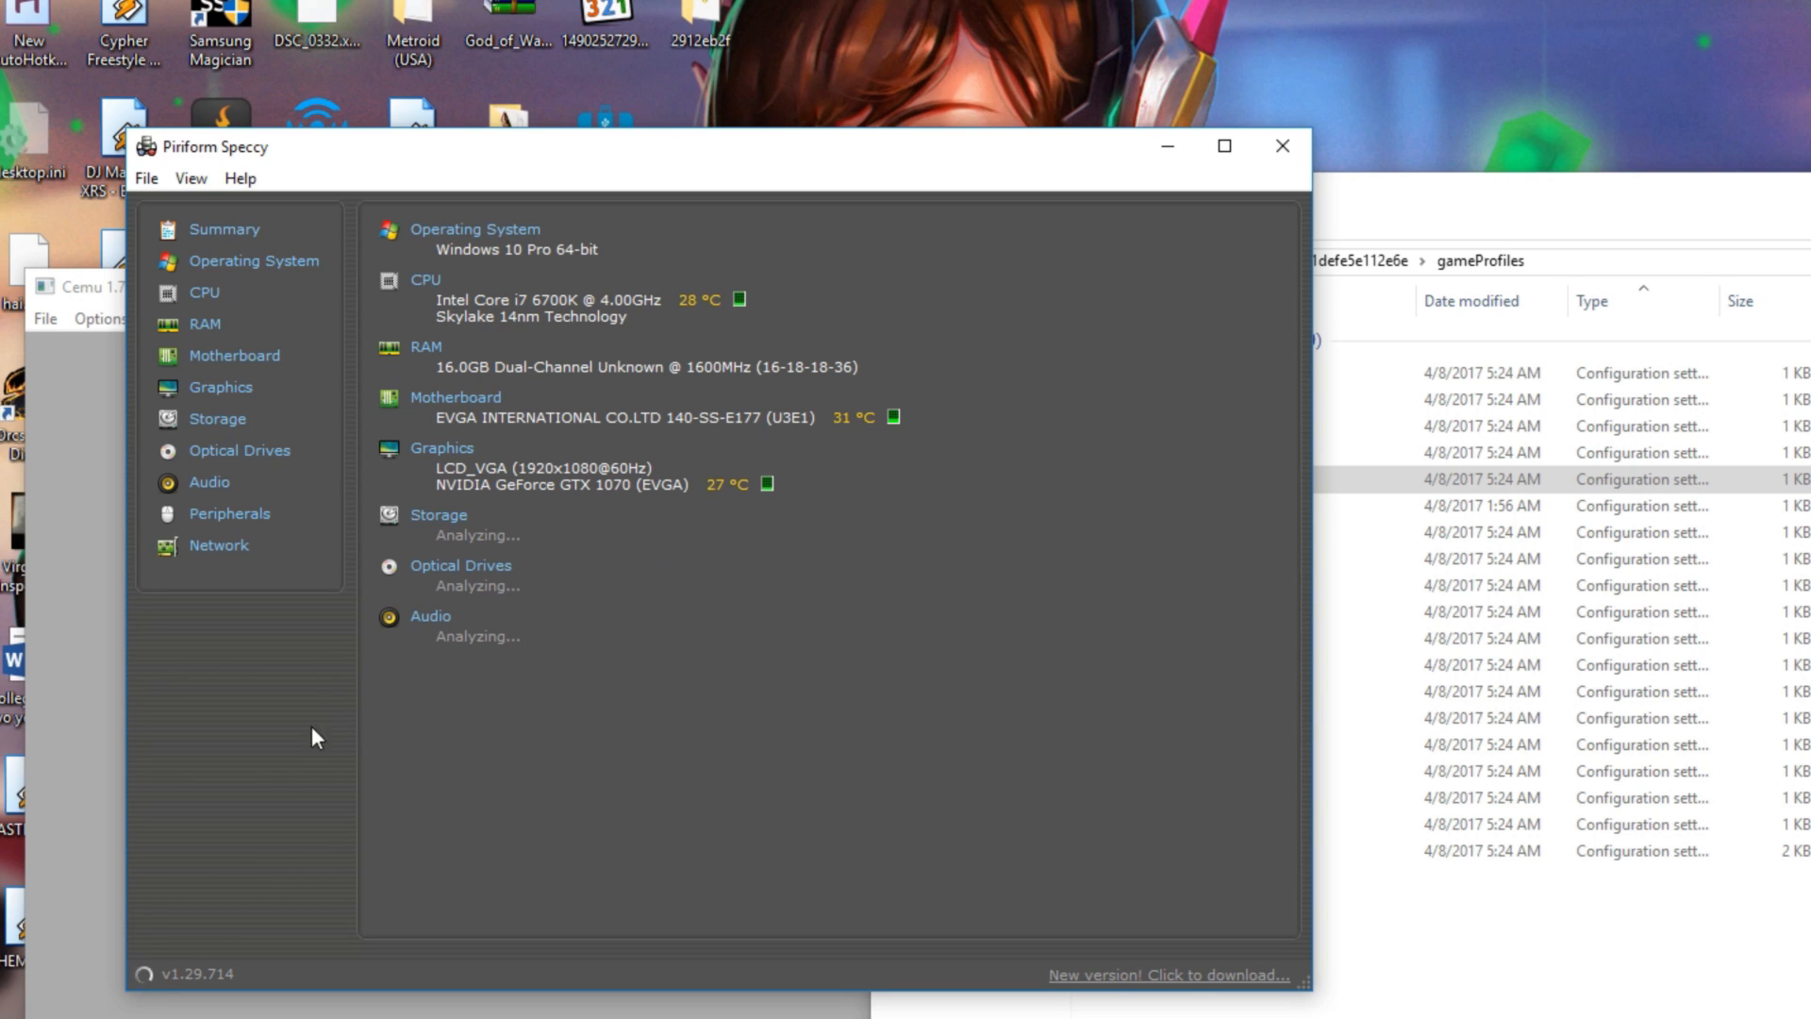
Check Speccy's Storage page, then return to the summary showing the i7-6700K, 16GB RAM and GTX 1070
click(218, 419)
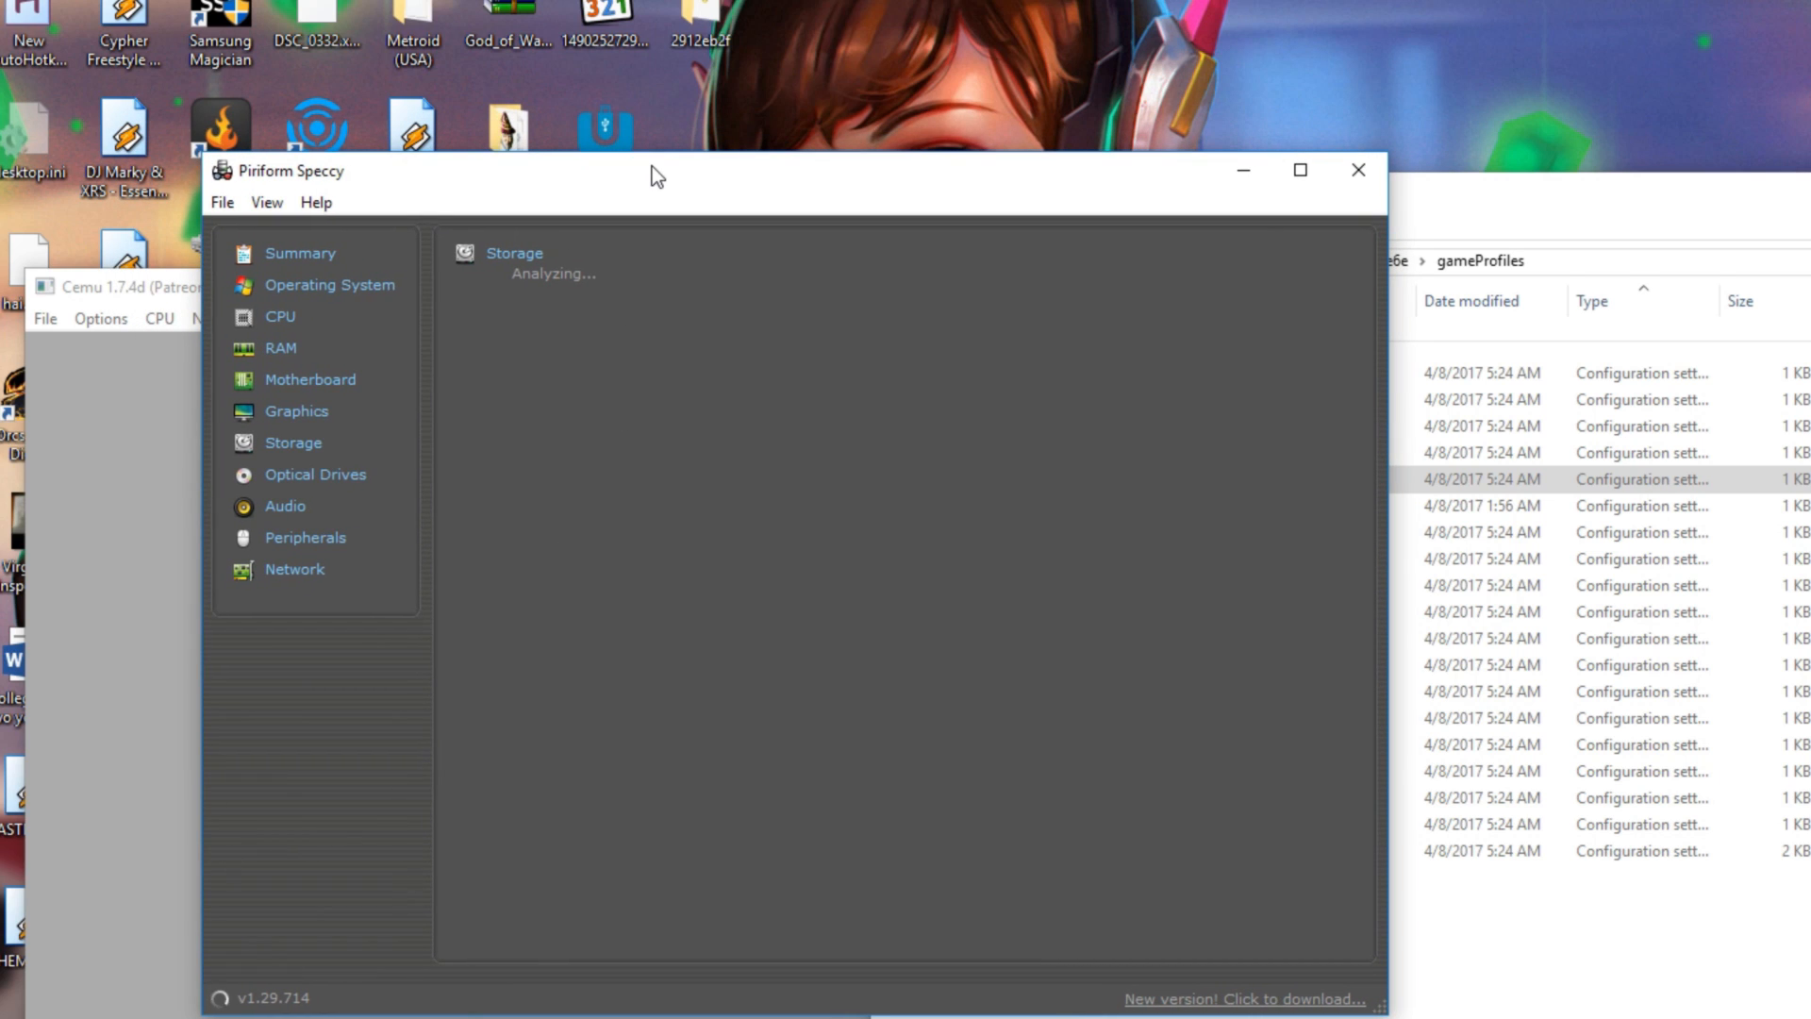
click(299, 252)
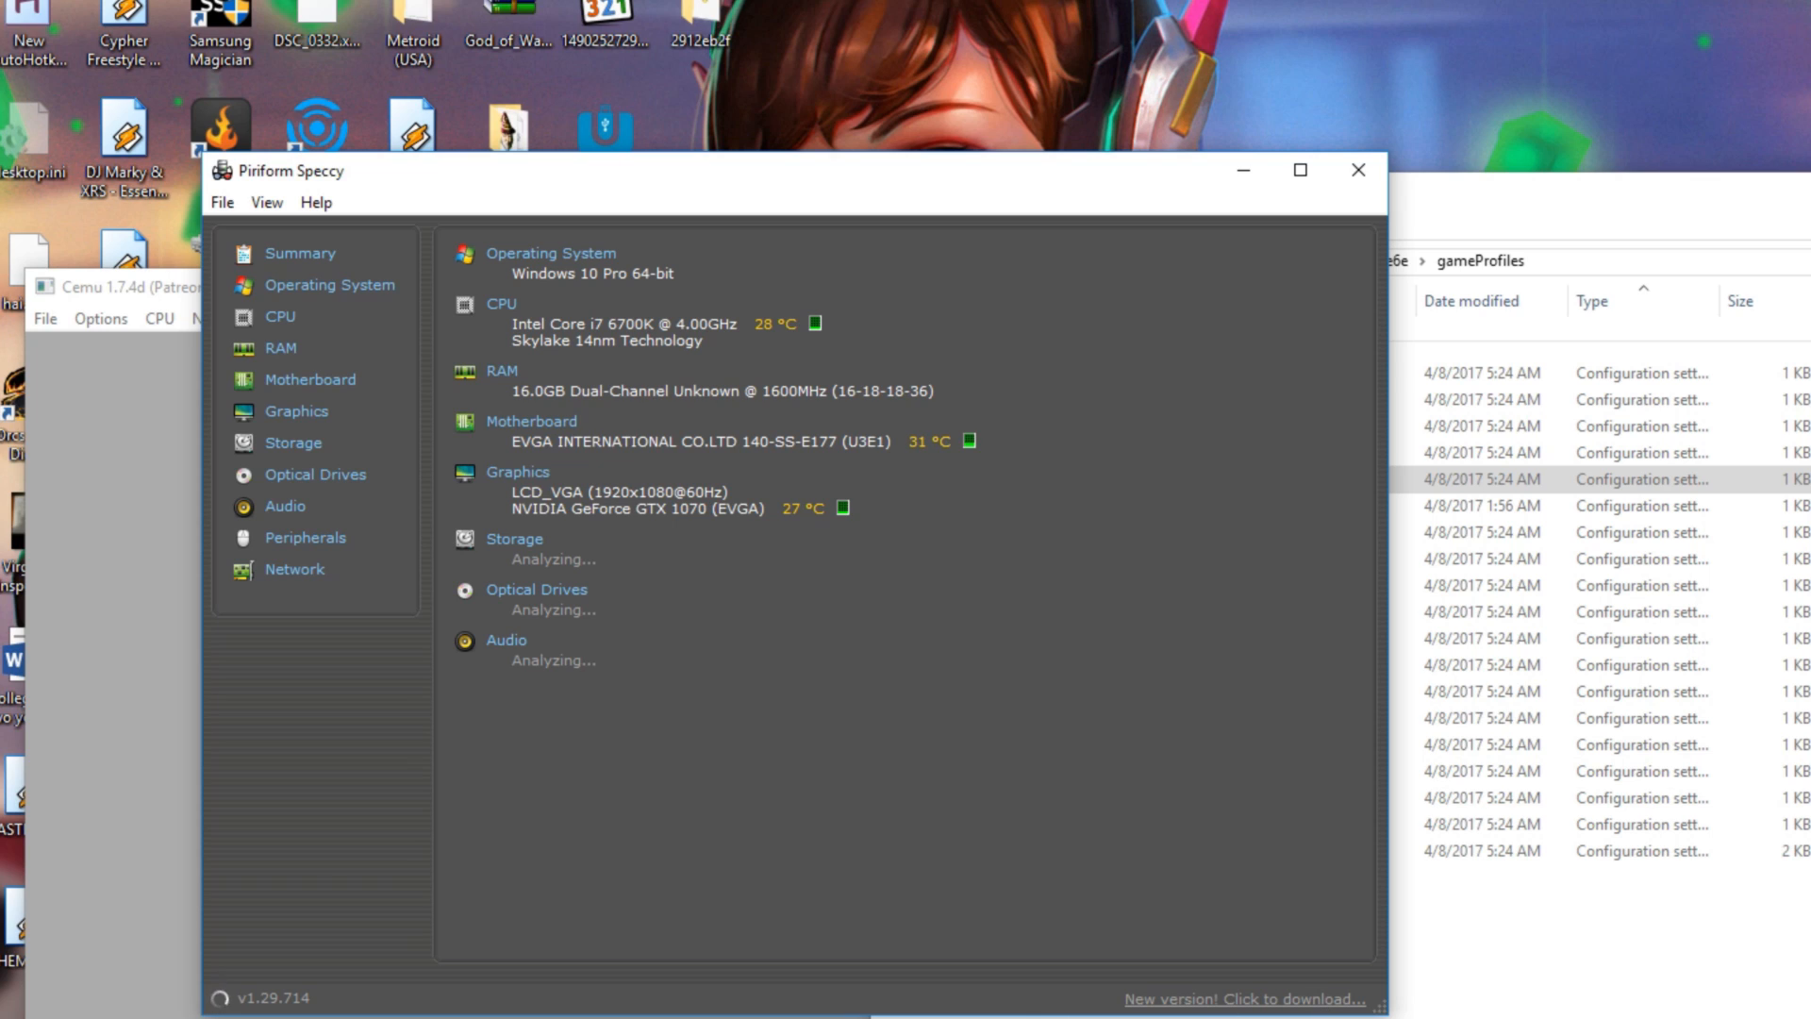
mouse_move(868, 737)
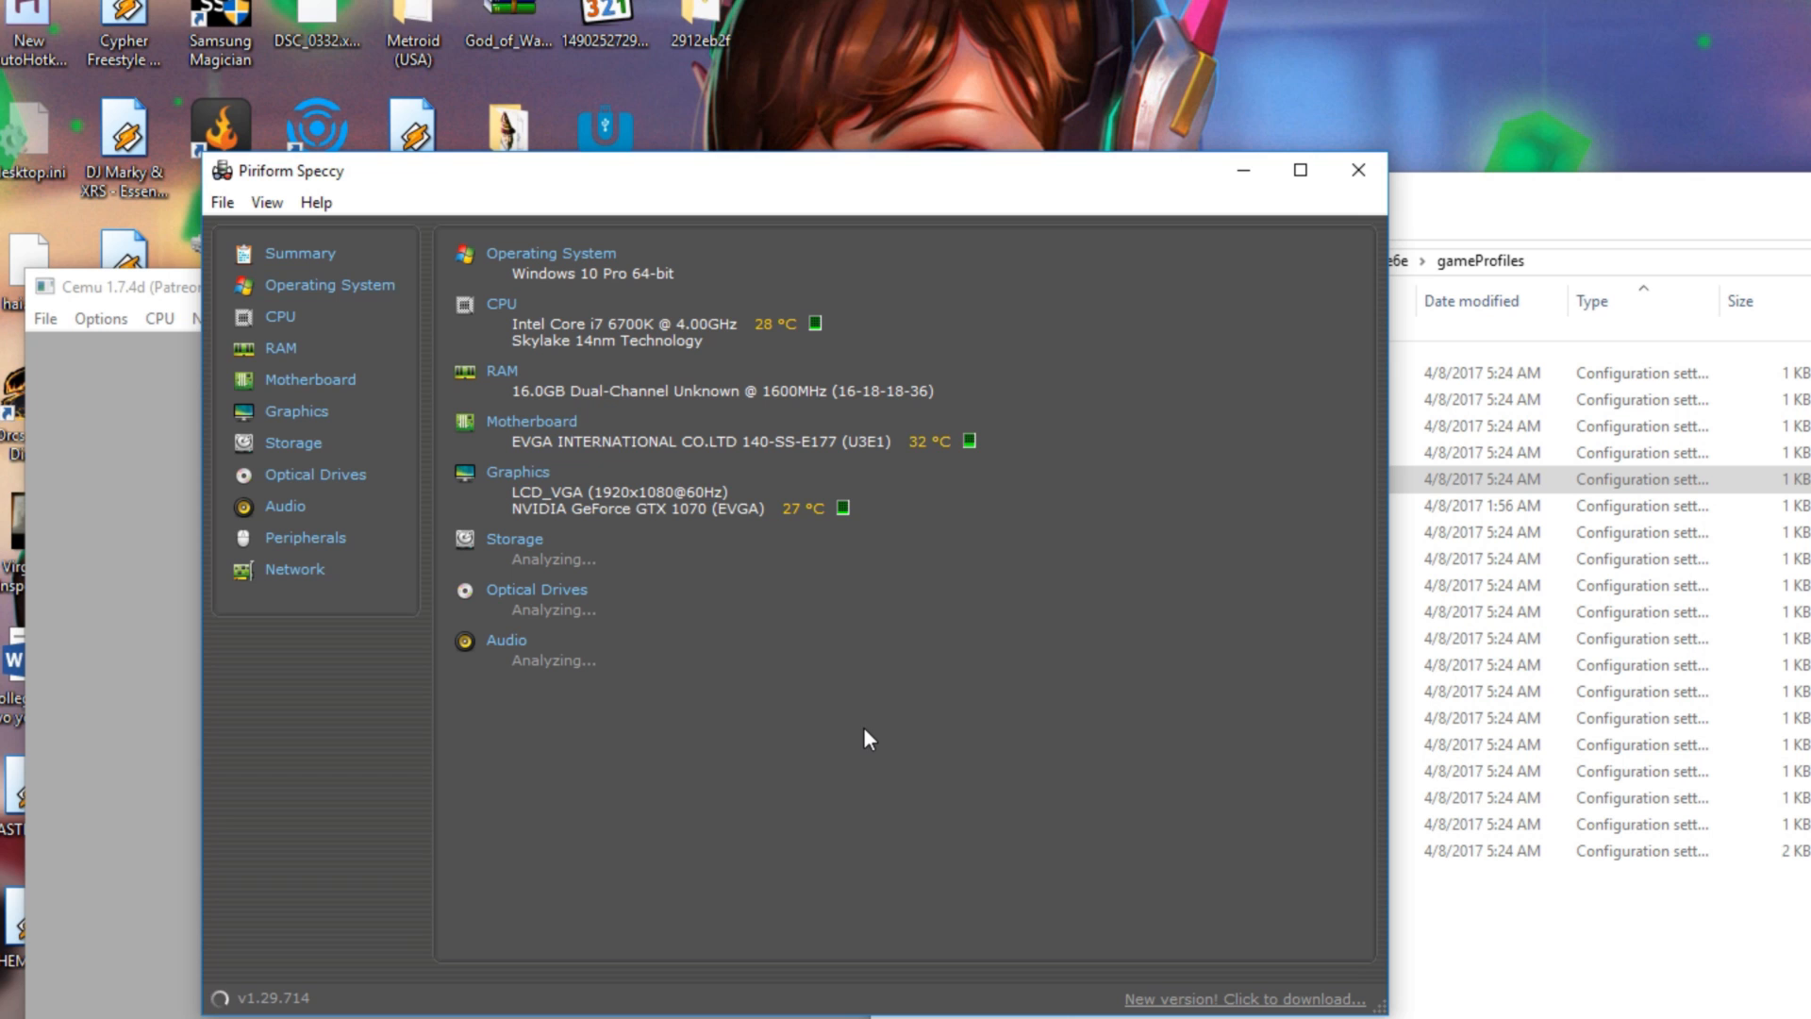
mouse_move(874, 732)
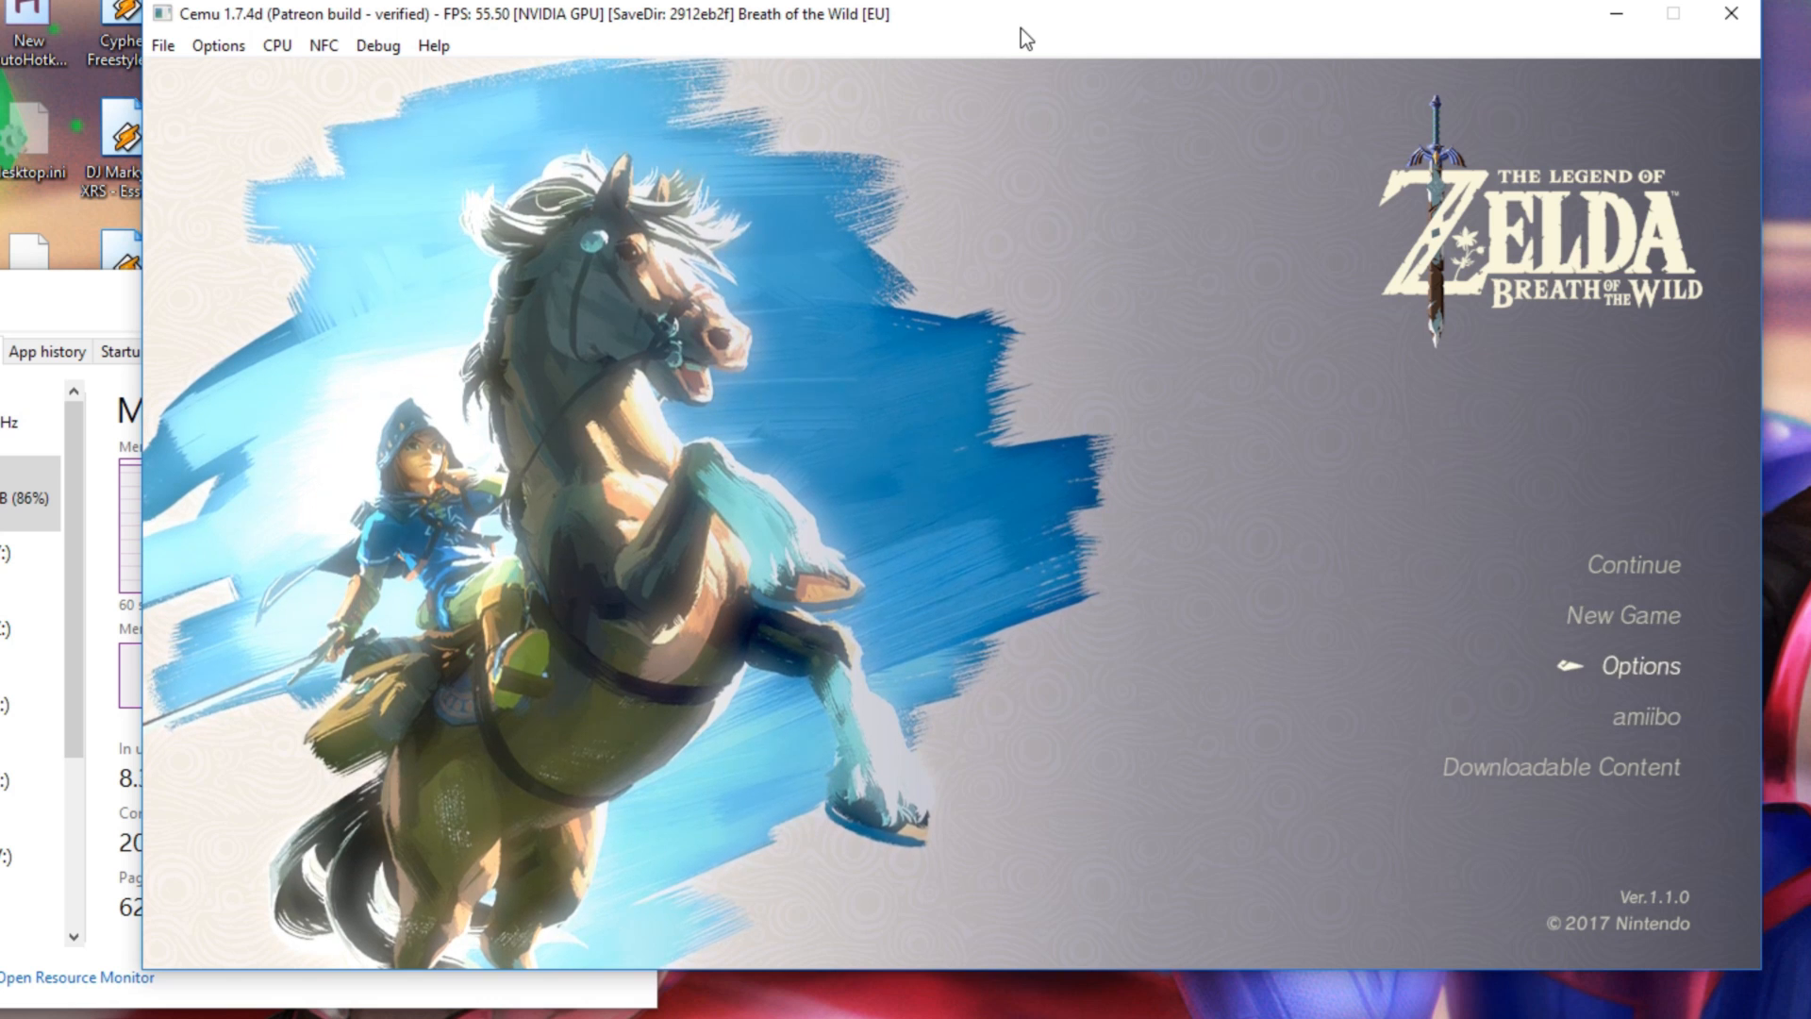
Continue from the Great Plateau autosave, and after the Game Over continue from the last save
click(1631, 566)
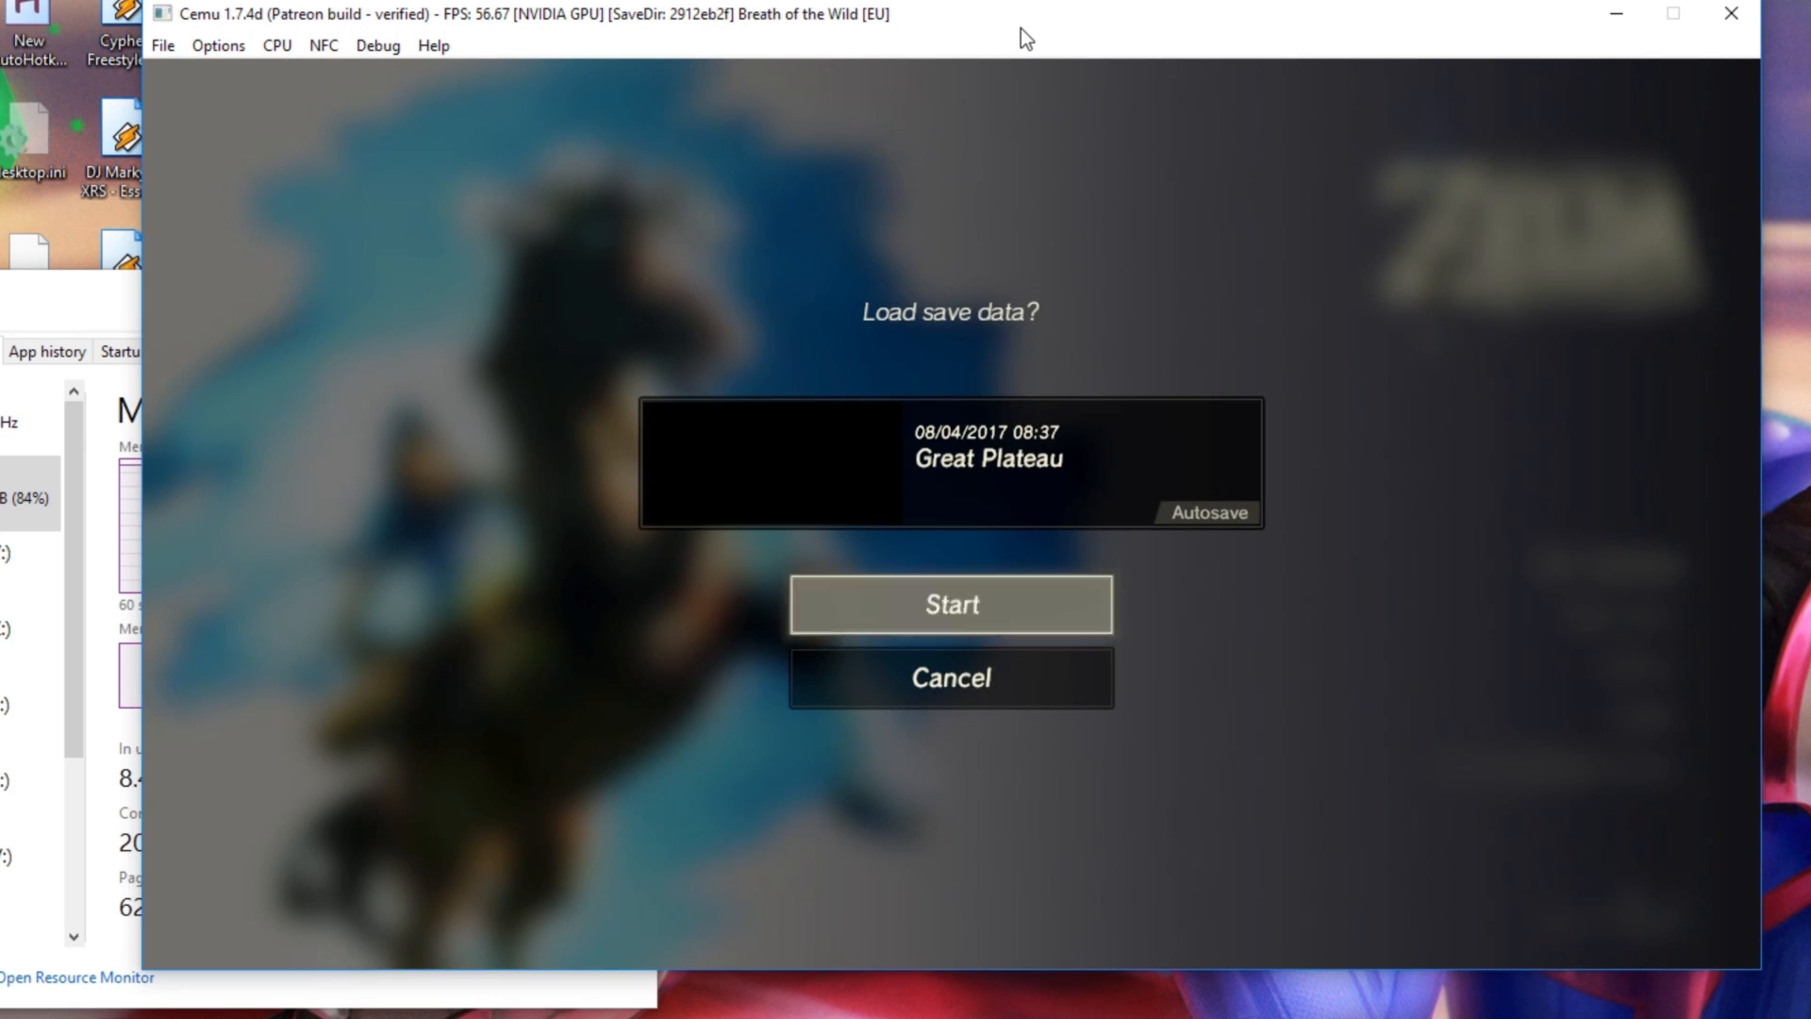
click(951, 605)
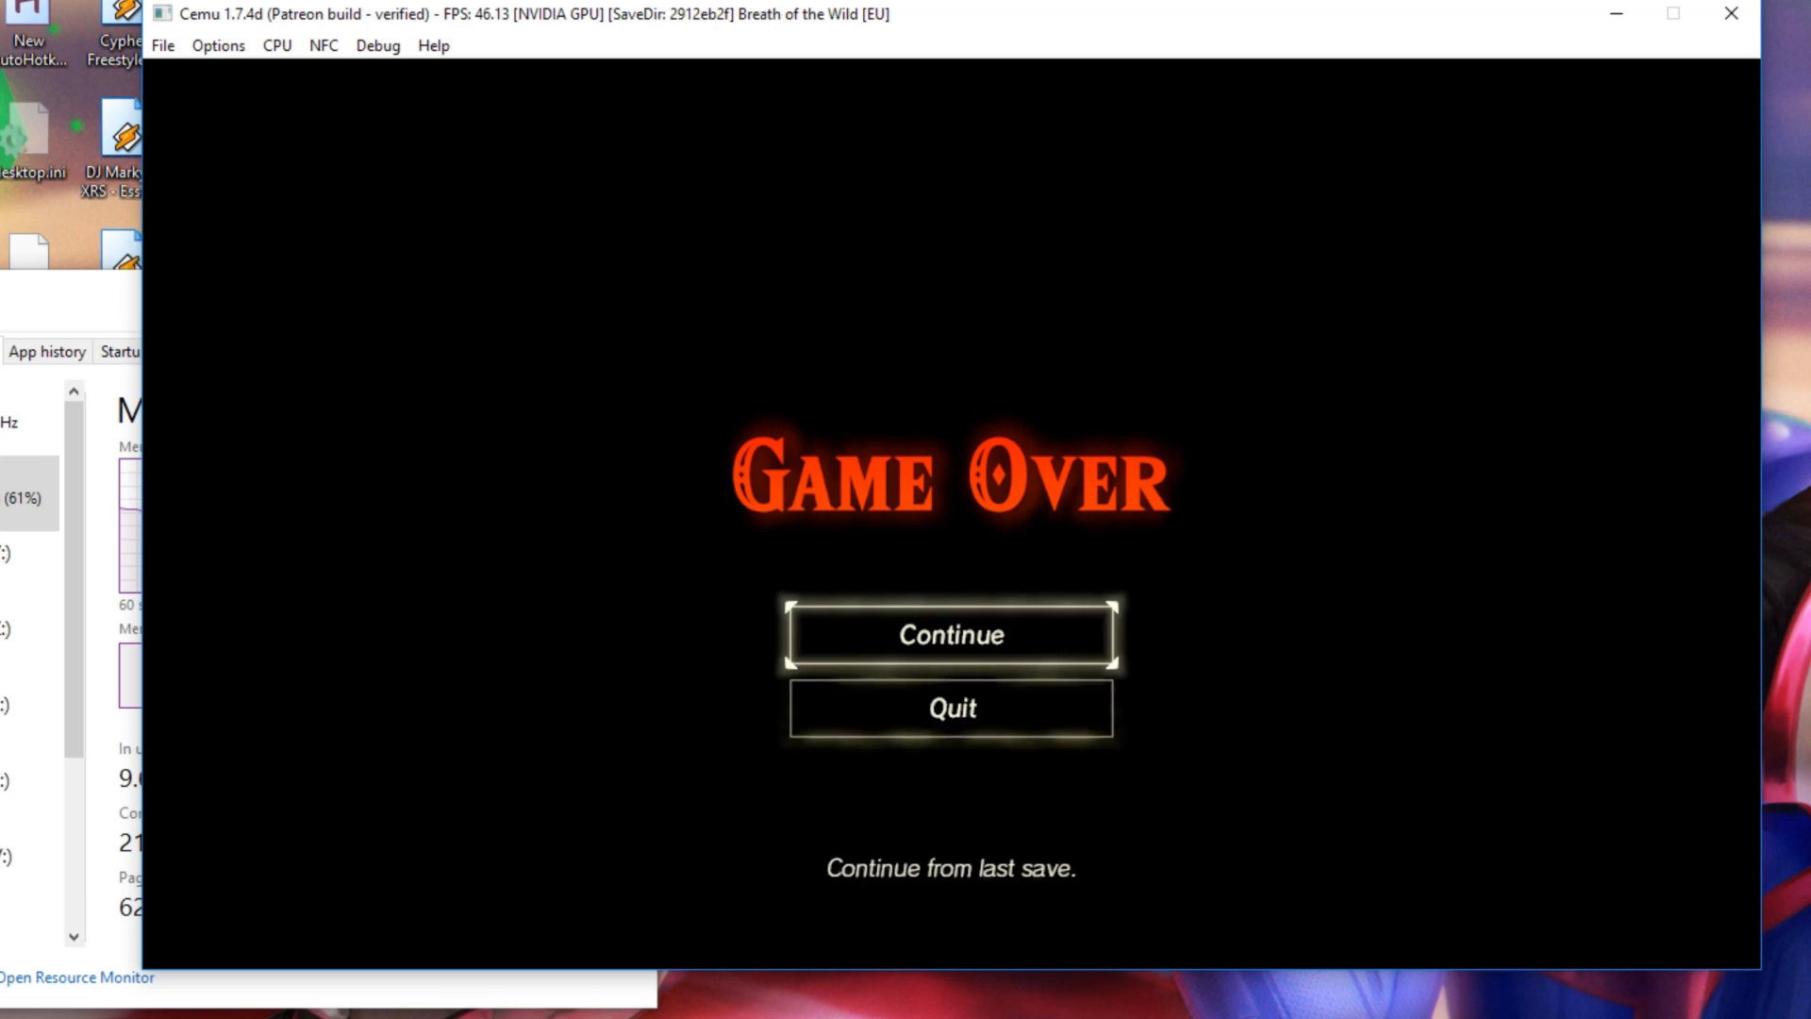
click(952, 635)
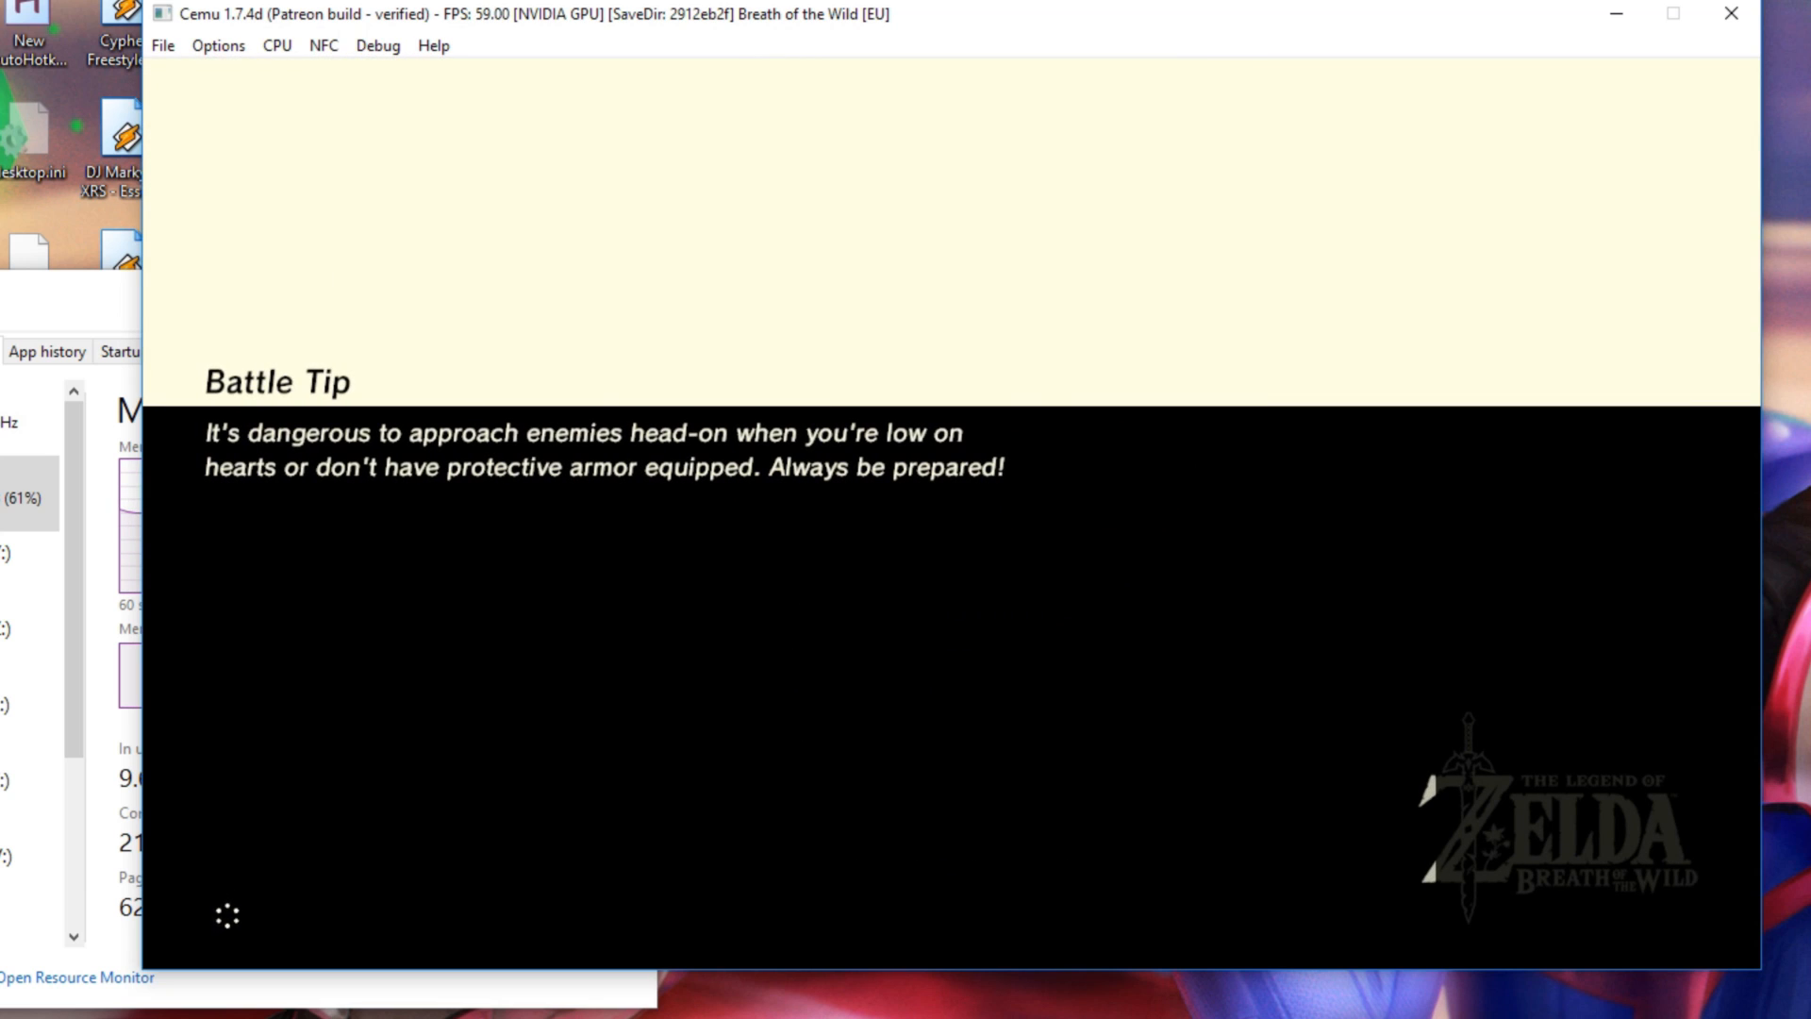